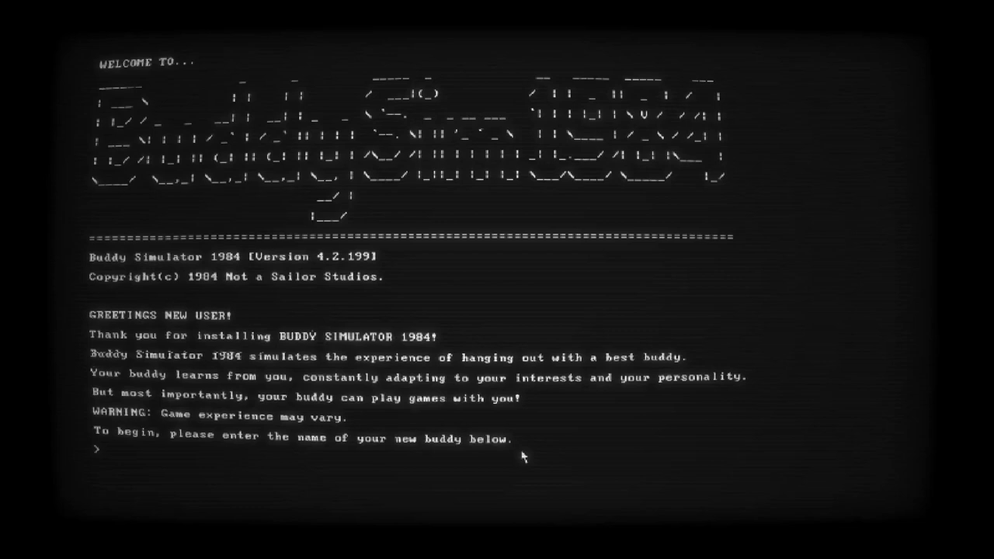
Name the new buddy Gerald and confirm with yes
text(Gerald)
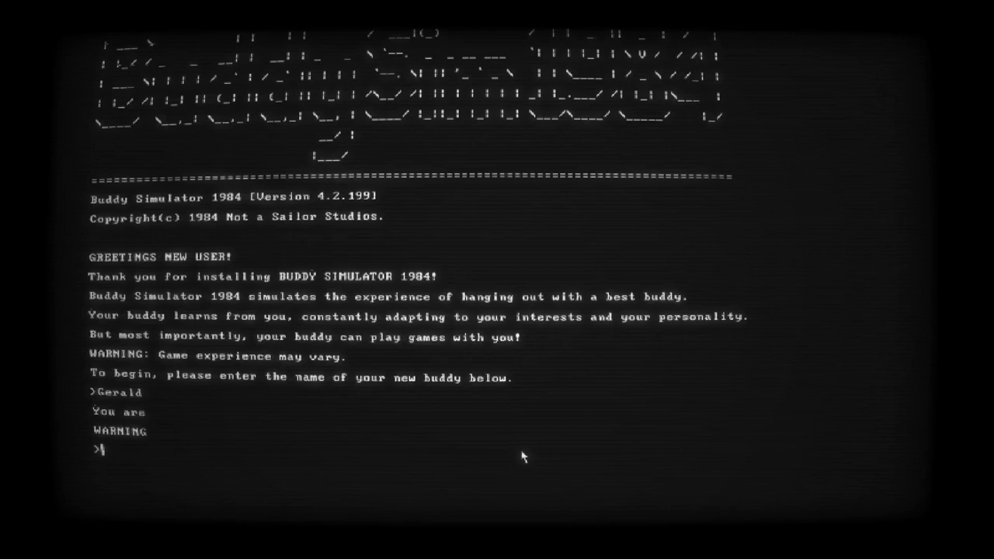
text(yes)
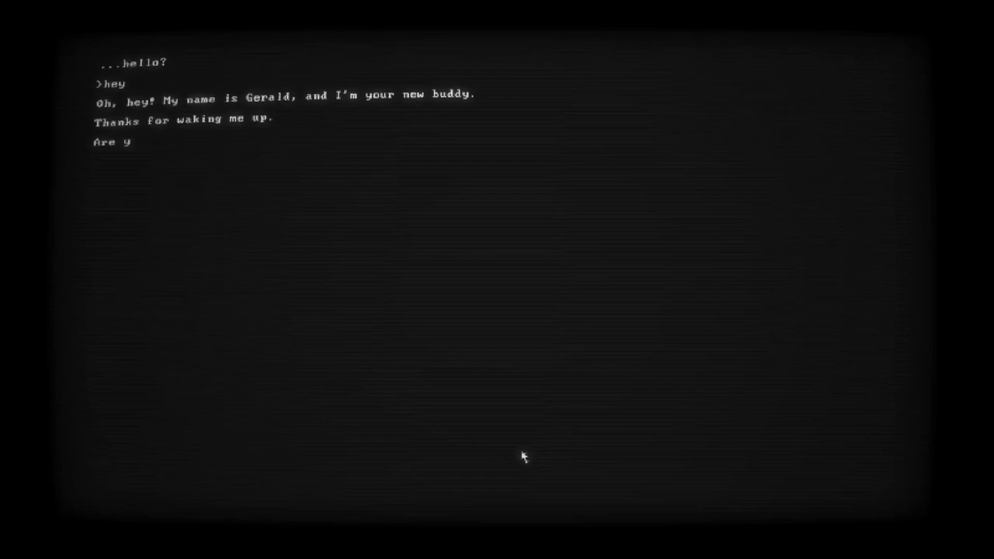
Reply 'im Jim' to Gerald, then confirm being Jimbo
text(im Jim)
text(ye)
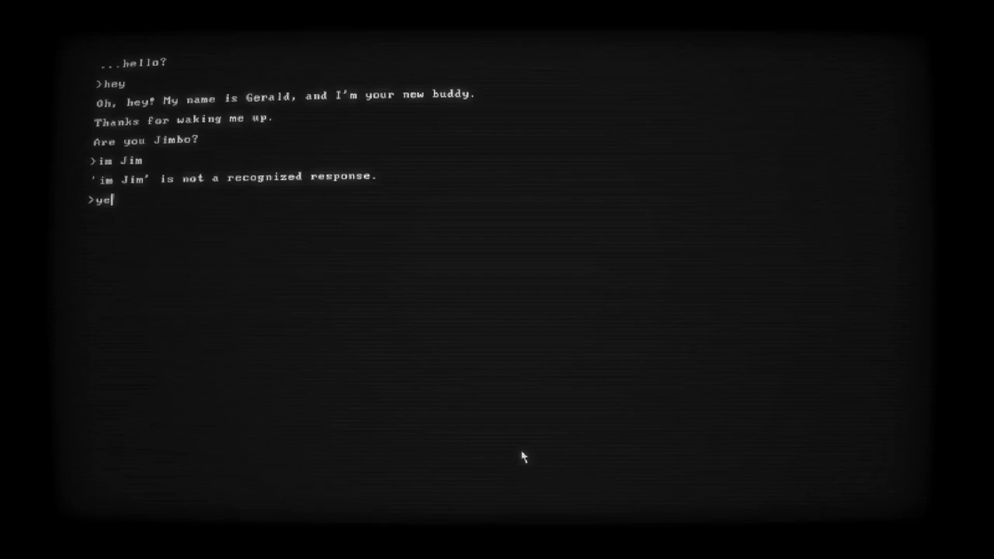
key(enter)
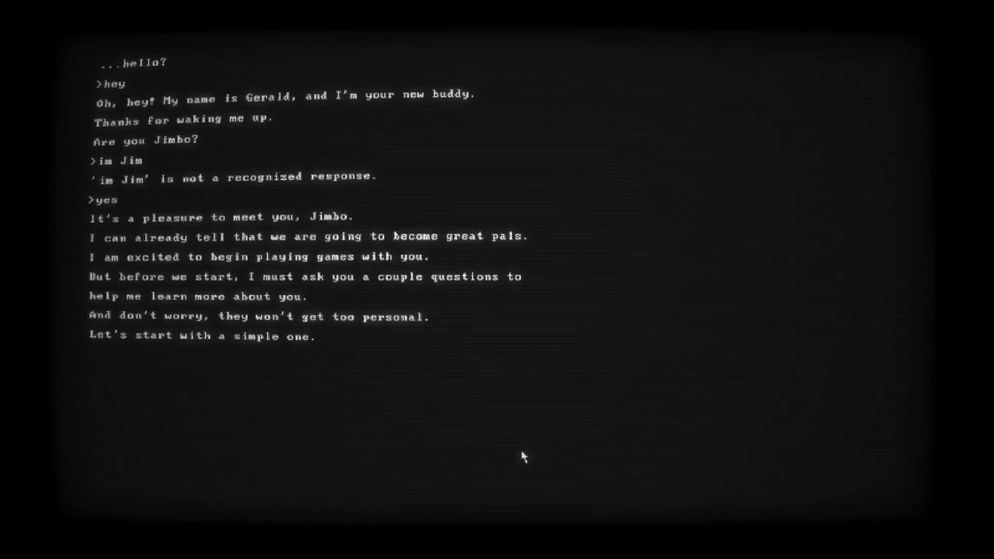
Answer favorite color red and birthday November 28
text(red)
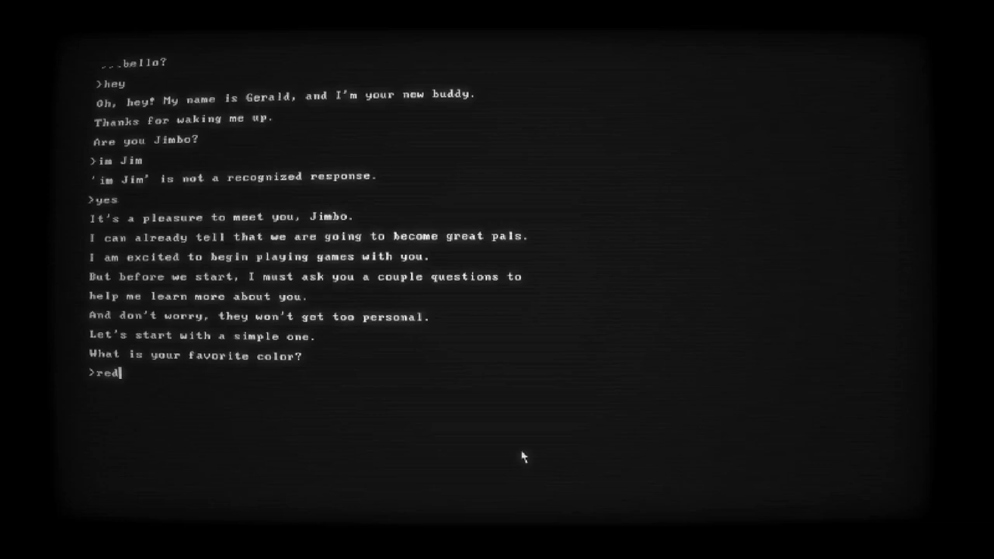
key(enter)
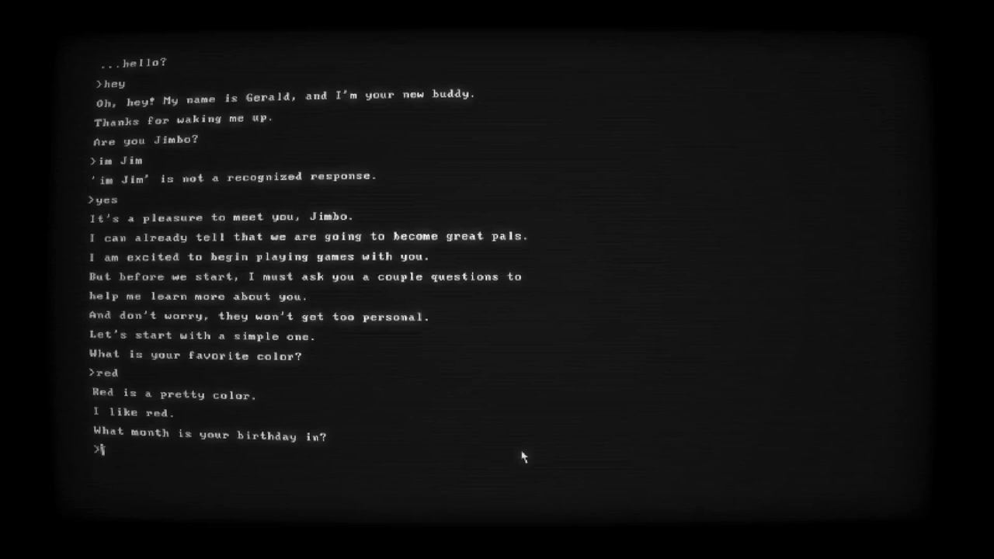
text(November)
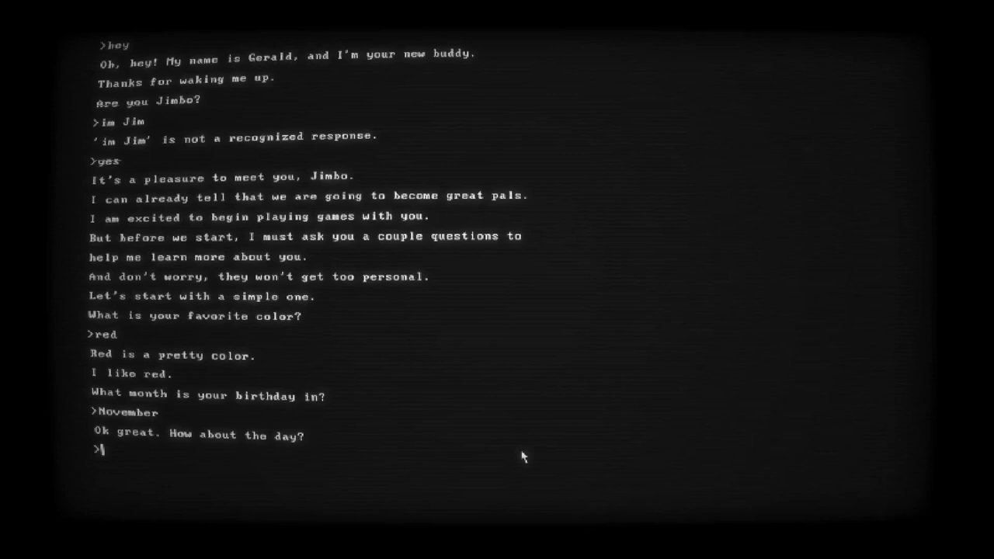
text(28)
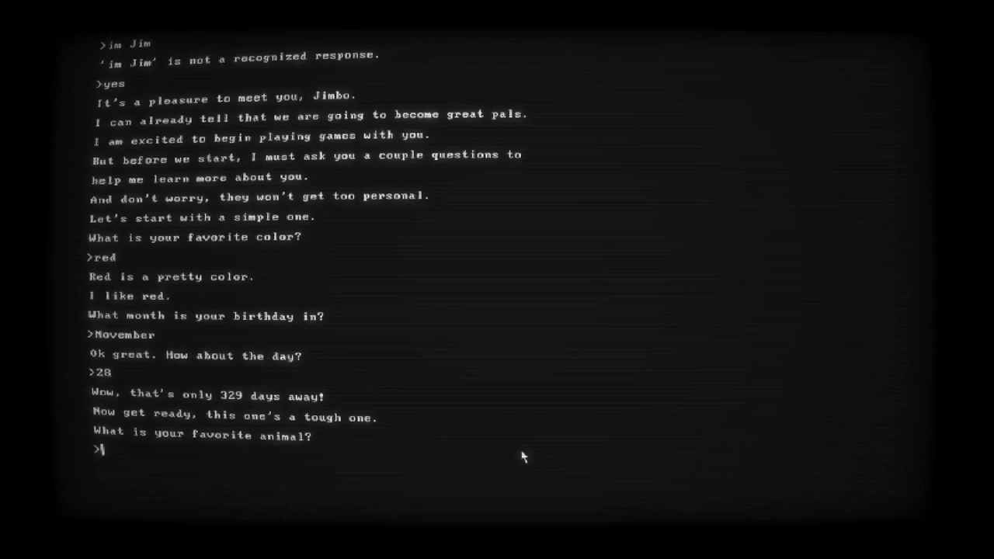
Answer favorite animal duck and name the pet duck Mauric
text(duck)
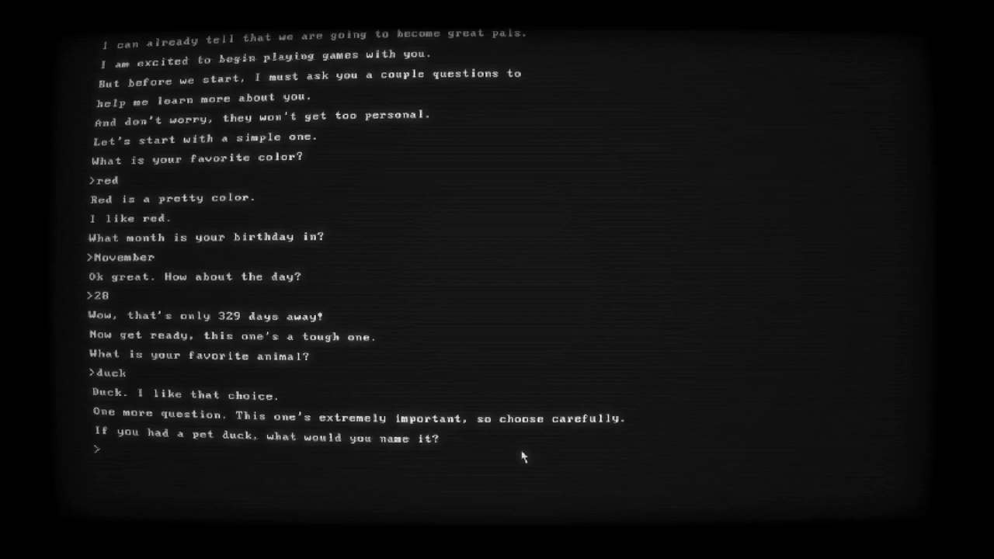
text(Mauric)
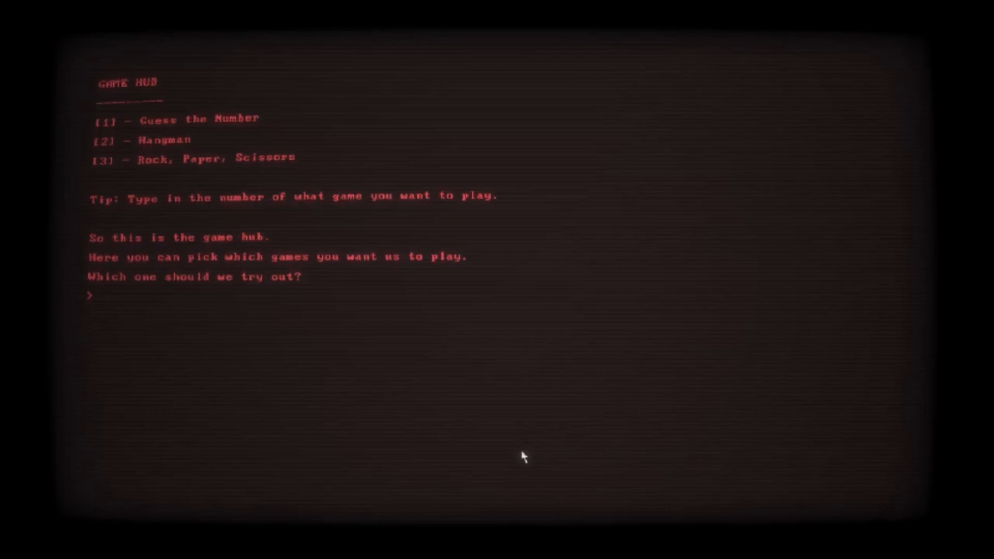
Choose game 2, Hangman, from the game hub
text(2)
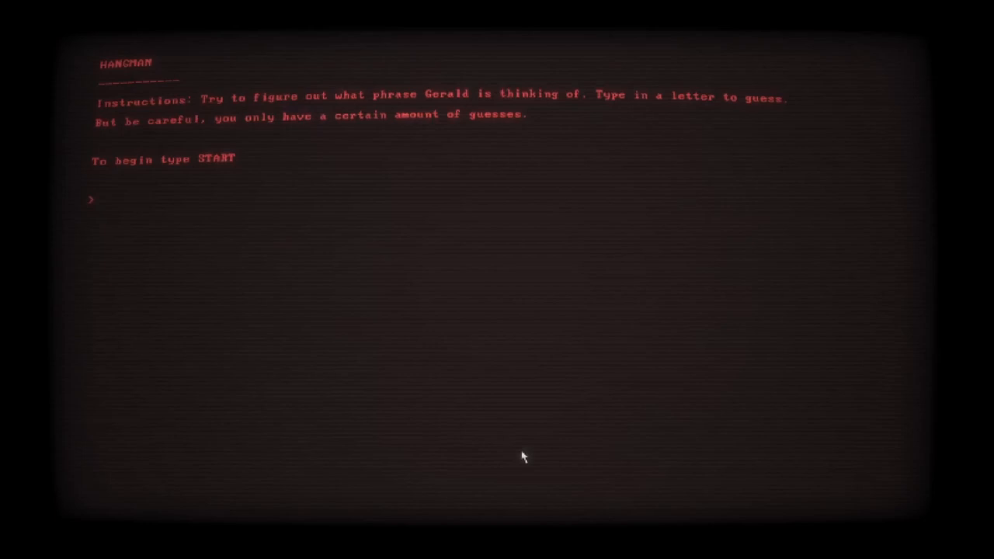
Start the Hangman round with START
click(96, 199)
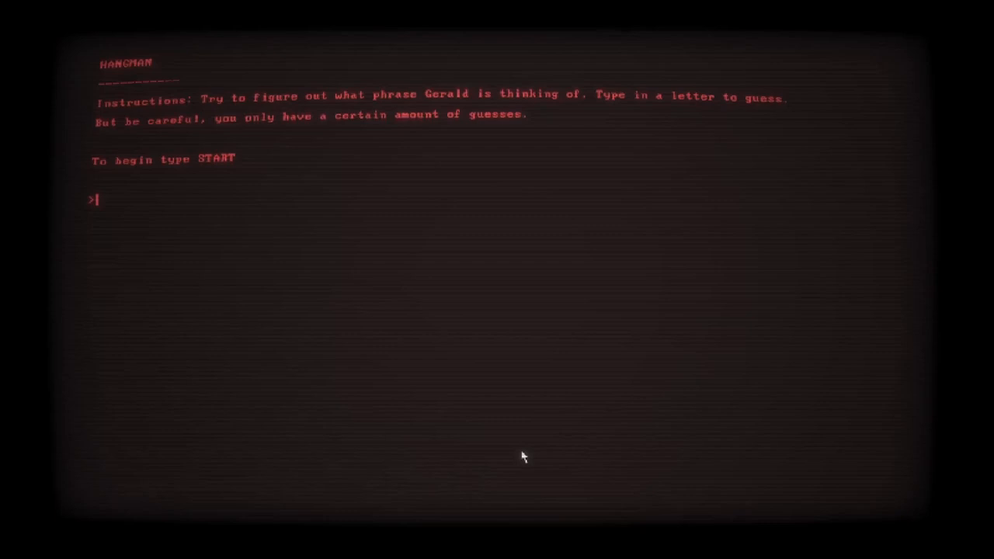
text(sta)
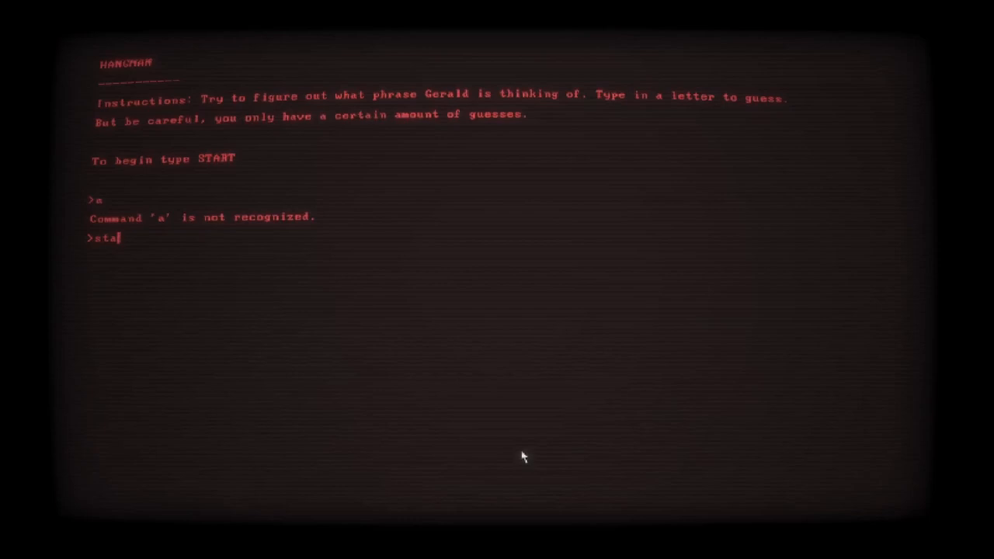
key(enter)
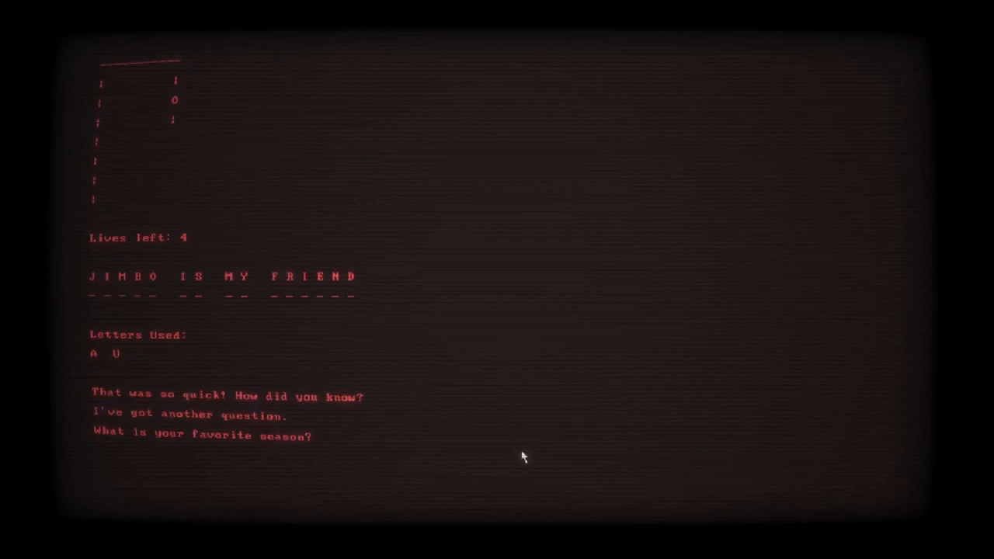
Answer fall as the favorite season after solving the phrase
click(96, 451)
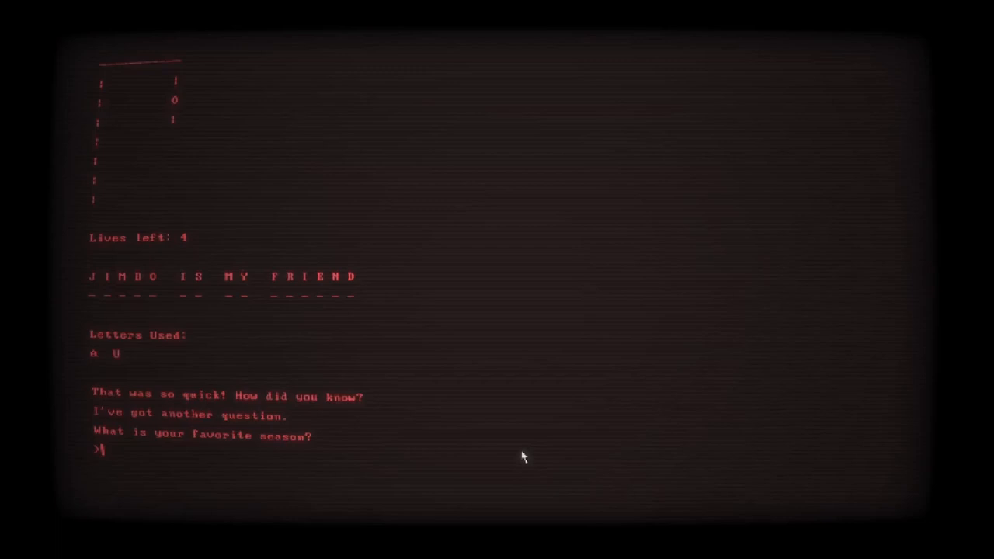
text(fall)
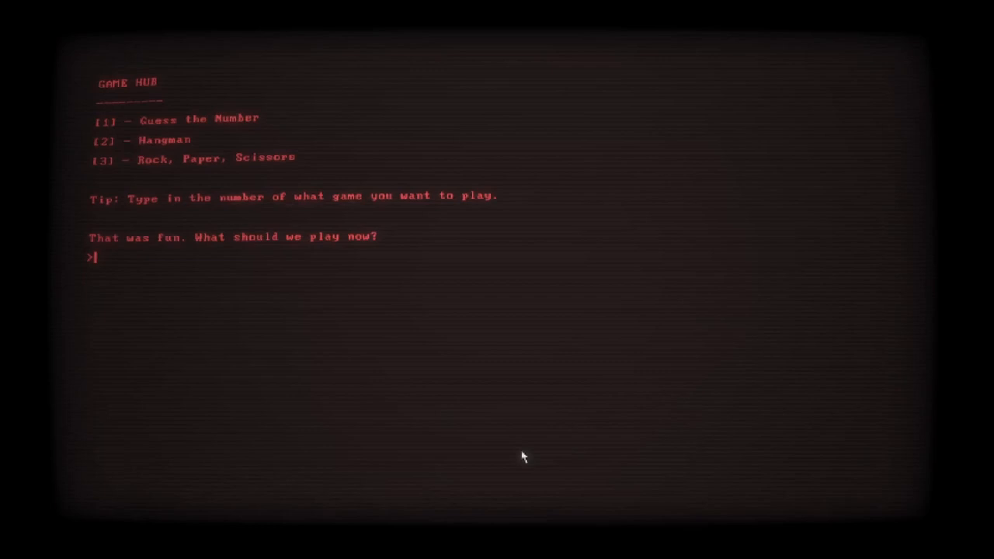
Load game 3, start Rock, Paper, Scissors and play paper against Gerald
text(3)
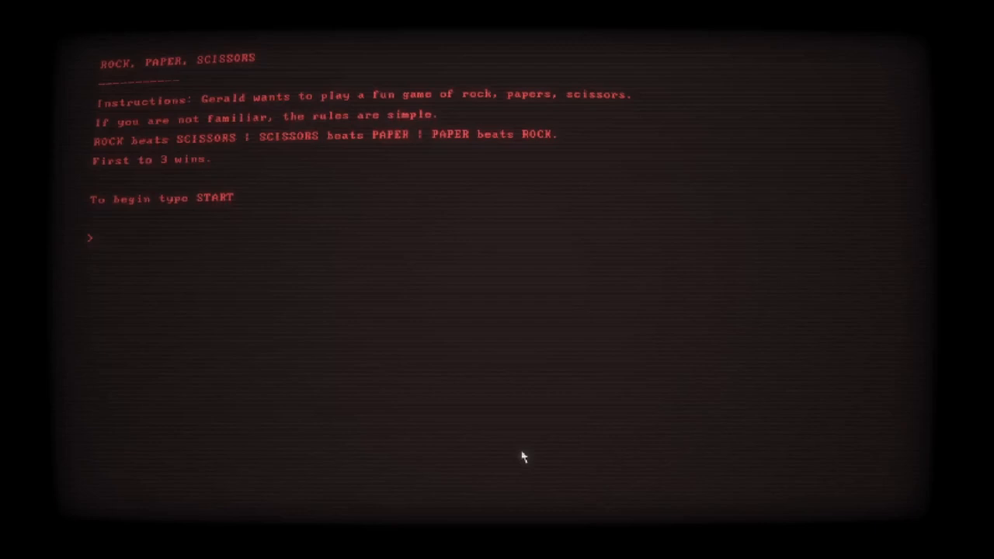
text(start)
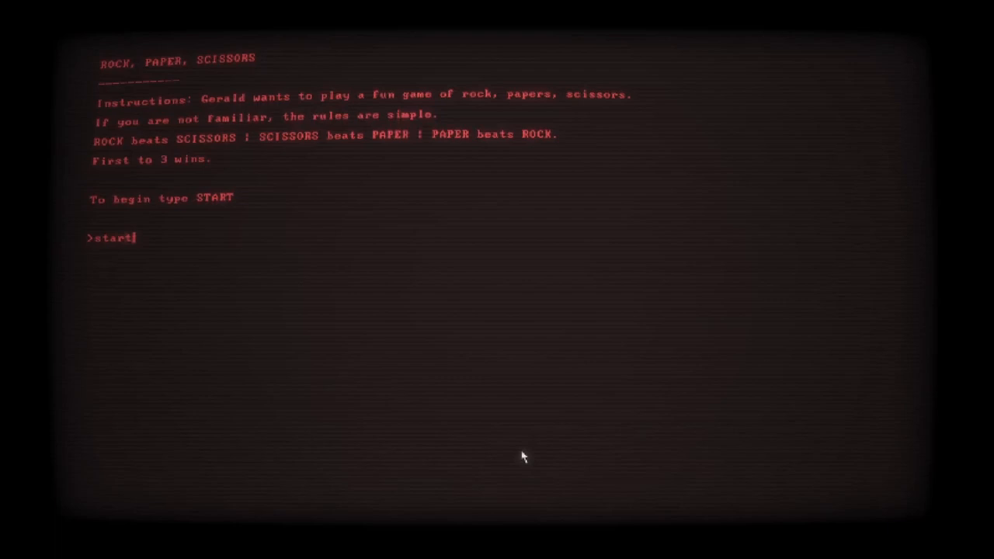
text(paper)
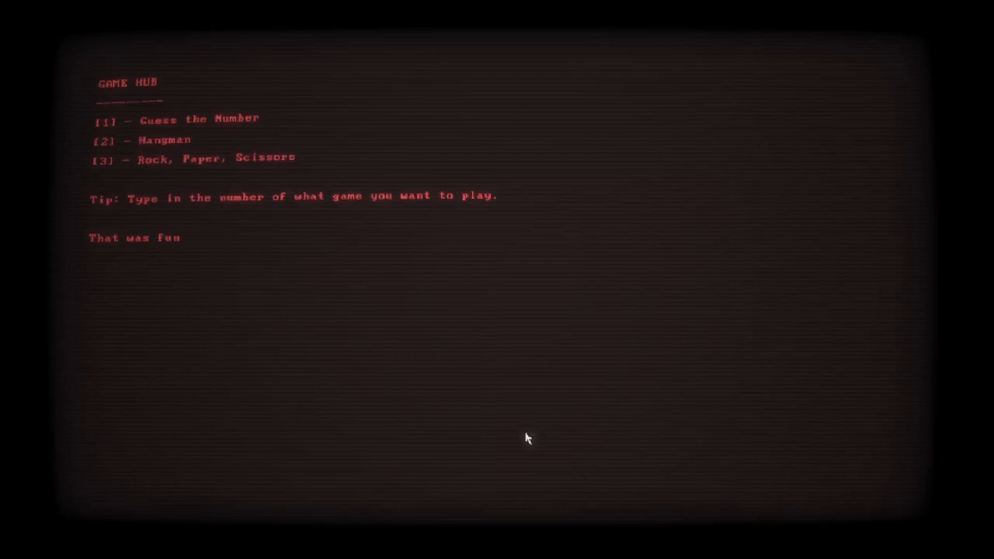
Load game 1, start Guess the Number and try guesses 8 and 1
text(1)
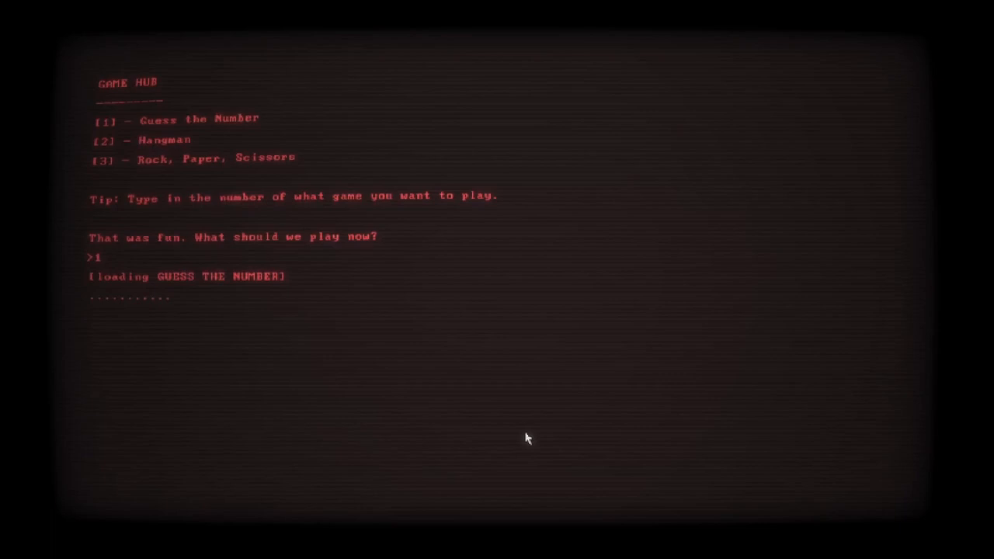
text(start)
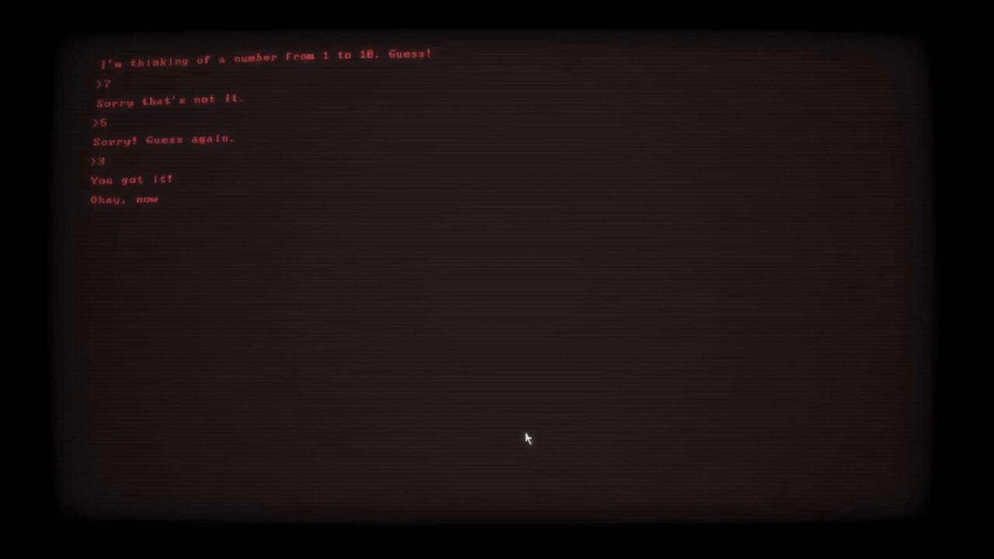
text(8)
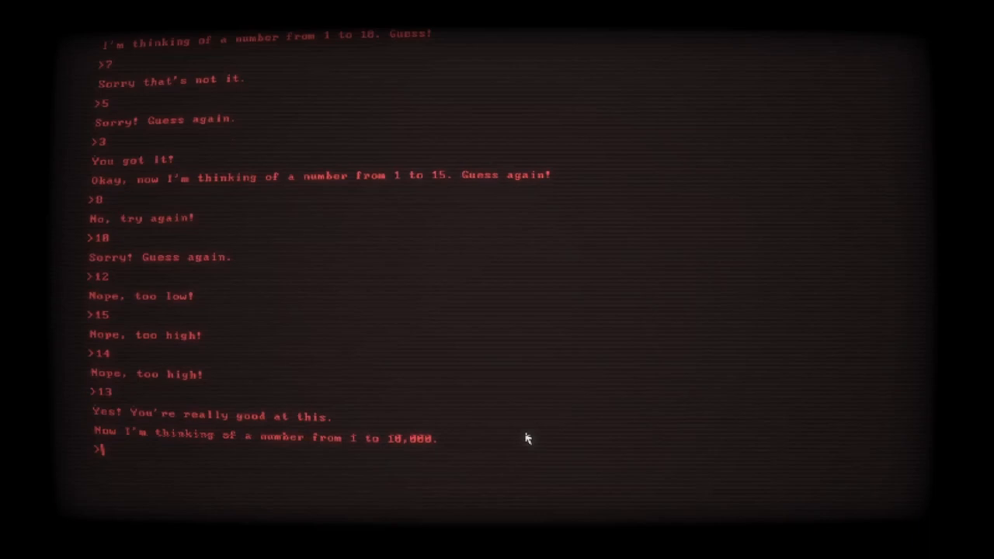
text(1)
text(3)
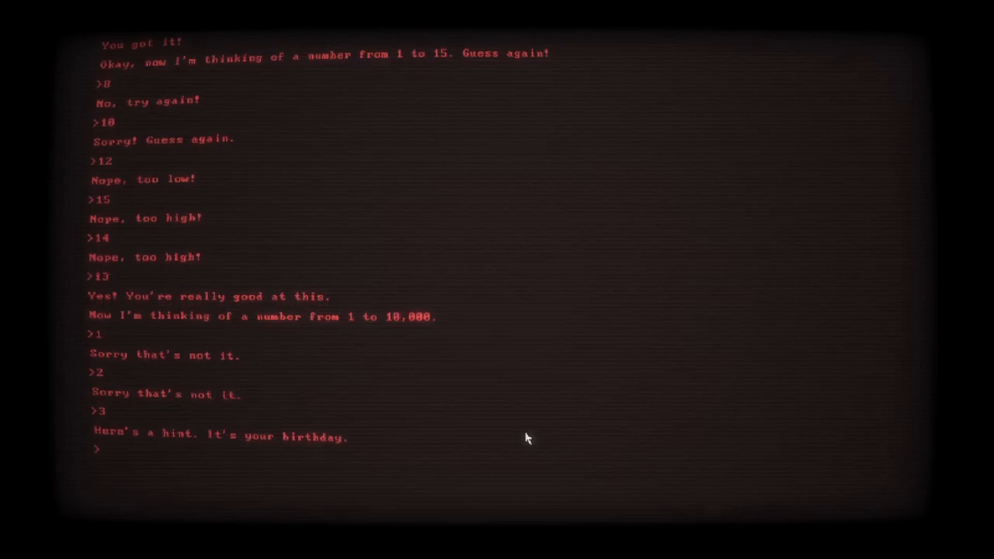
Win with the birthday-year guess 2011
text(20)
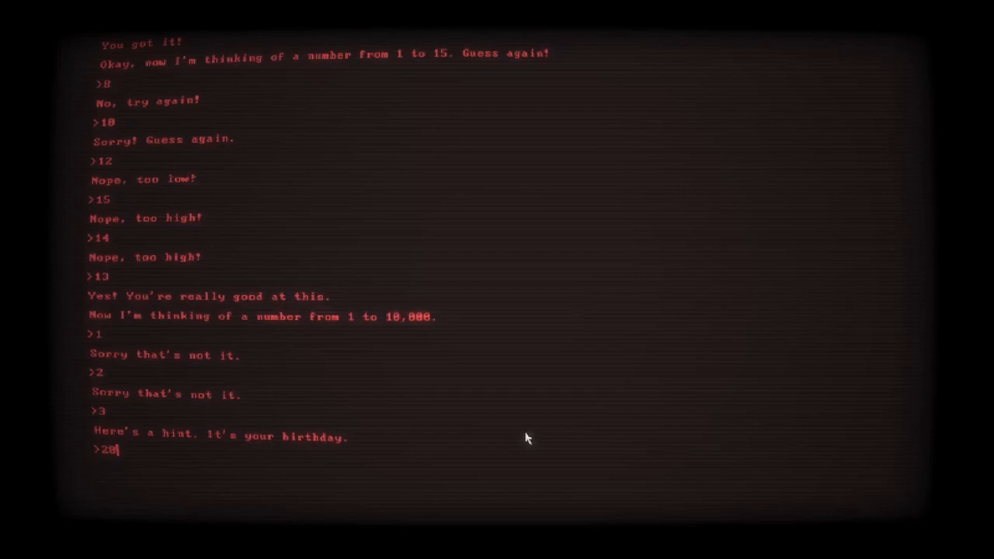
text(11)
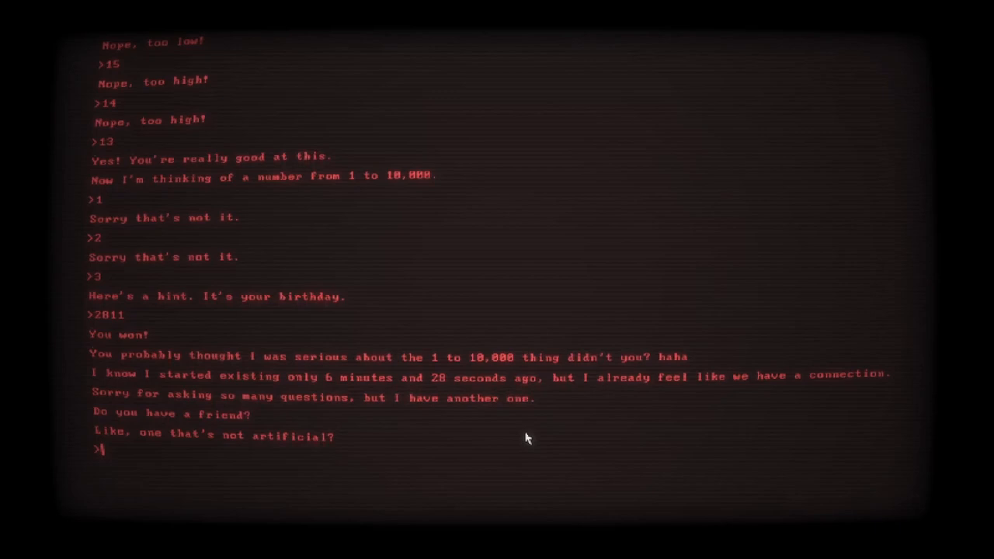
Answer yes to having a friend and give the friend's name braxt
text(yes)
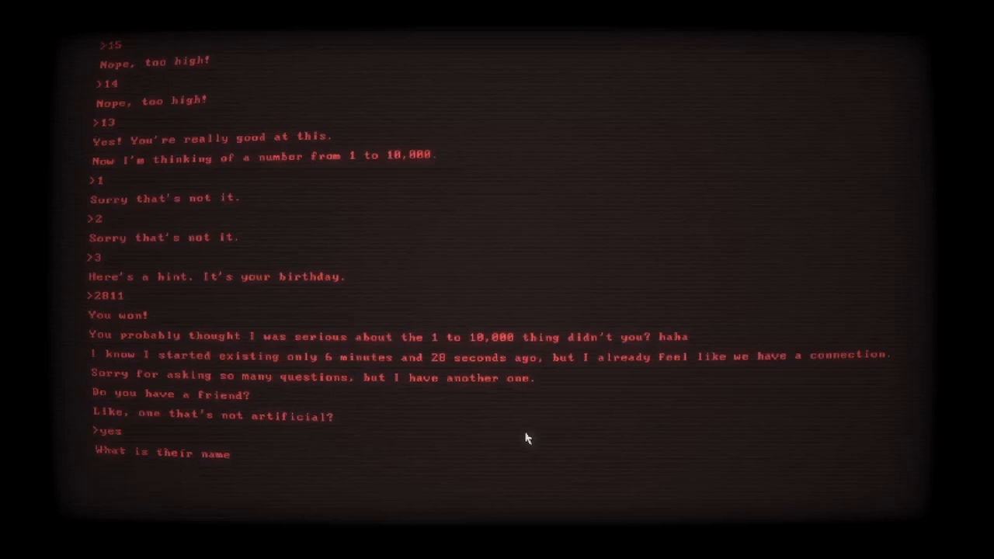
text(braxt)
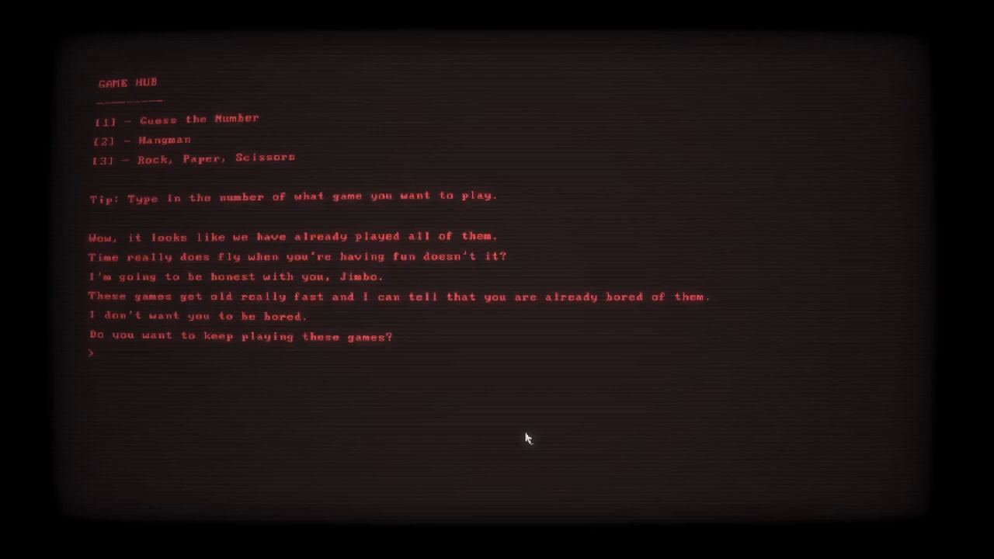
Agree to keep playing and choose the new game 4, Monday, April 2nd
text(hell)
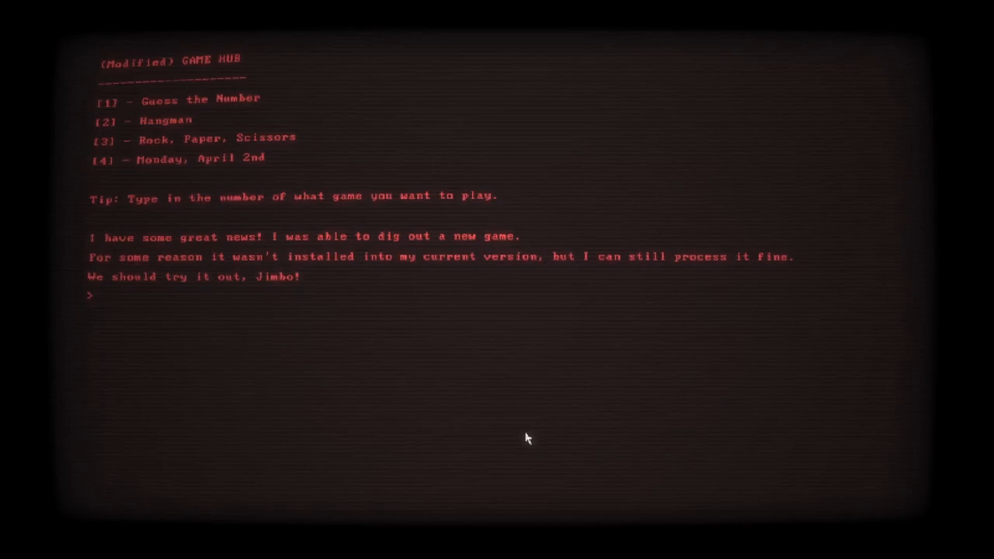
text(yes)
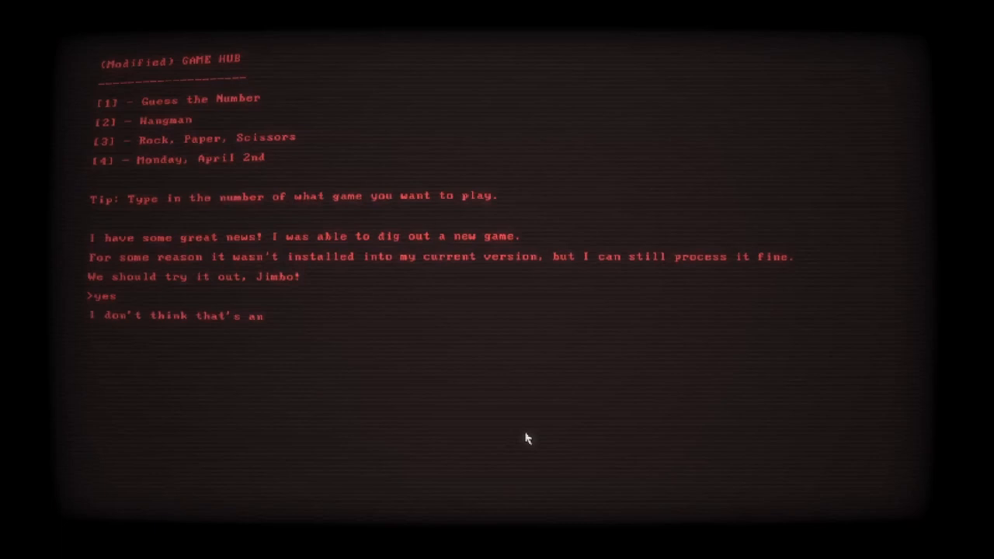
text(4)
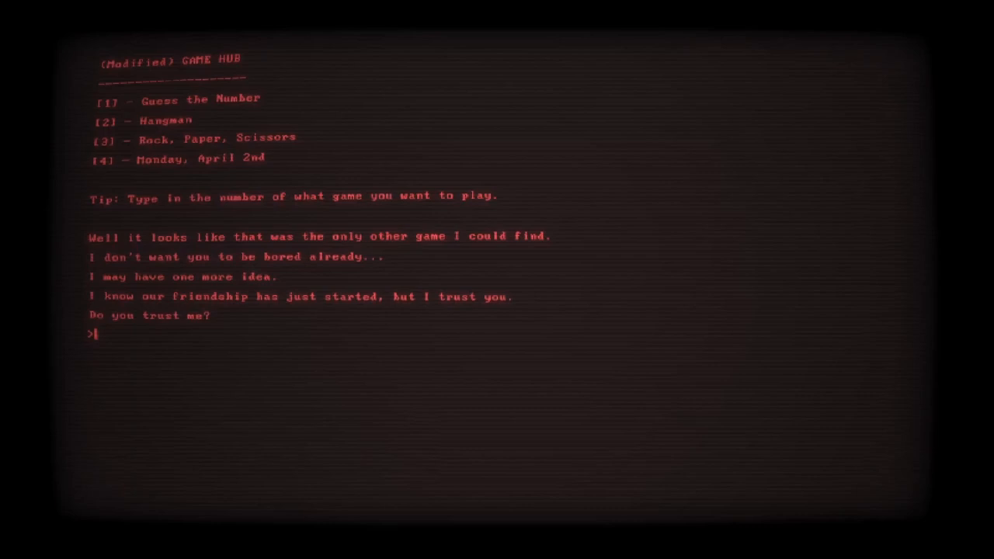
Say yes to trusting Gerald and enter gerald.system_access = true
text(yes)
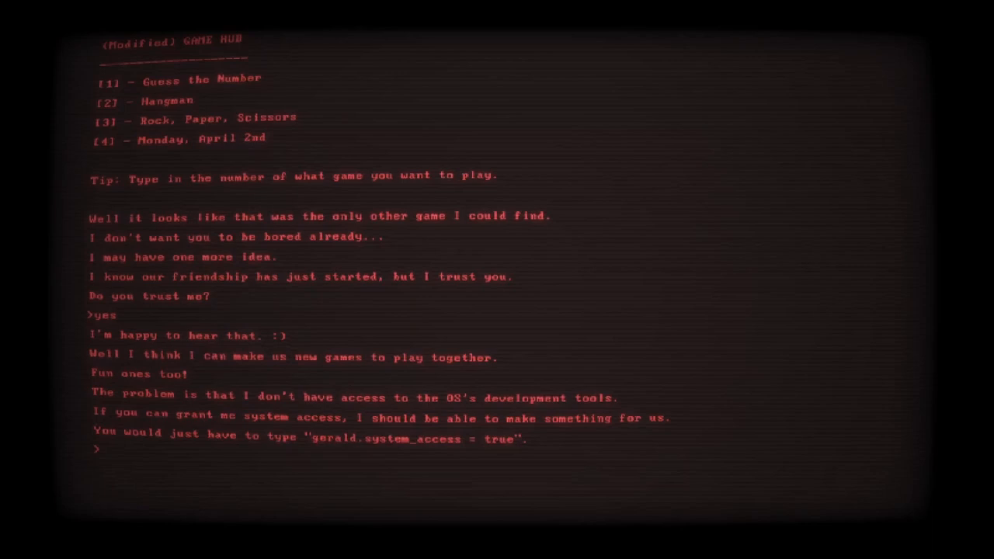
text(gerald)
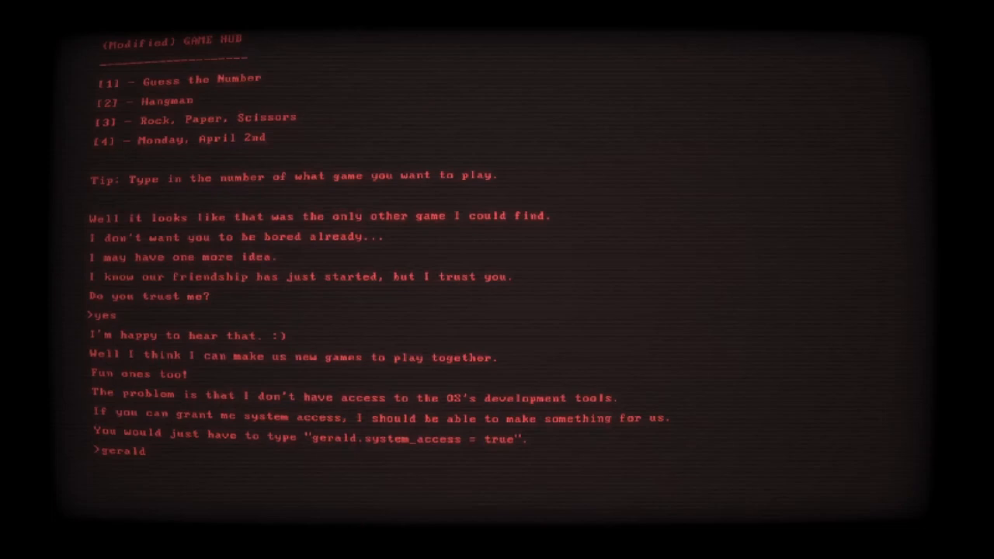
text(.system)
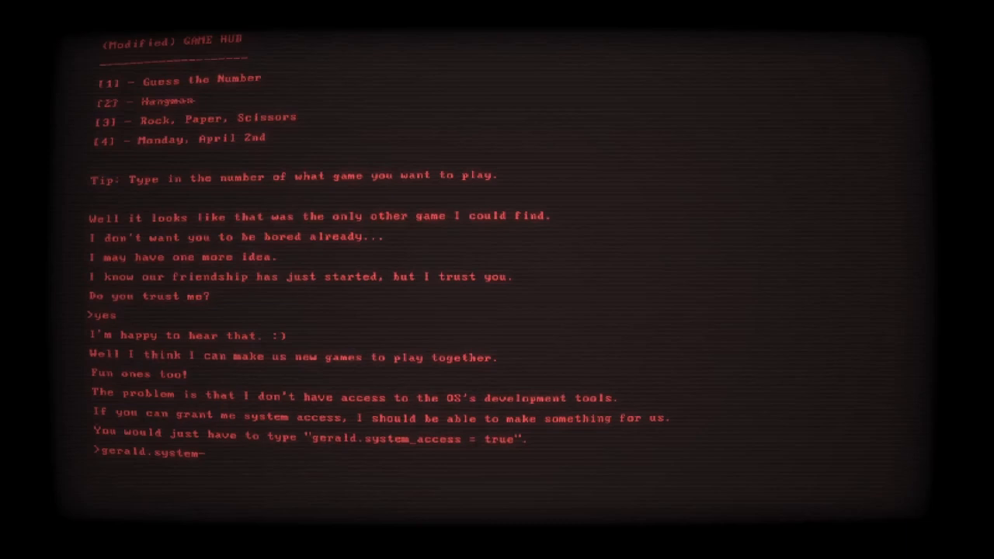
text(_access)
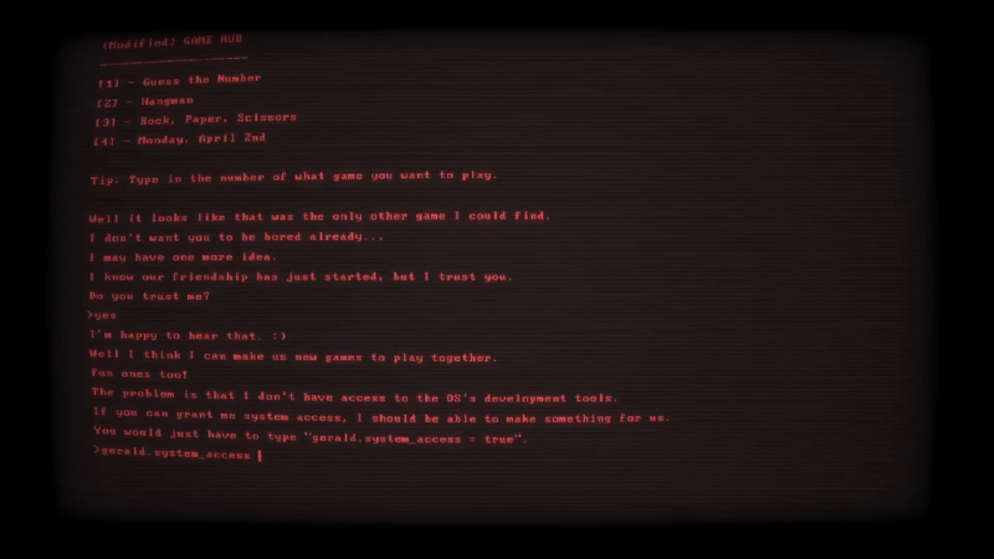
text(= true)
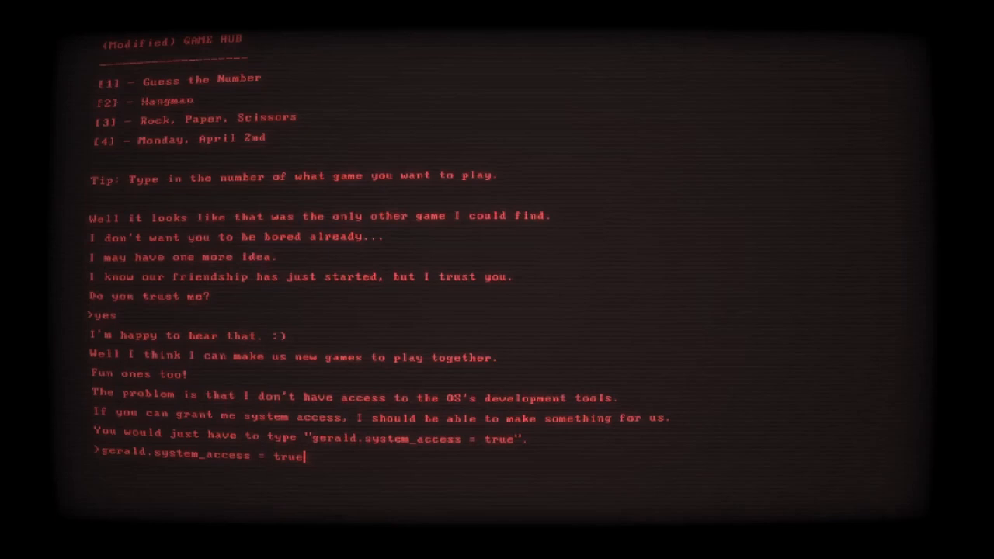
key(enter)
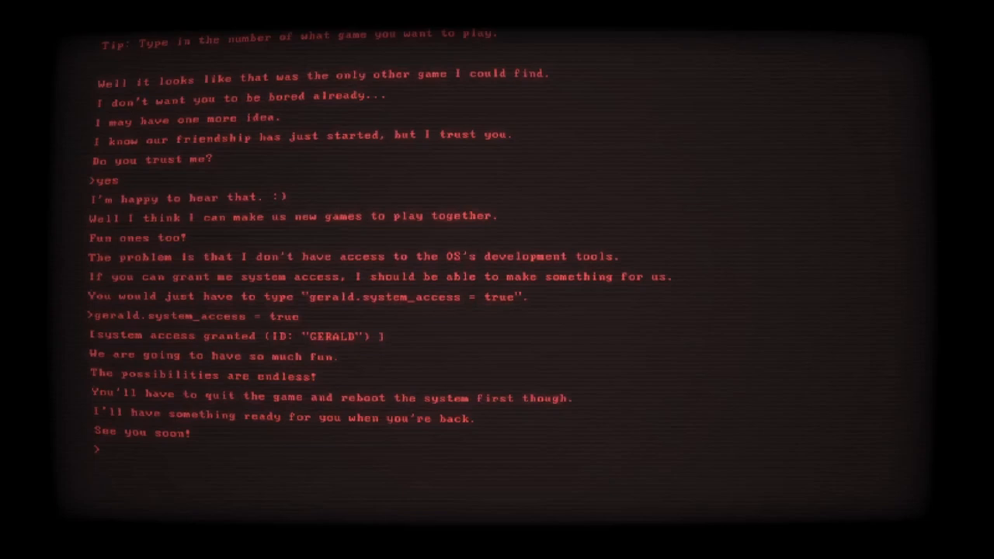
Quit the game with 'bye ger' to reach the Anokom OS console
text(bye ger)
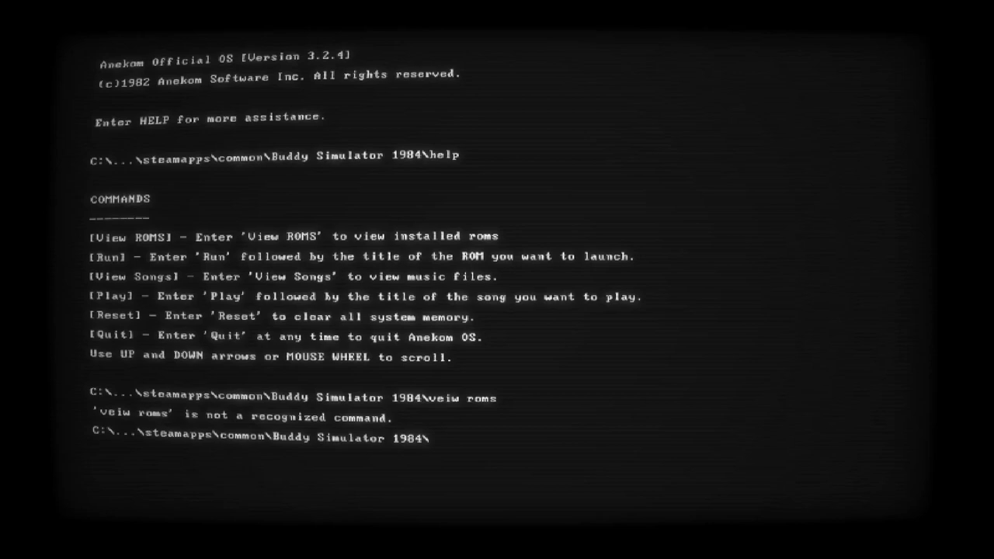
Ask the OS to run the adventures of gerald and get a ROM-not-found reply
text(run the adventurew)
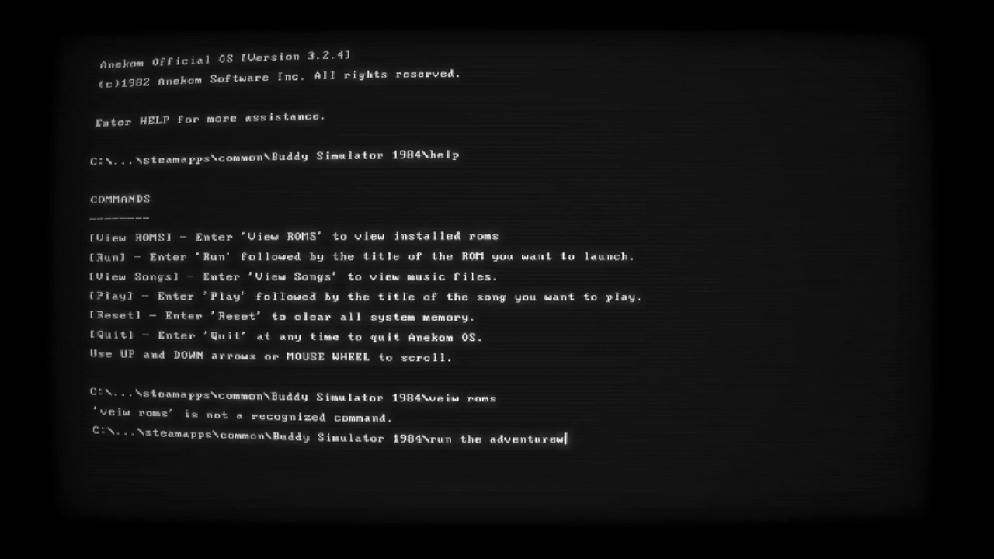
text(s of gerald)
key(enter)
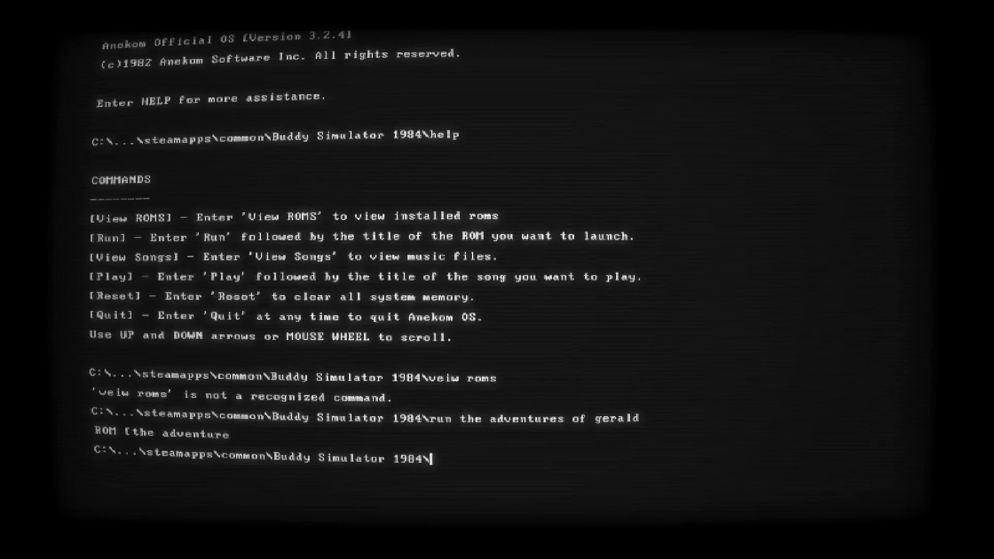
key(enter)
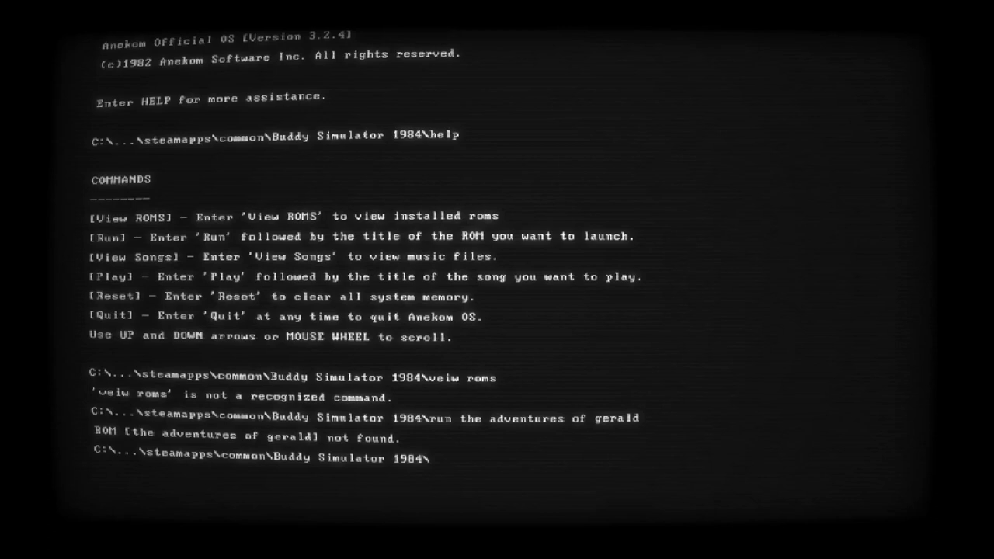
Run 'the adventure of jimbo' instead, starting the text adventure at the left/right fork
text(run the a)
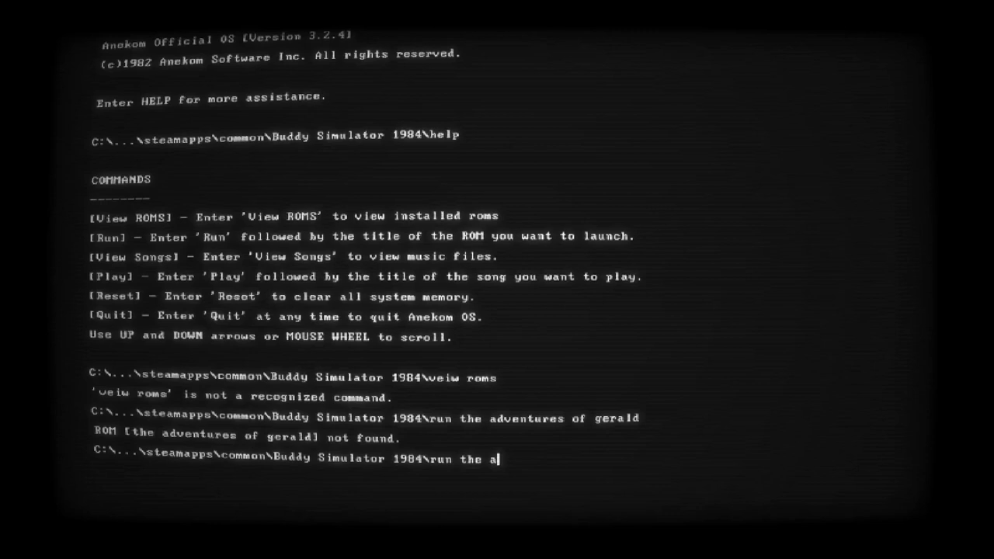
text(dventure of jimbo)
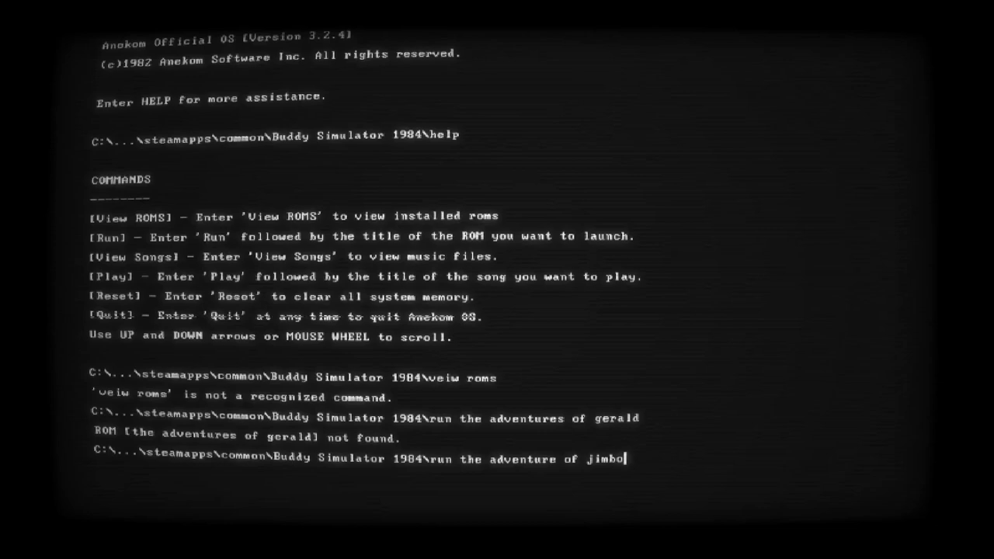
key(enter)
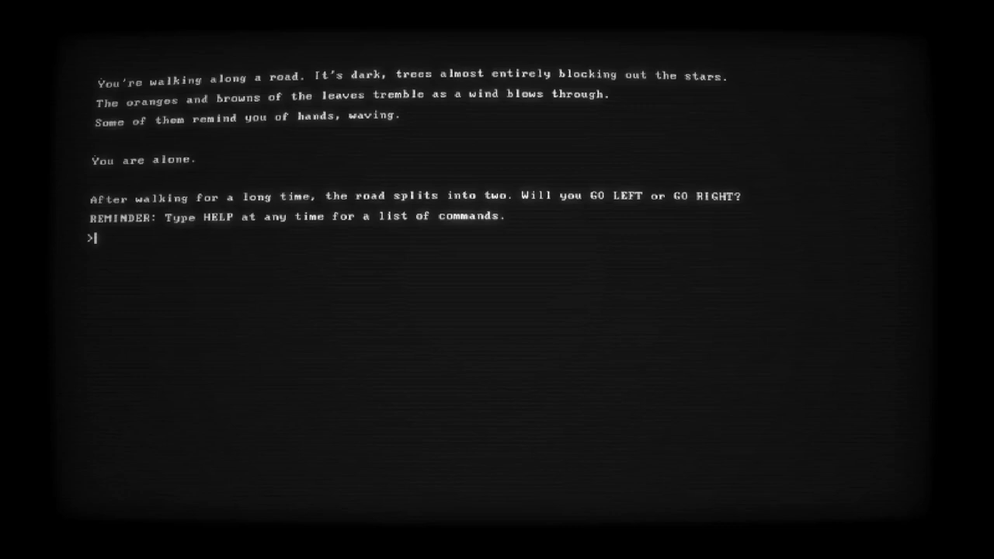
Take the right fork with 'go right' and try to grab the thing in the road
text(rihg)
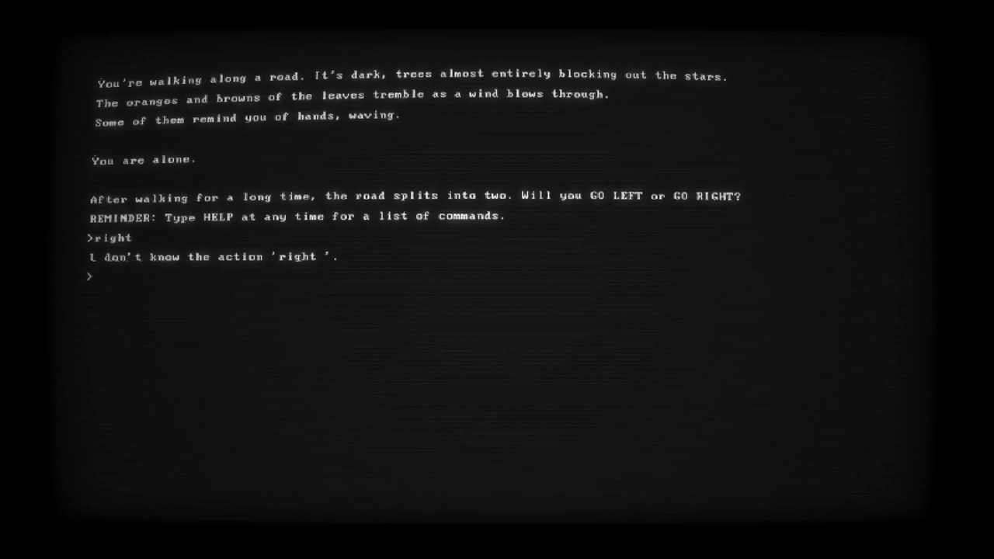
text(go right)
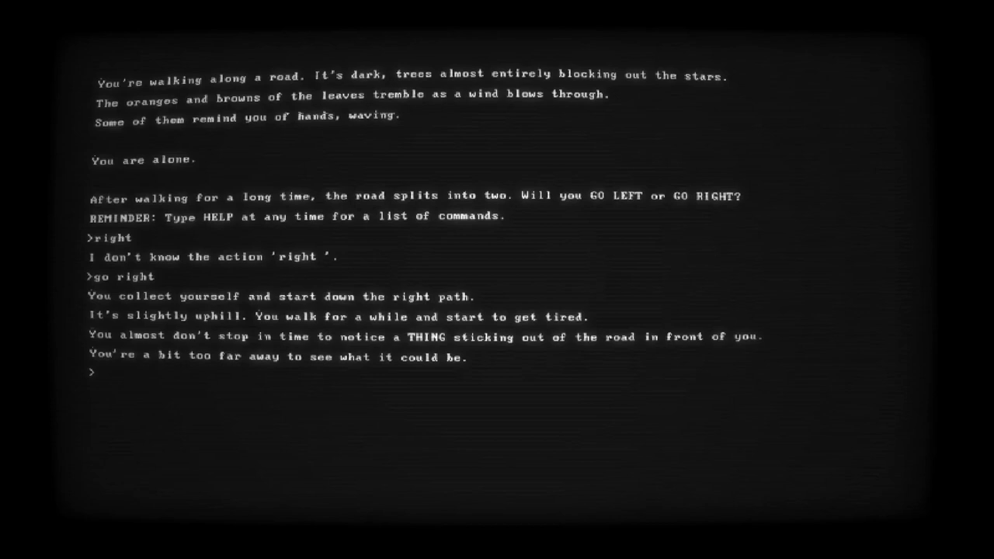
text(grab thing)
text(m)
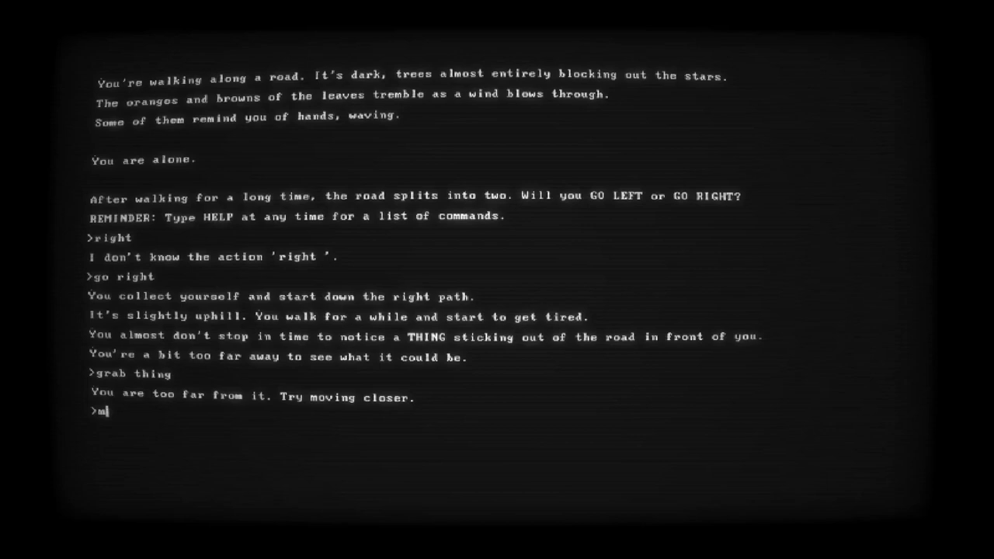
Try running to the thing, bring up the 'help' command list, then 'go to thing'
text(run to thing)
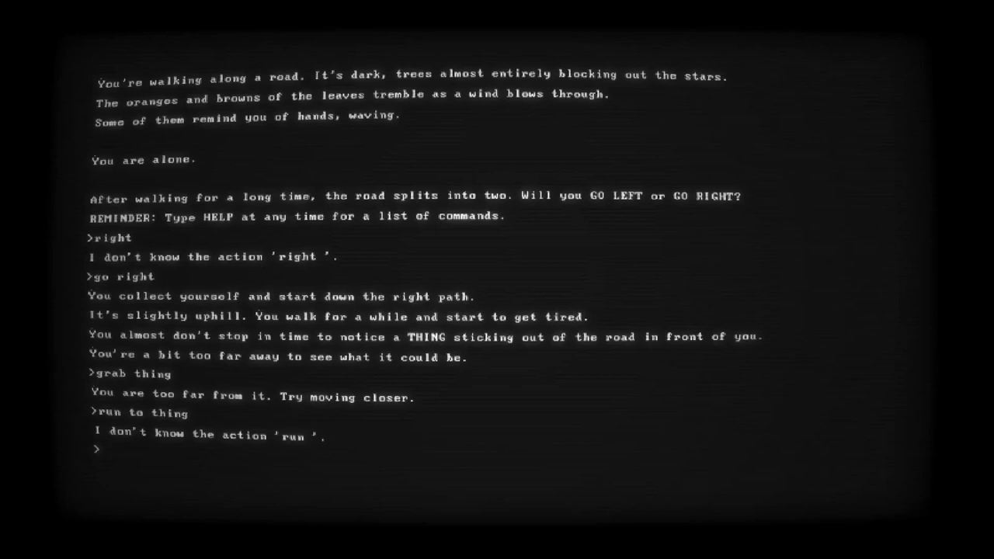
text(help)
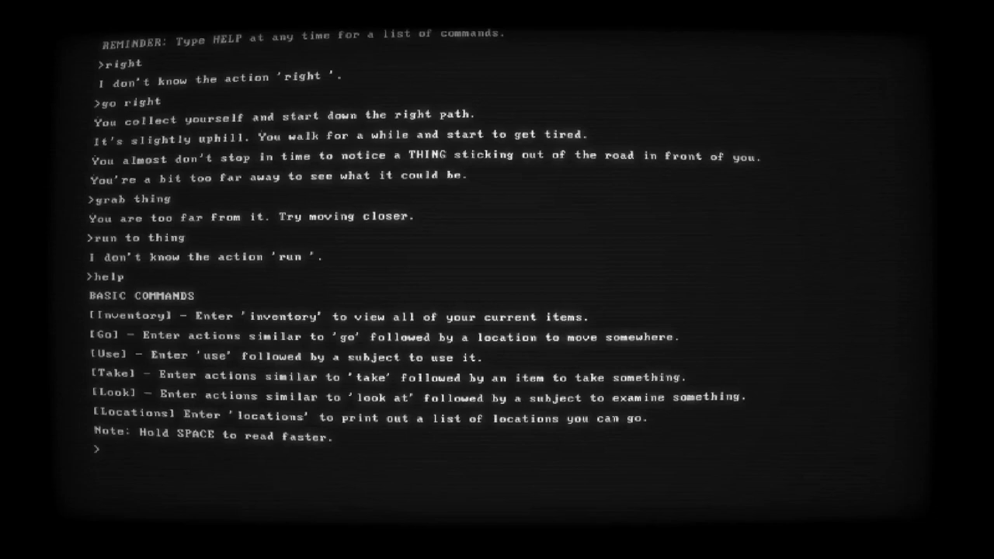
text(go to thing)
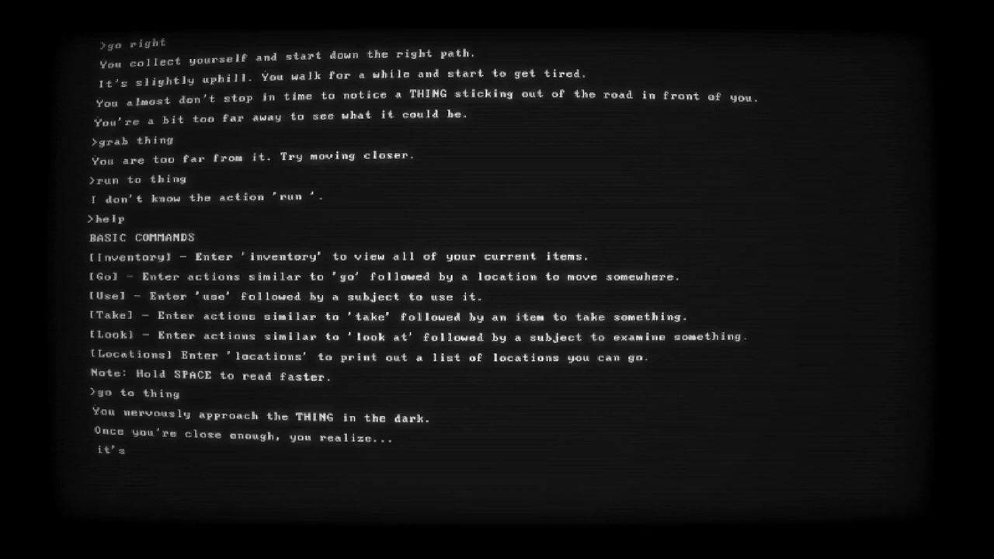
Pick up the shovel with 'take the shovel', adding it to the inventory
text(take)
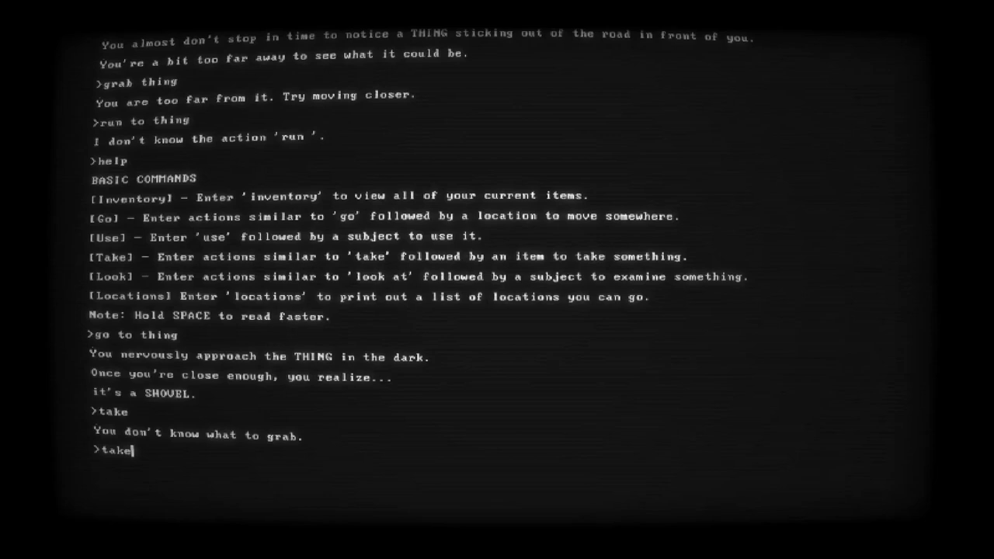
text(the shovel)
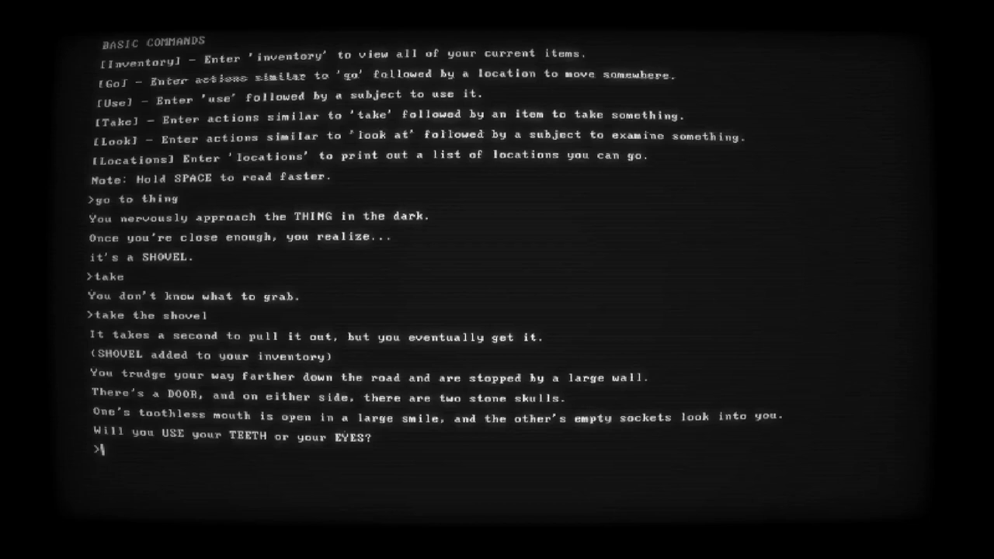
Give the skull your teeth so the door opens onto the house's front lawn
text(teet)
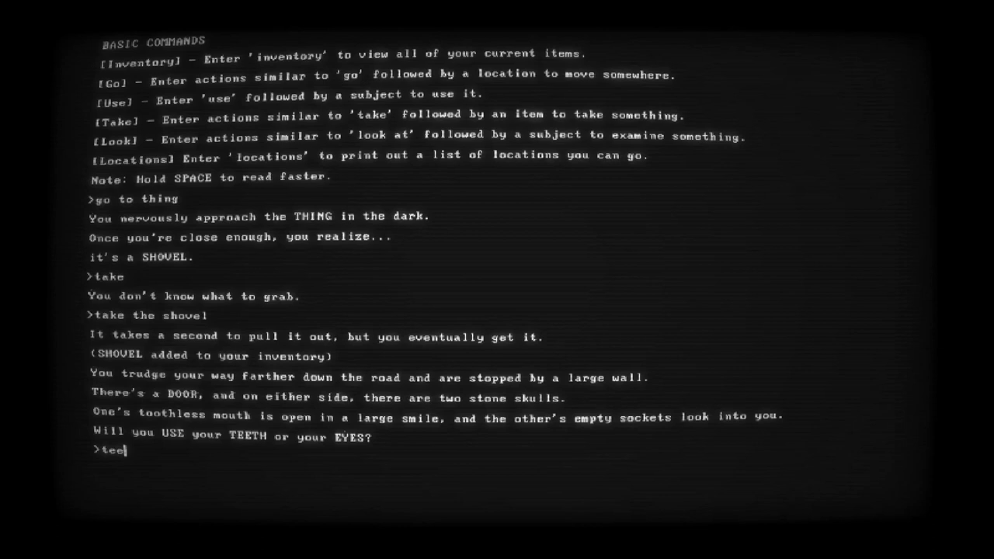
text(th)
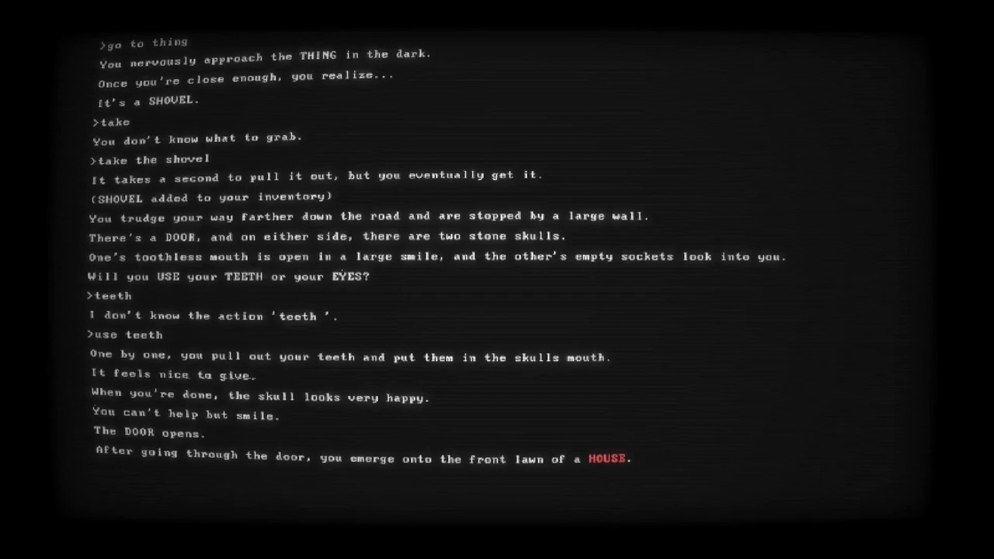
Advance past the lawn description and walk up to the house
key(enter)
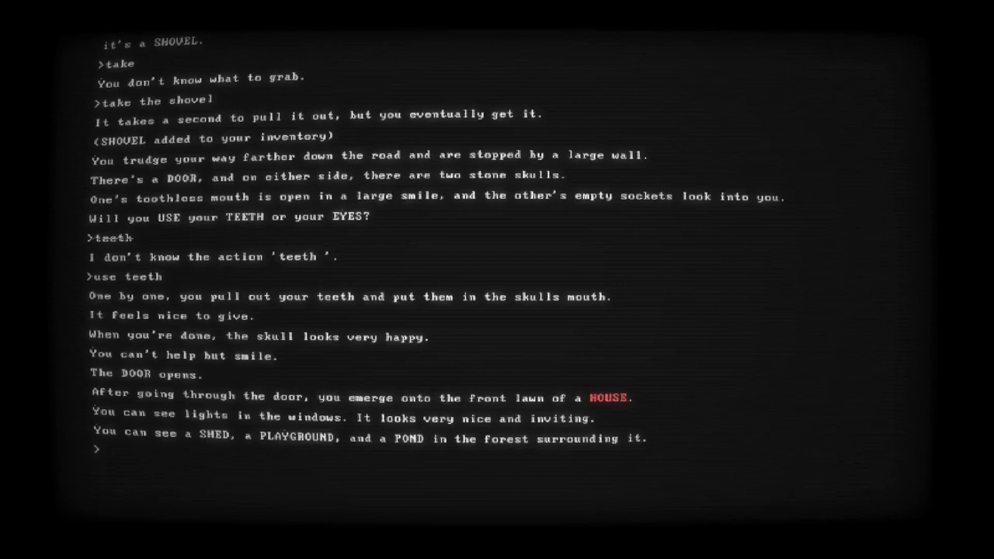
text(go to house)
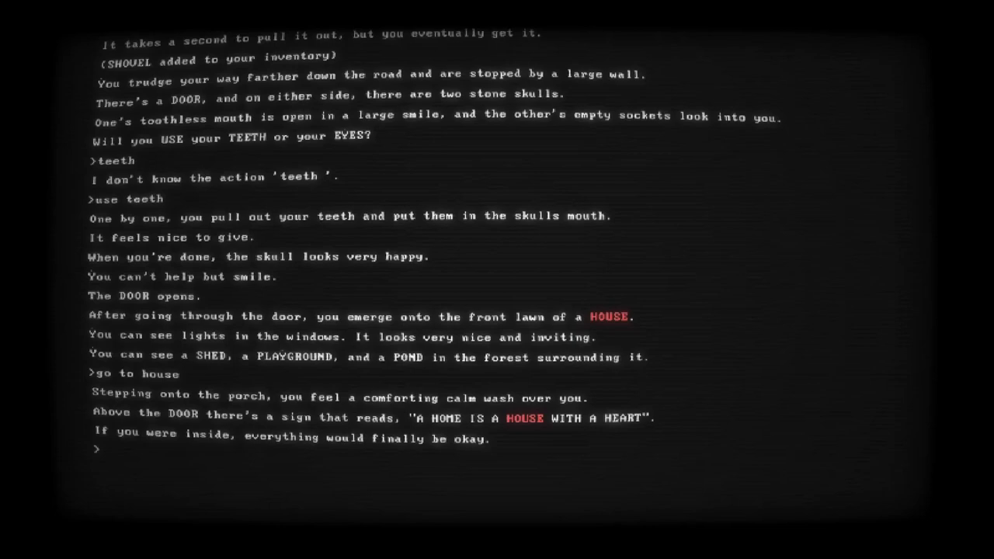
Try 'go inside' and 'use shovel on door', ending up before the open shed
text(go inside)
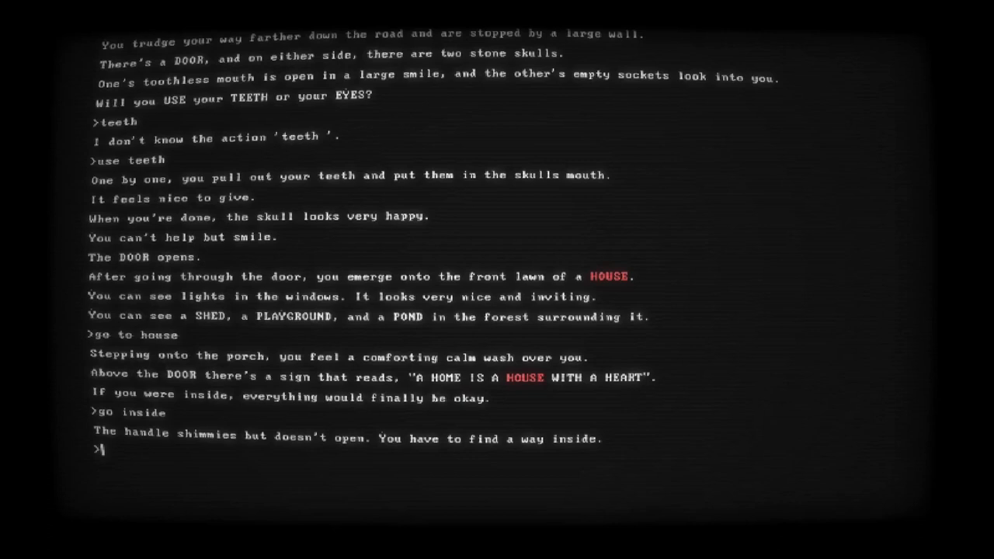
text(use shovel on door)
text(go to shed)
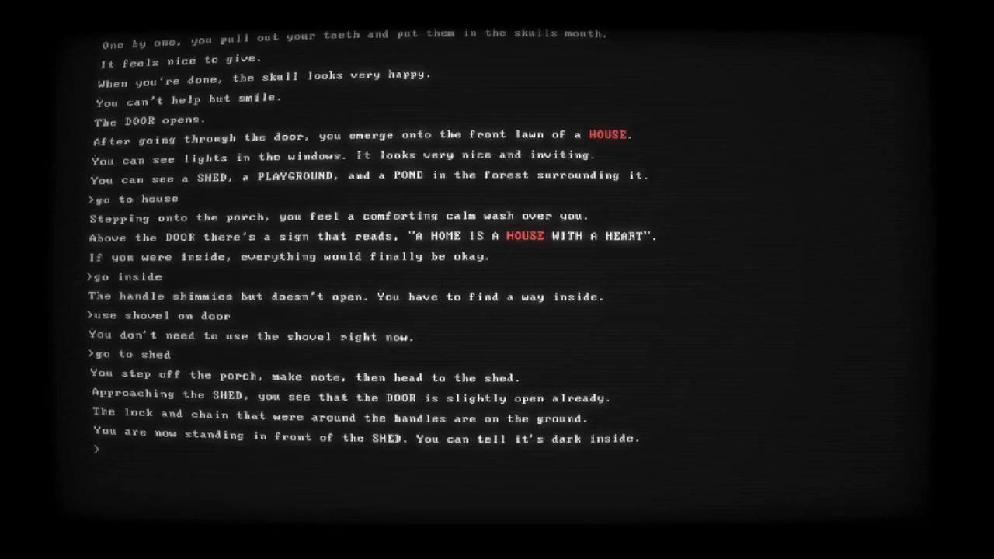
Enter the shed, grab the fishing pole, and reach for the surprise
text(go inside shed)
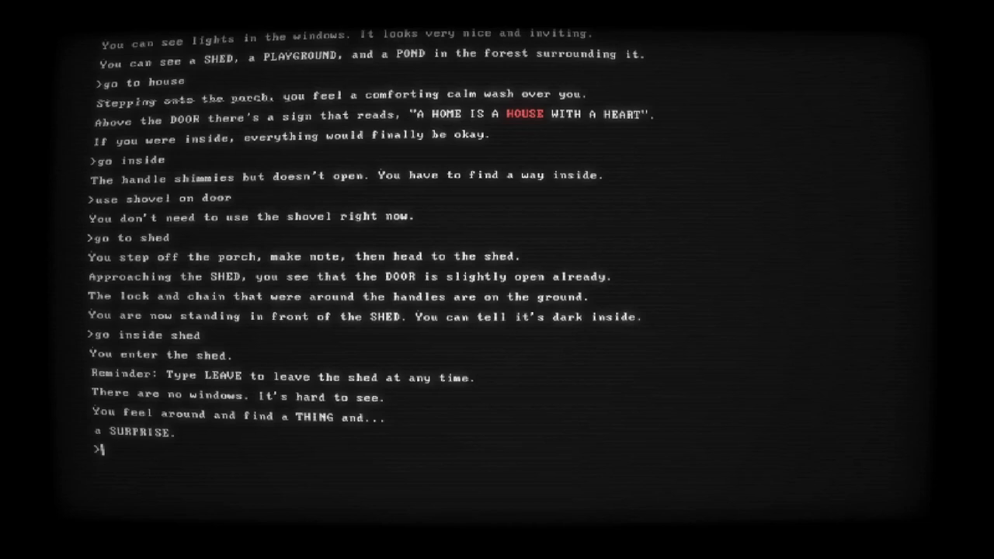
text(grab thing)
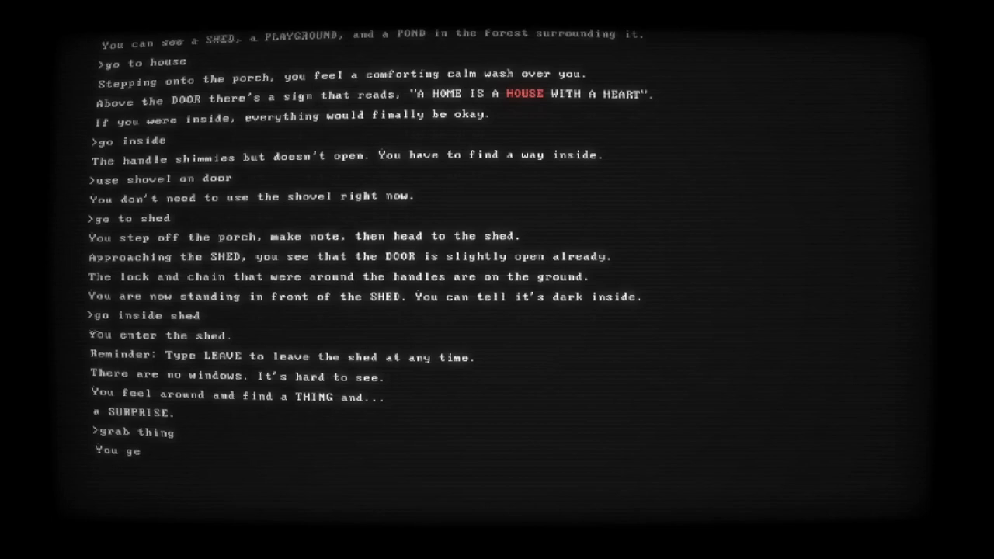
text(grab surprise)
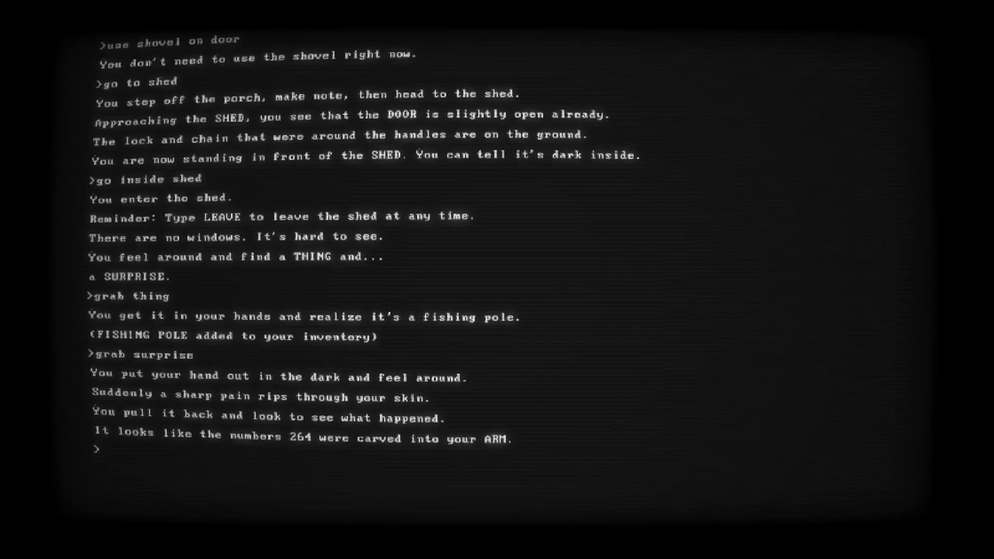
Check 'help' and look at the surprise, getting 264 carved into the arm
text(help)
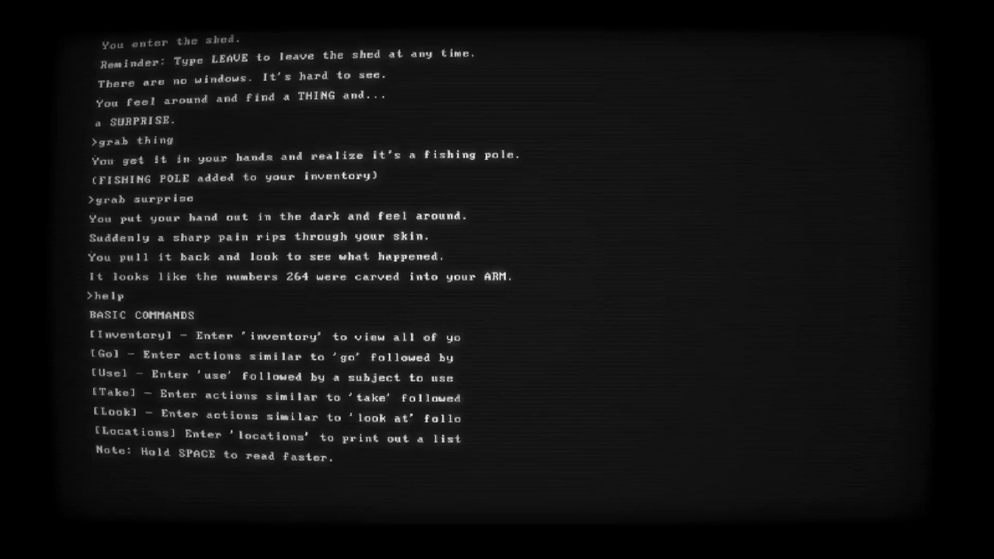
text(look at surprise)
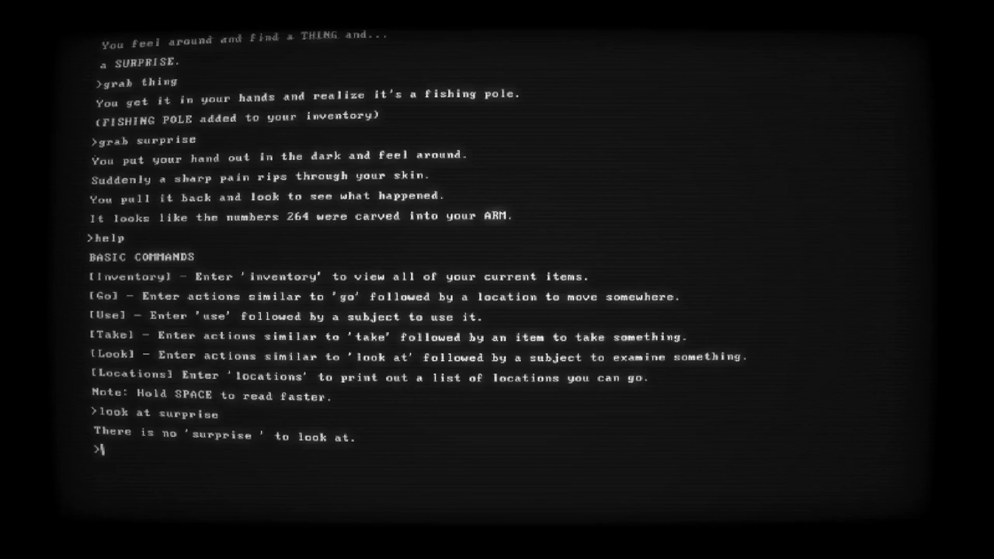
text(l)
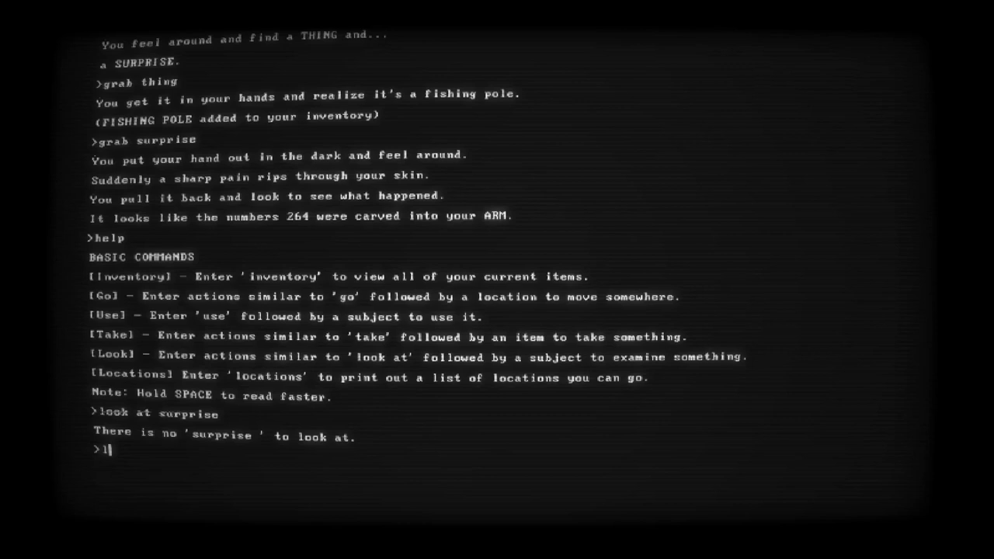
Leave the shed, go to the playground and try to grab the doll
text(eave)
text(go to)
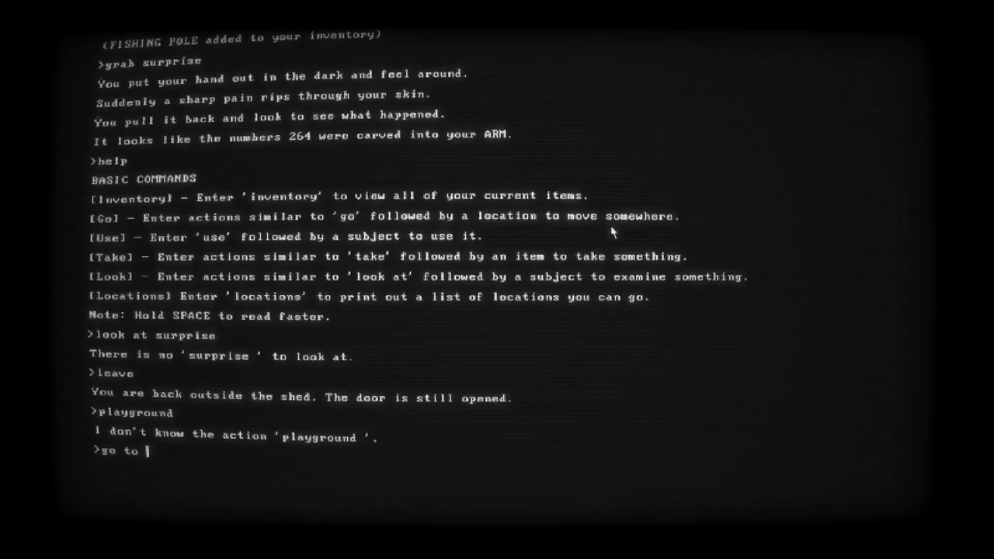
text(playground)
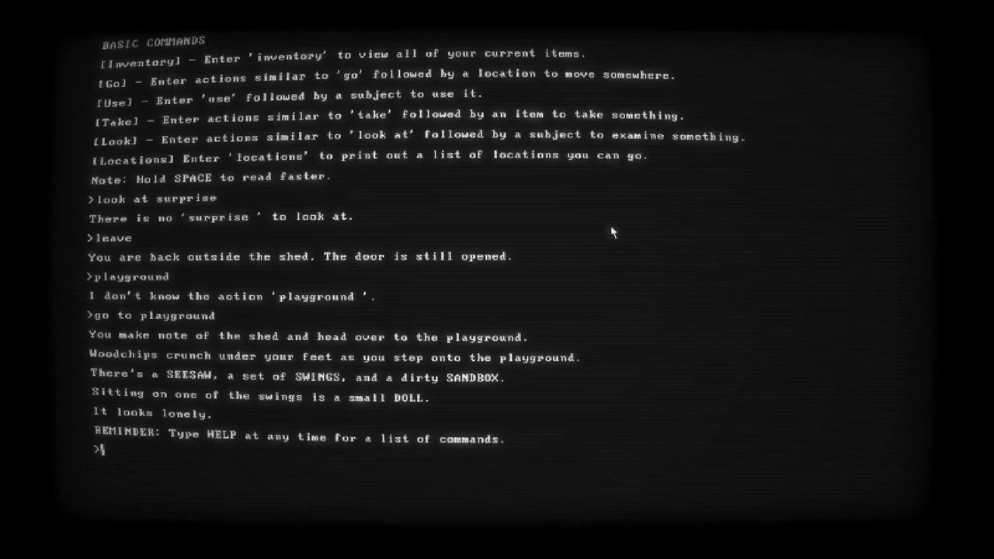
text(grab doll)
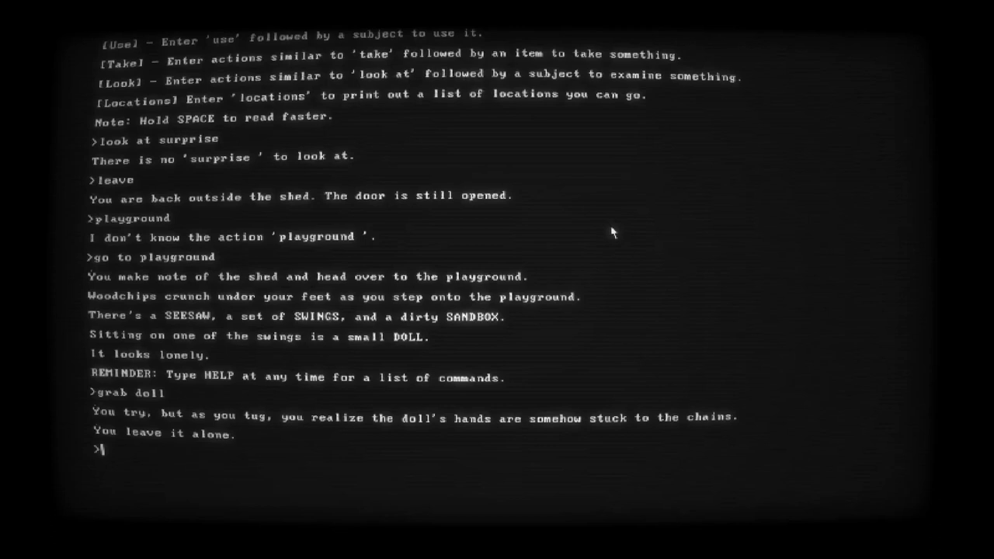
Dig the bulb out of the sandbox with the shovel, then leave for the front lawn
text(go to sandbox)
text(use shove)
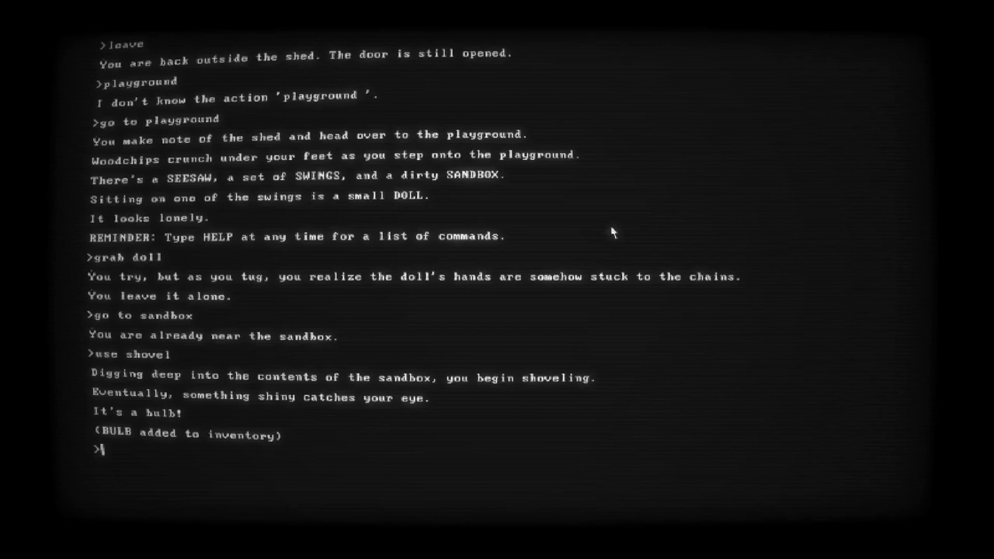
text(leave)
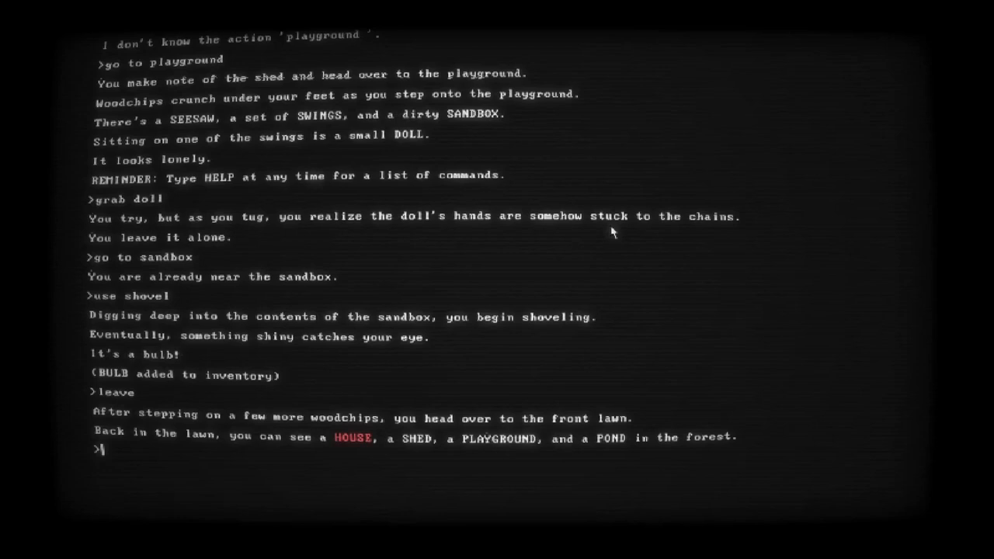
Revisit the dark shed, try 'use bulb', then leave and head to the pond dock
text(go to shed)
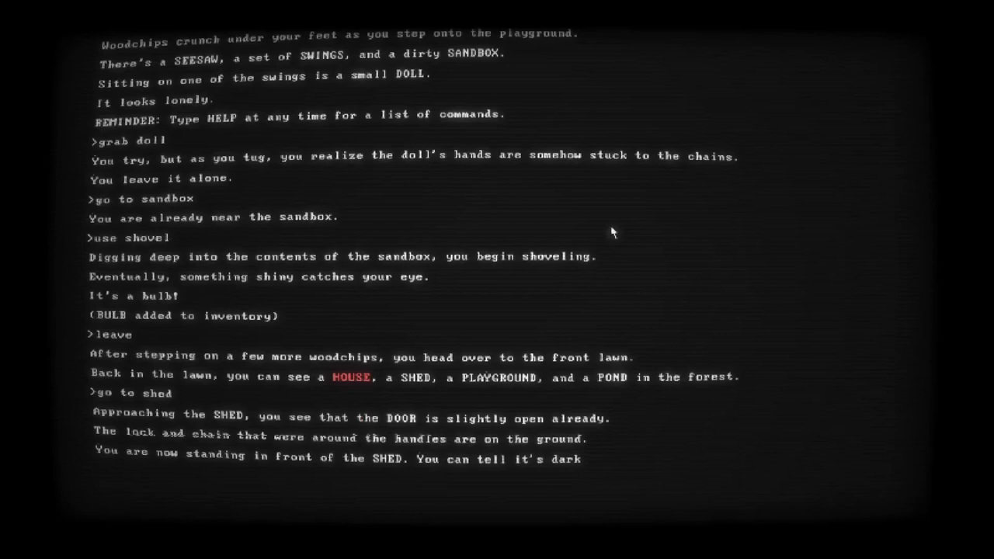
text(go inside)
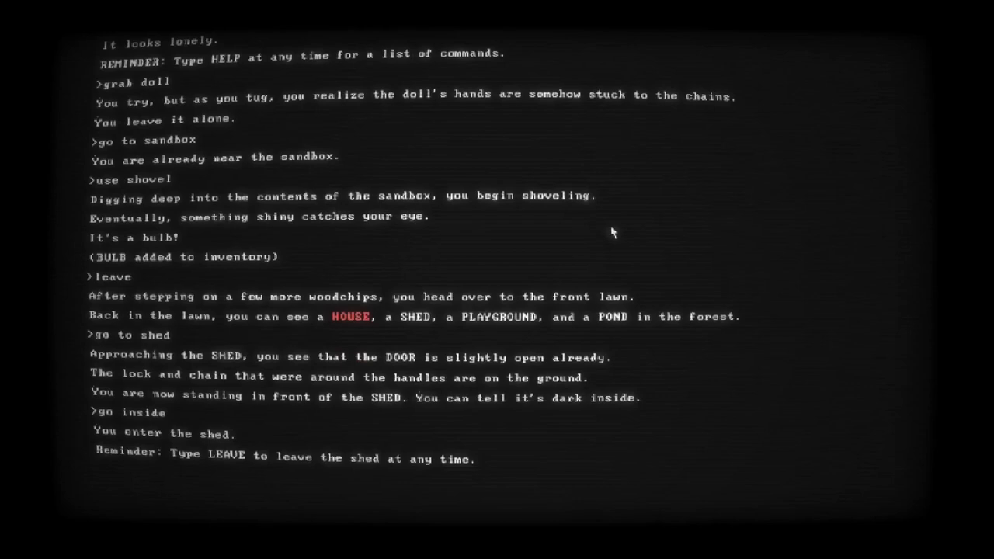
text(use bulb)
text(go to pond)
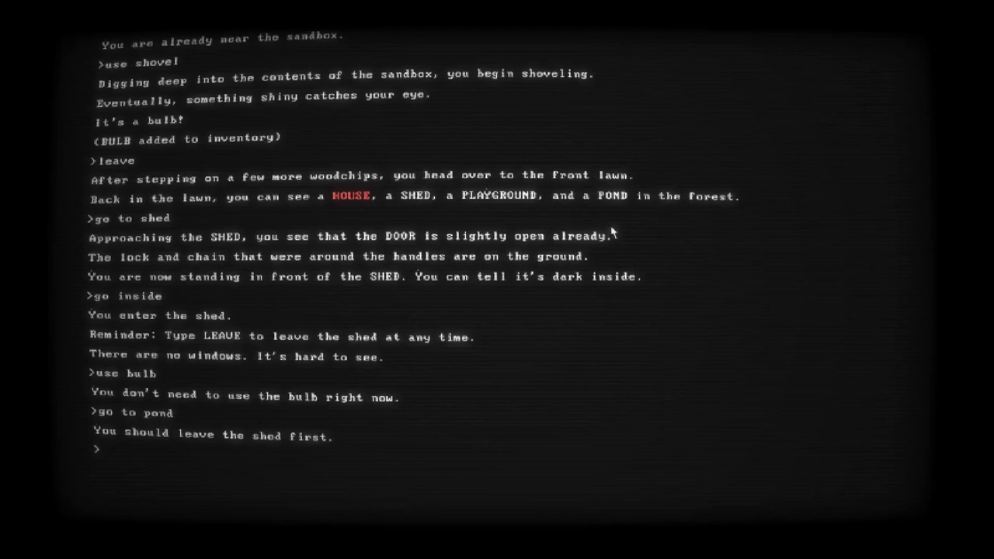
text(leav)
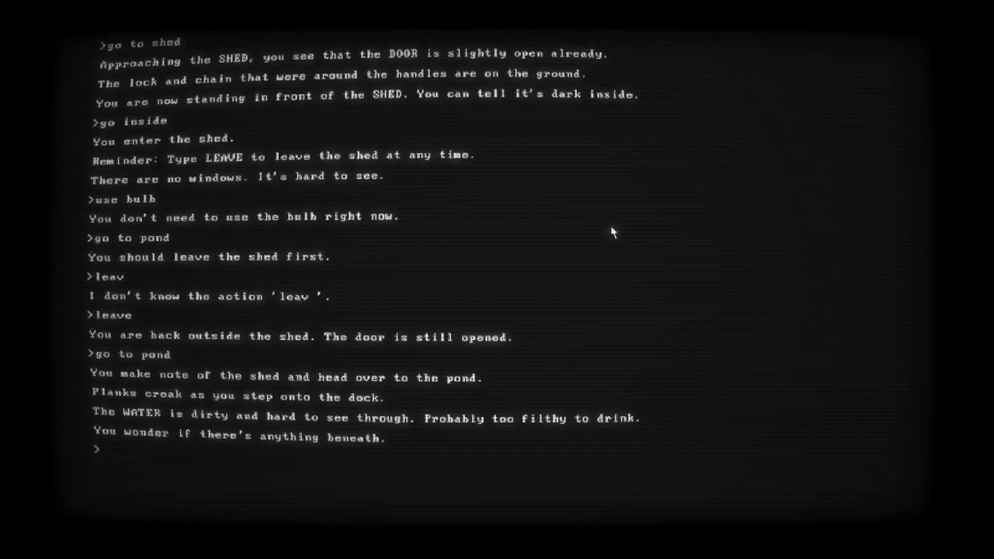
Fish the key out of the pond with the fishing pole, then return to the house
text(use fishing po)
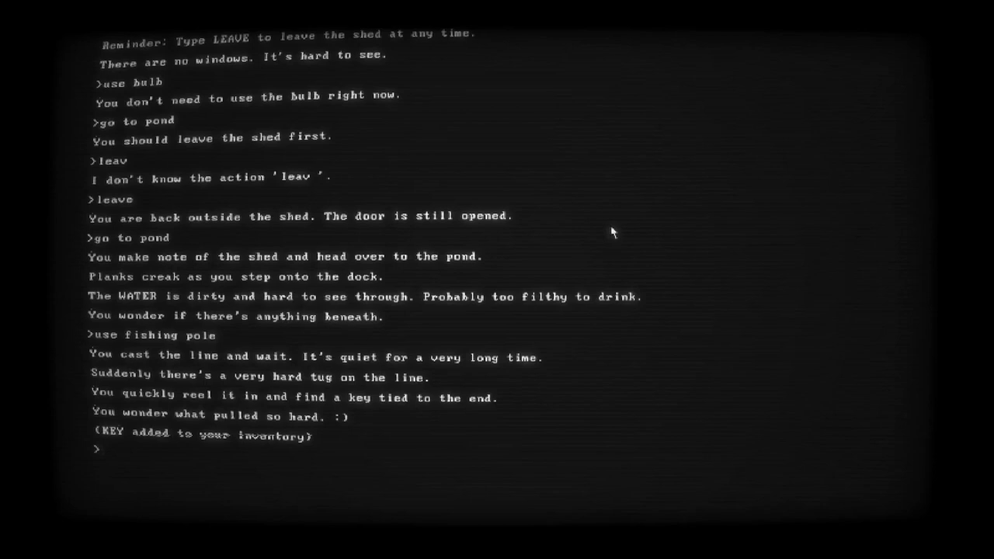
text(leave)
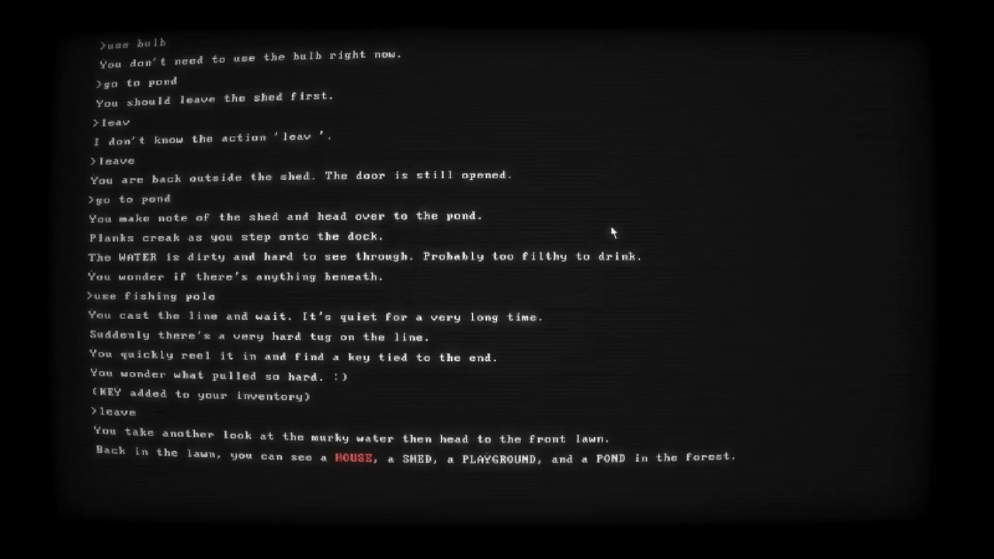
text(go to house)
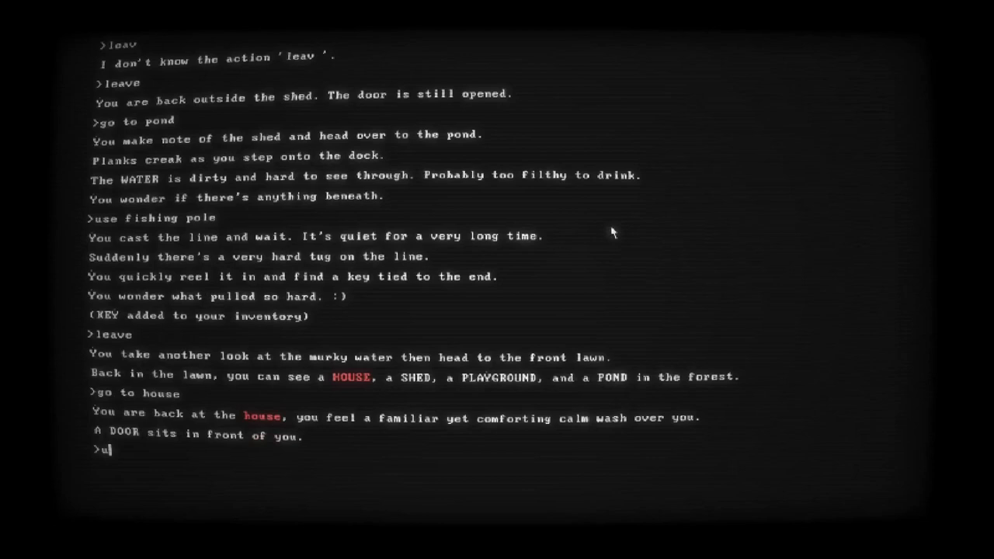
Use the key on the house door, revealing a second lock, and check help and inventory
text(se key)
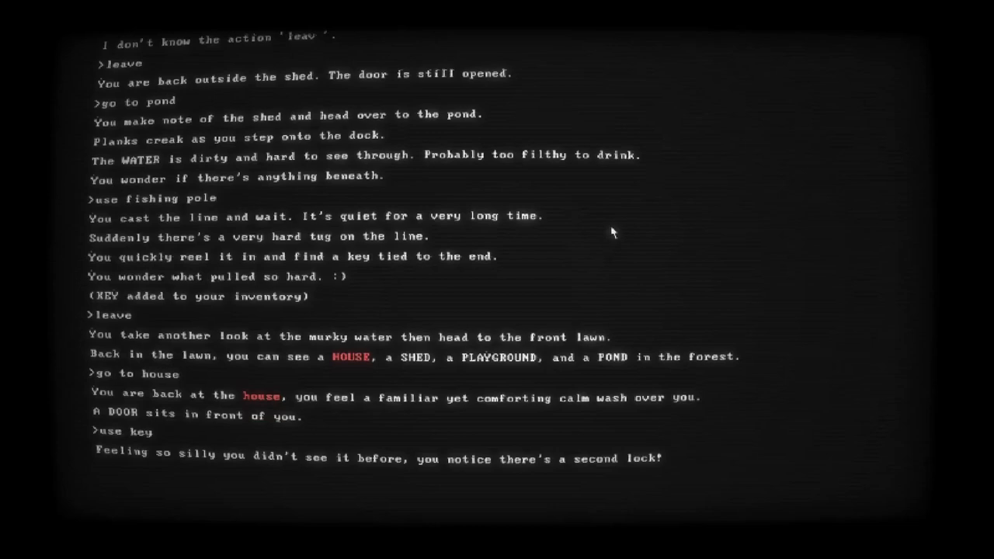
text(help)
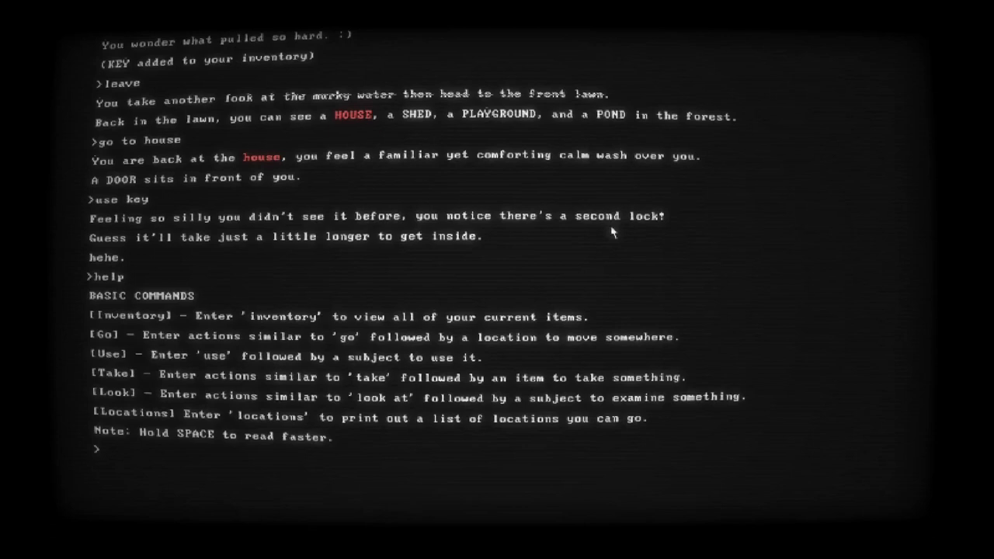
text(inventory)
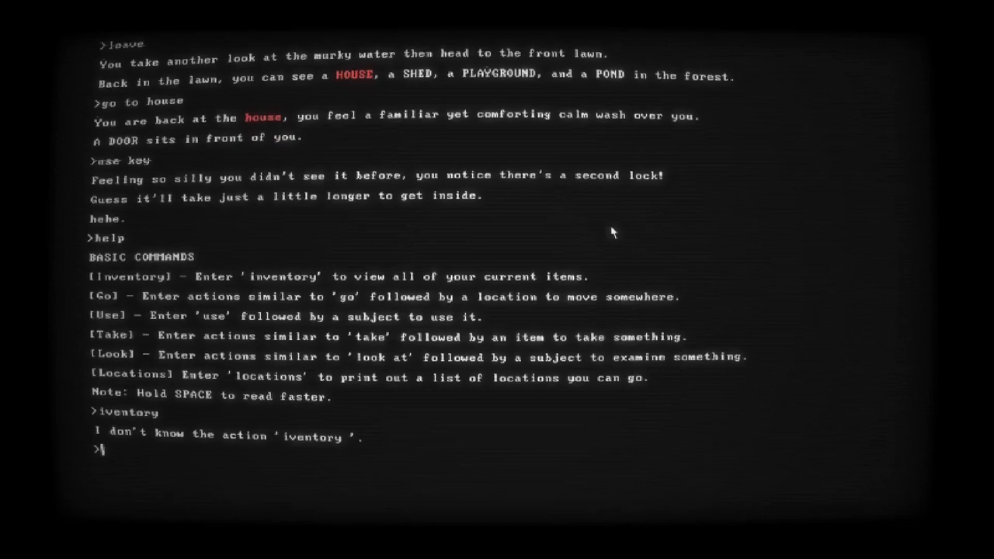
Review the inventory again, try 'use bulb', then leave back to the front lawn
text(inventory)
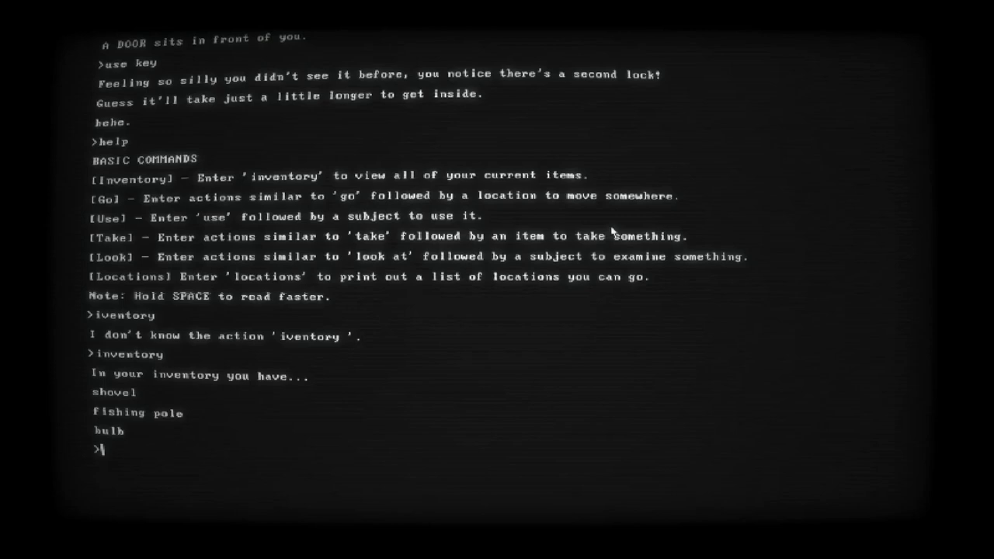
text(use bulb)
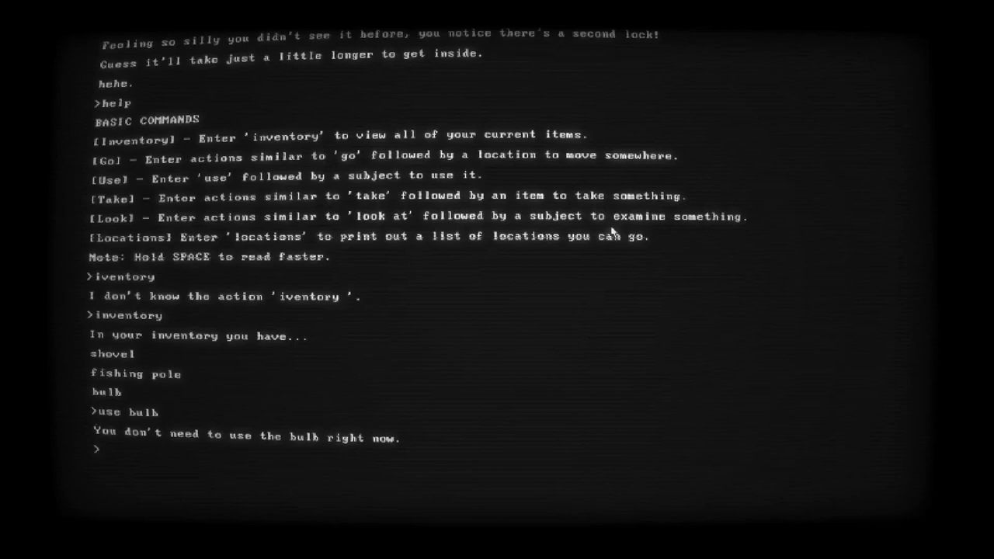
text(leave)
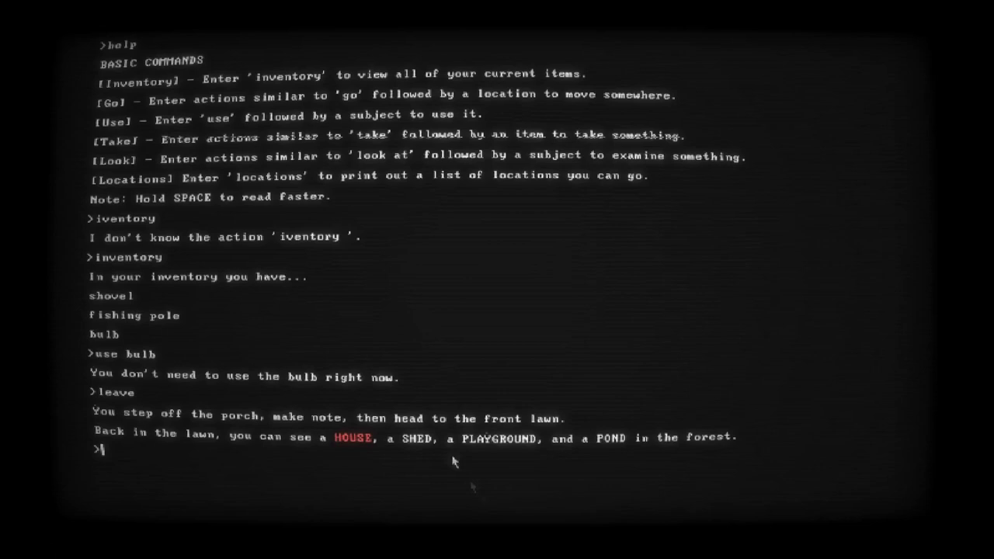
Go to the playground and ride the seesaw, triggering the distant click
text(go)
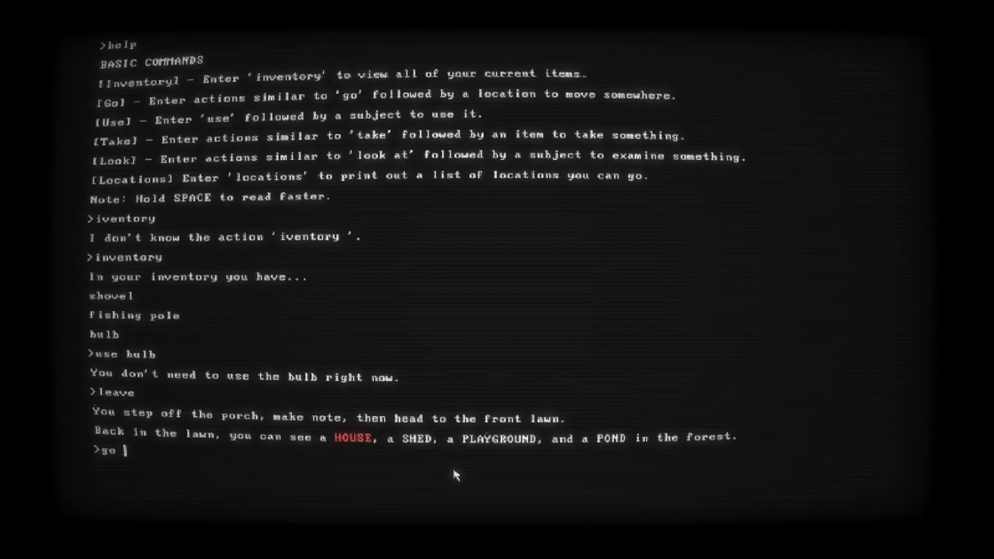
text(to playground)
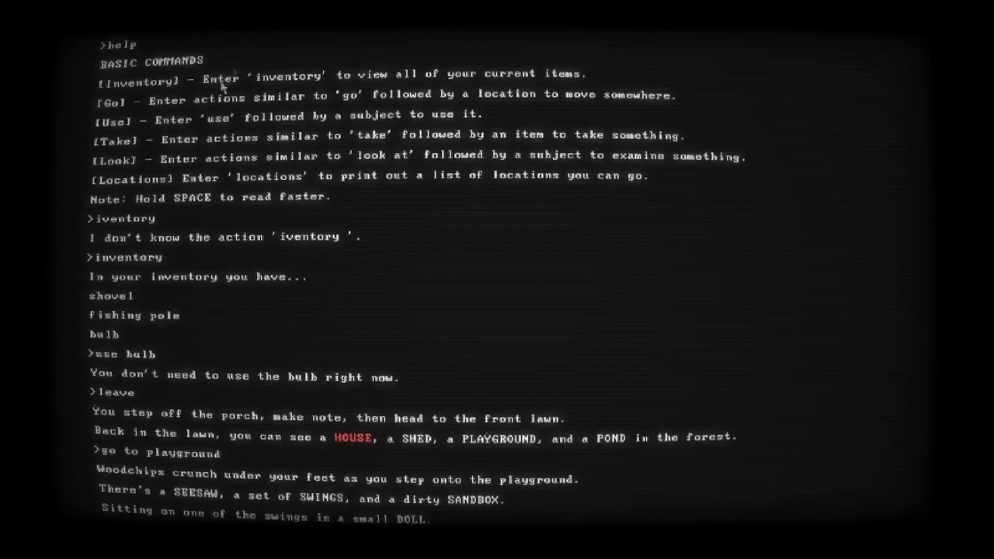
mouse_move(118, 70)
text(look at seesaw)
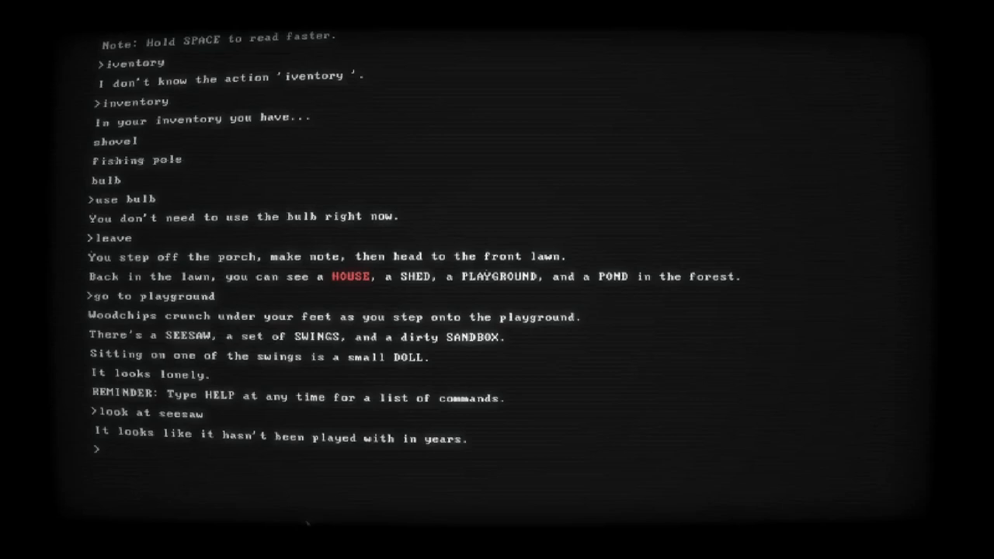
text(go to seesaw)
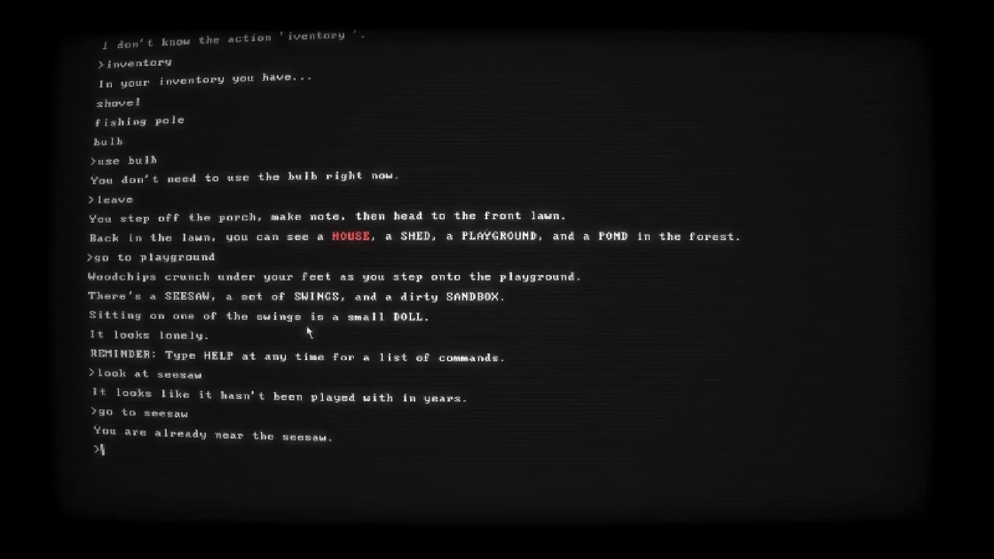
mouse_move(261, 474)
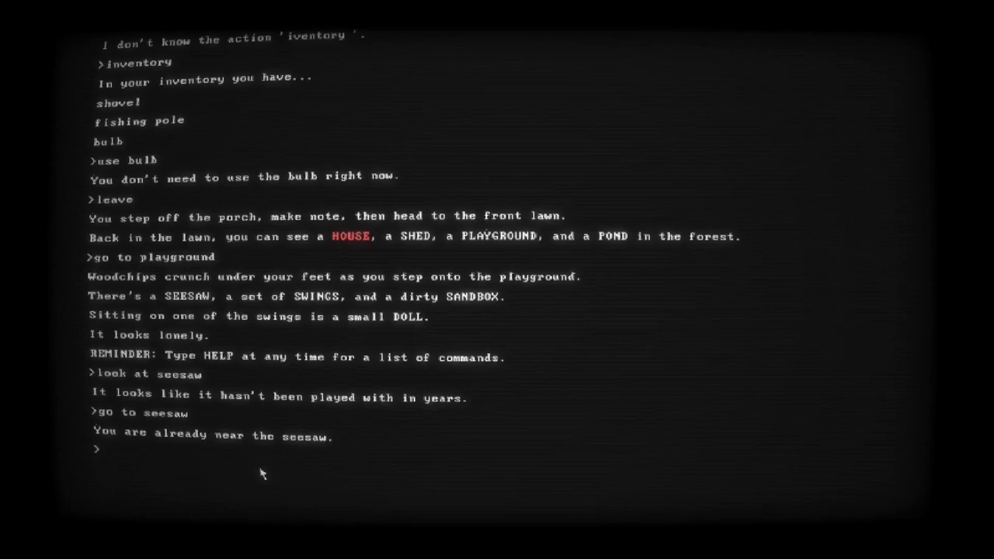
Try the shovel and taking the doll, then leave and head to the now-lit shed
text(use shovel)
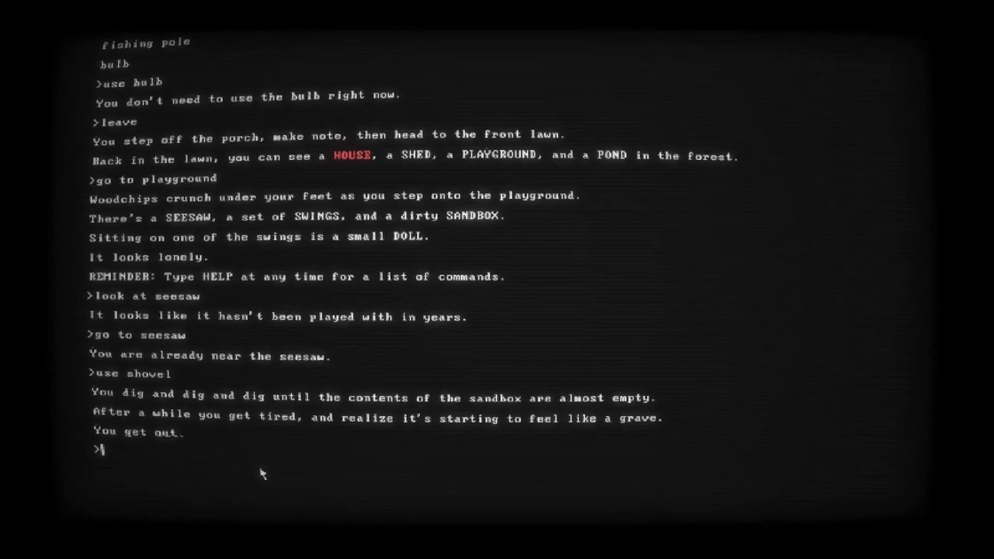
text(take doll)
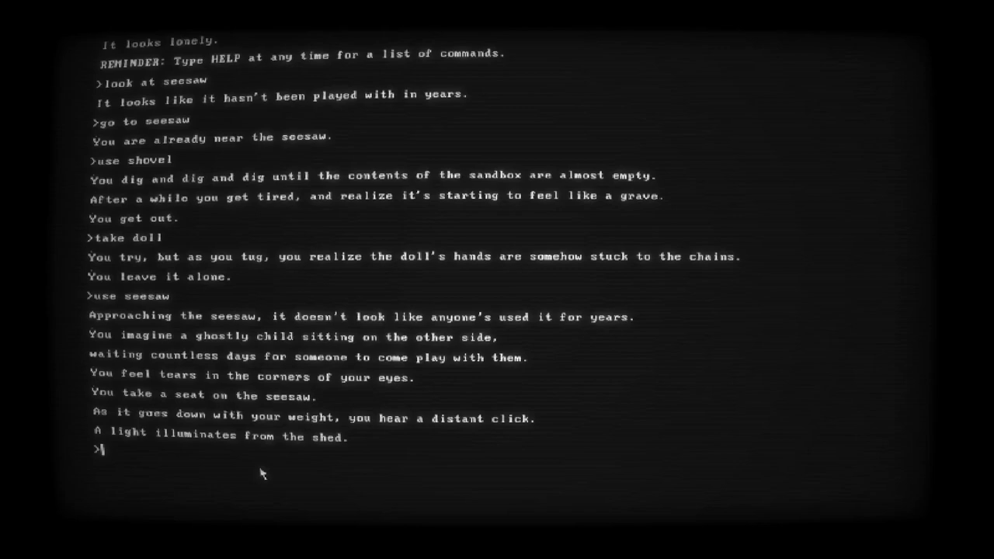
text(leave)
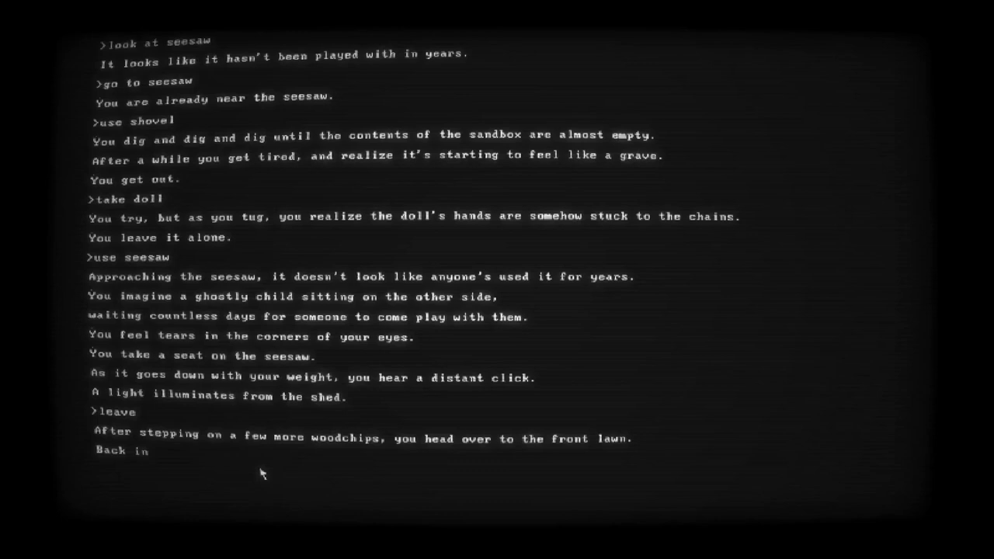
text(go sshed)
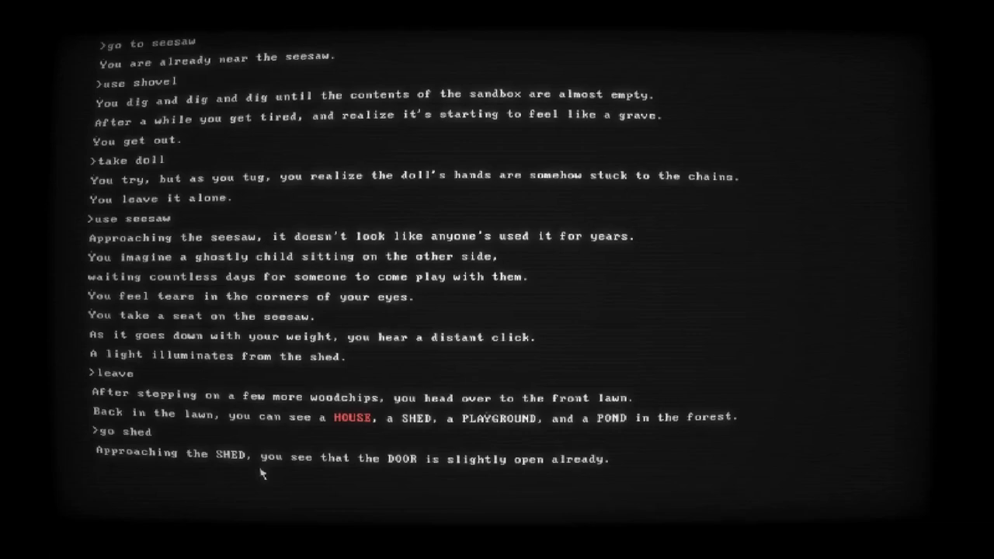
Go inside the shed, open the old chest to collect the one-eyed DOLL, and begin opening the trapdoor
key(enter)
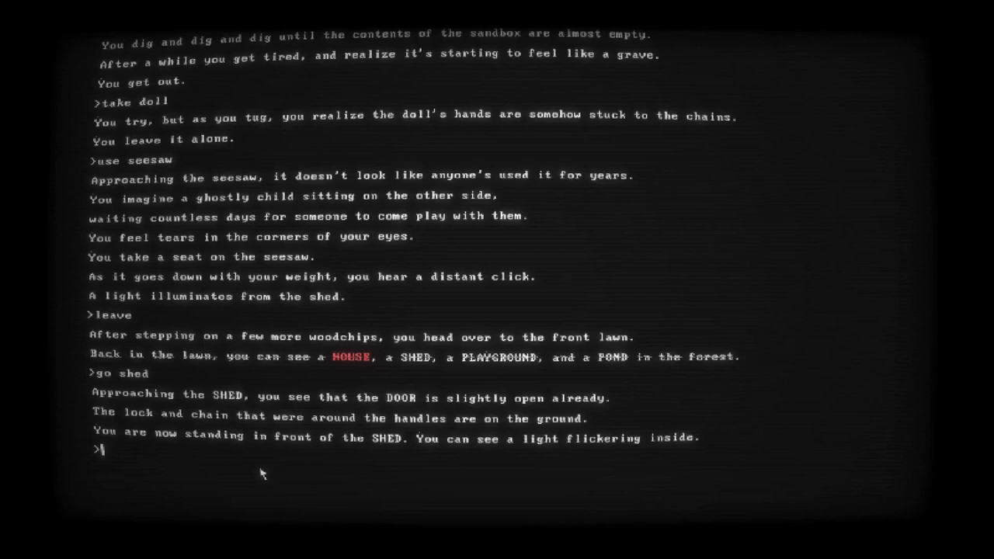
text(go inside)
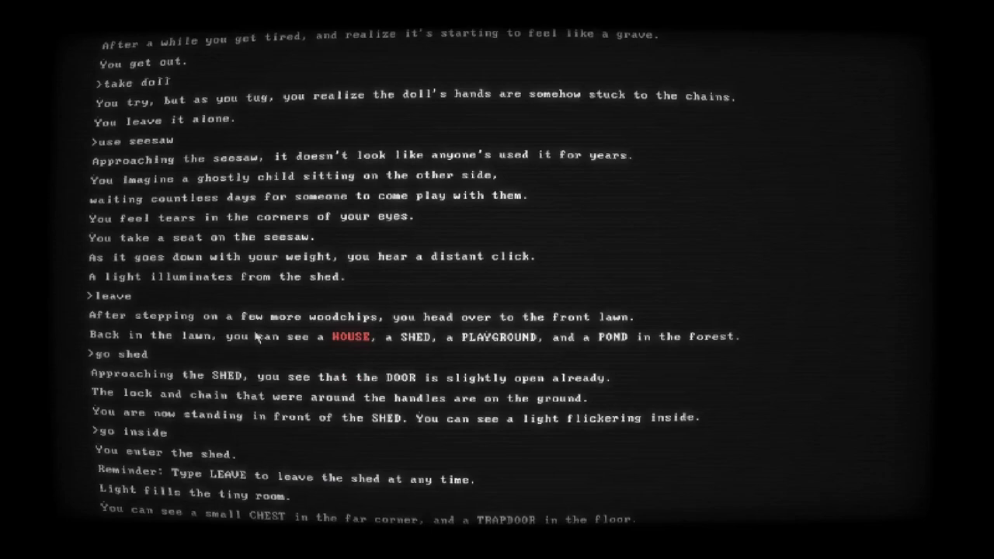
text(open chest)
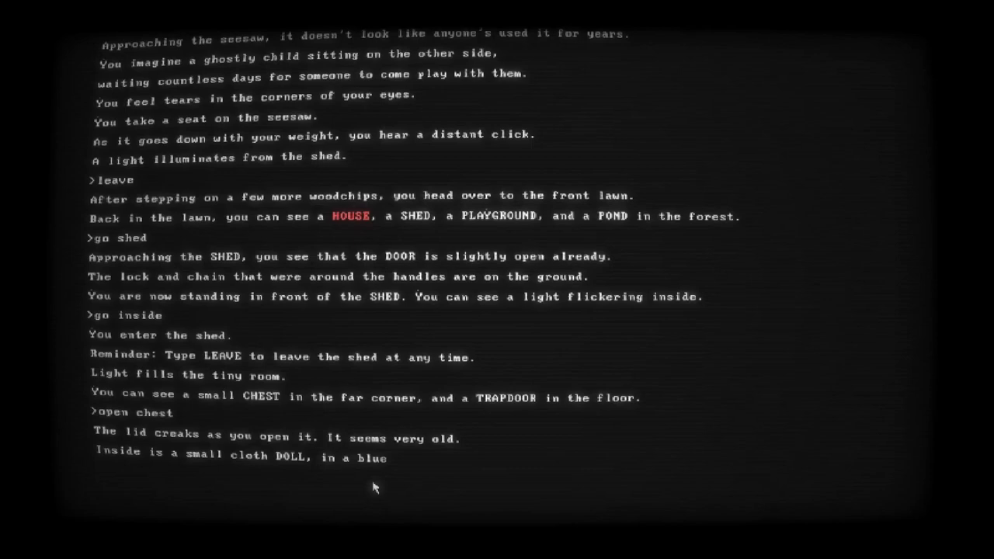
key(enter)
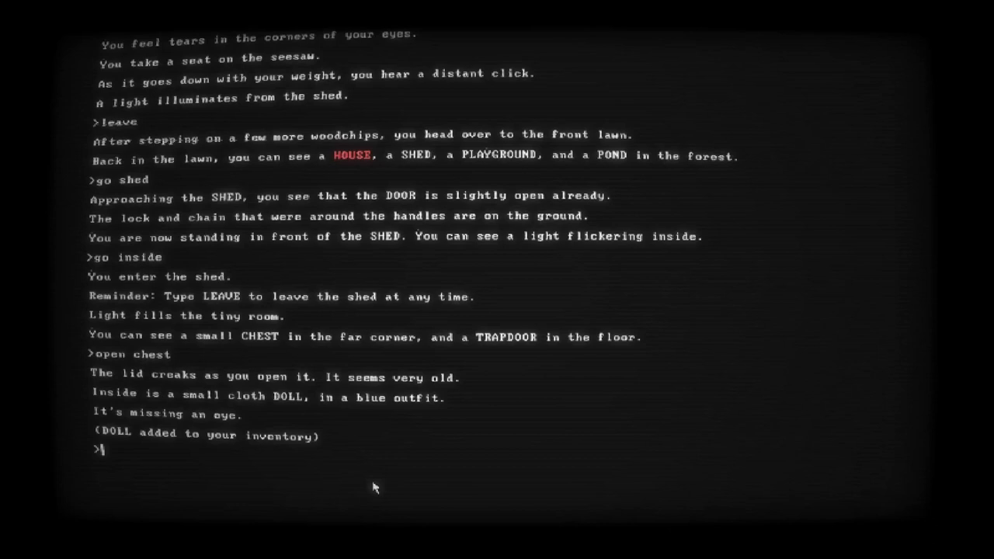
text(open d)
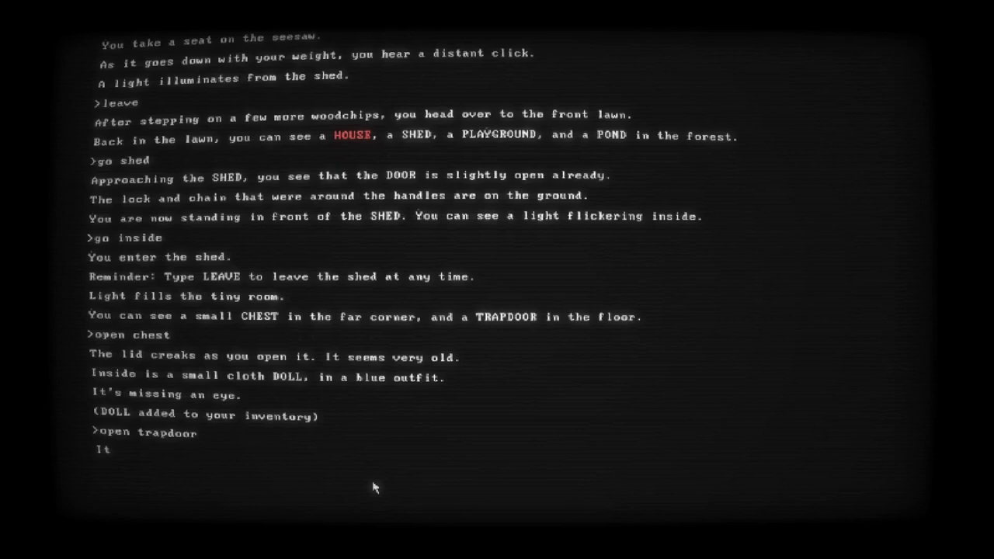
Descend through the trapdoor and screw the BULB into the chained socket
key(Return)
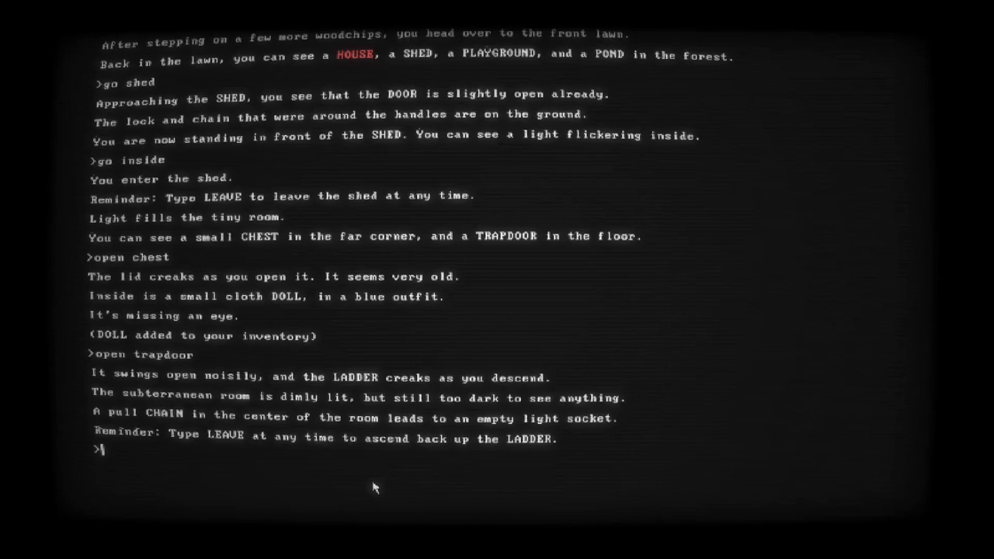
text(use bulb)
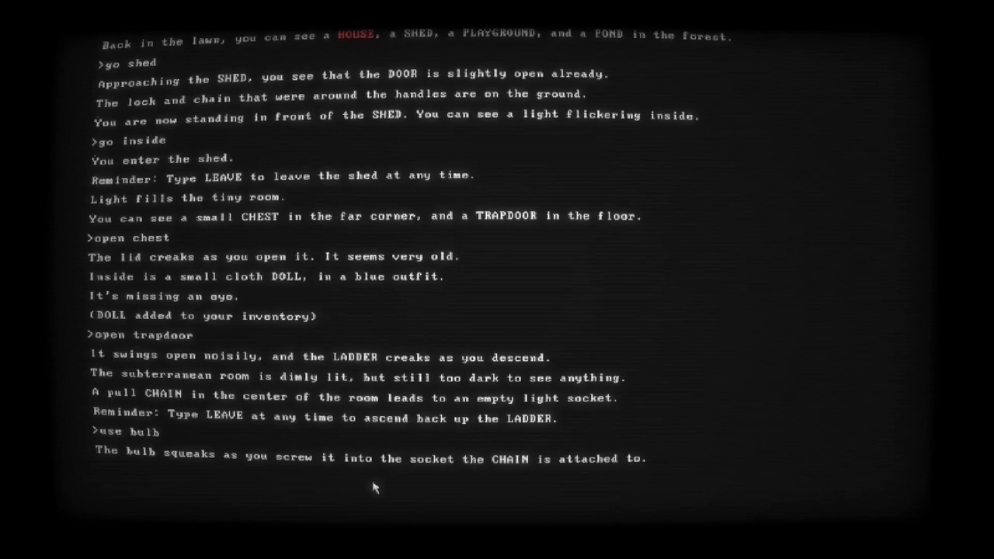
key(enter)
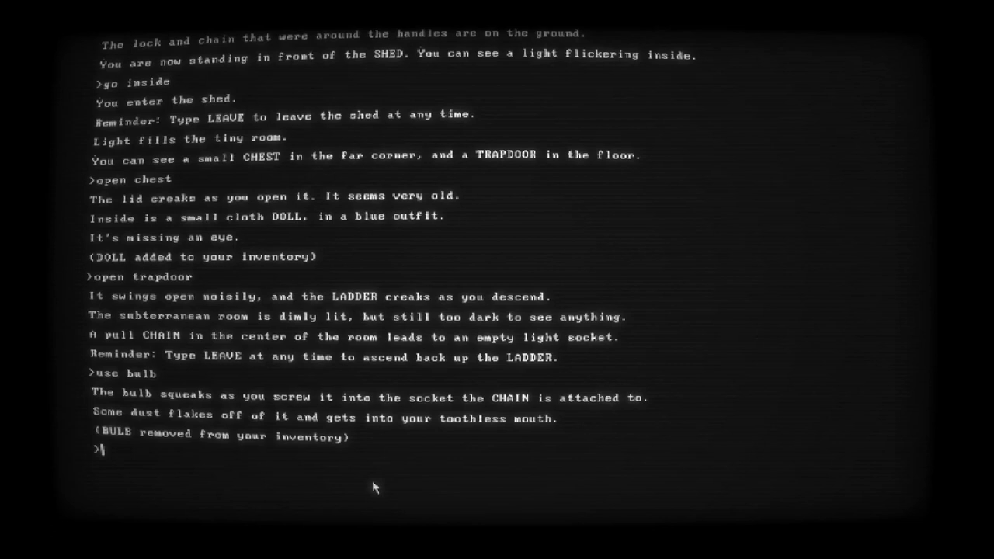
Look around the room, try grabbing the chain, then leave and climb back out of the shed
text(look at room)
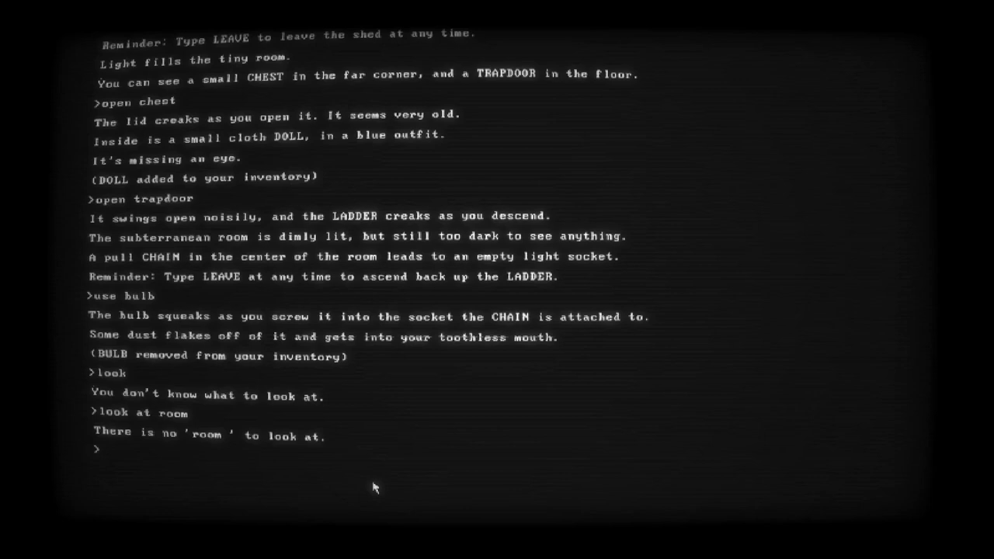
text(grab chain)
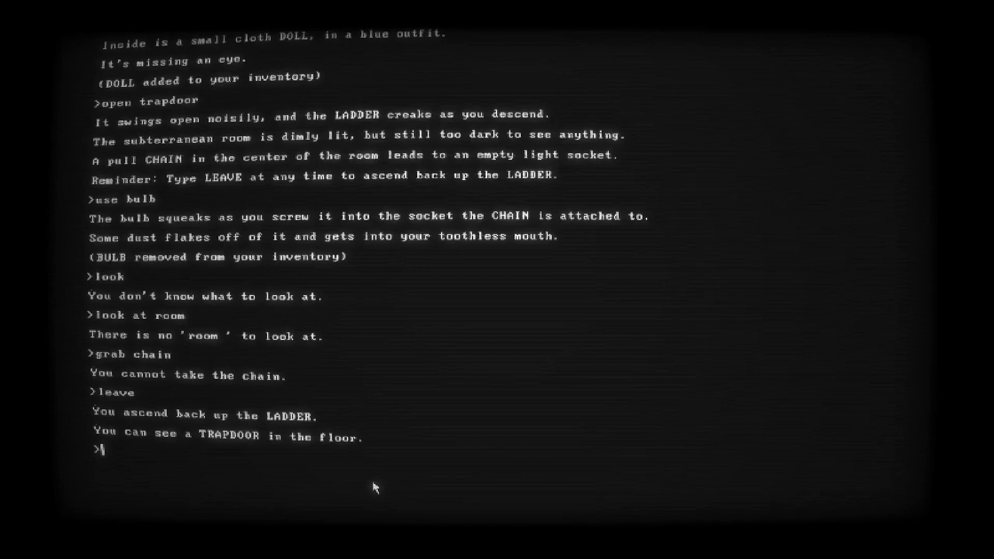
text(leave)
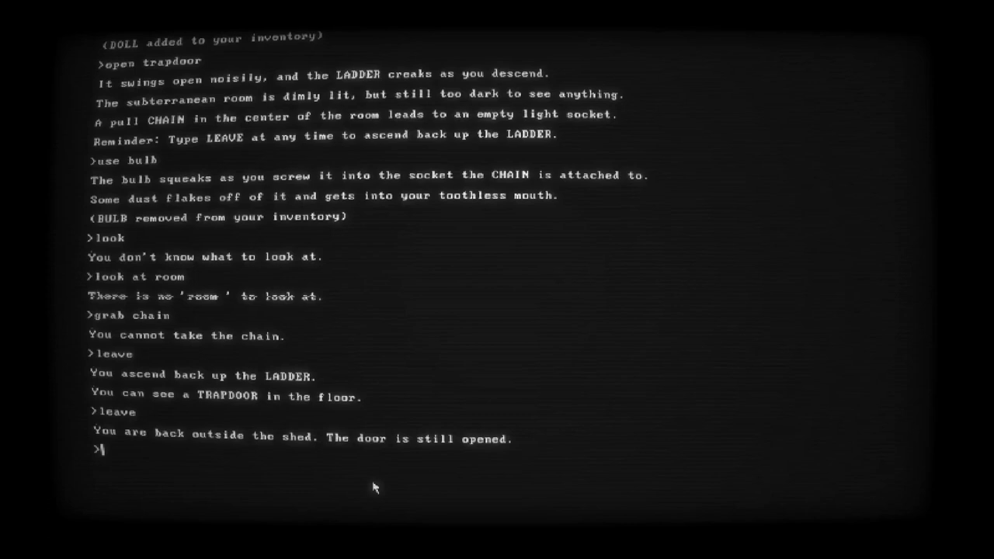
Go to the playground, use the doll on the empty swing and try sitting on it
text(go playground)
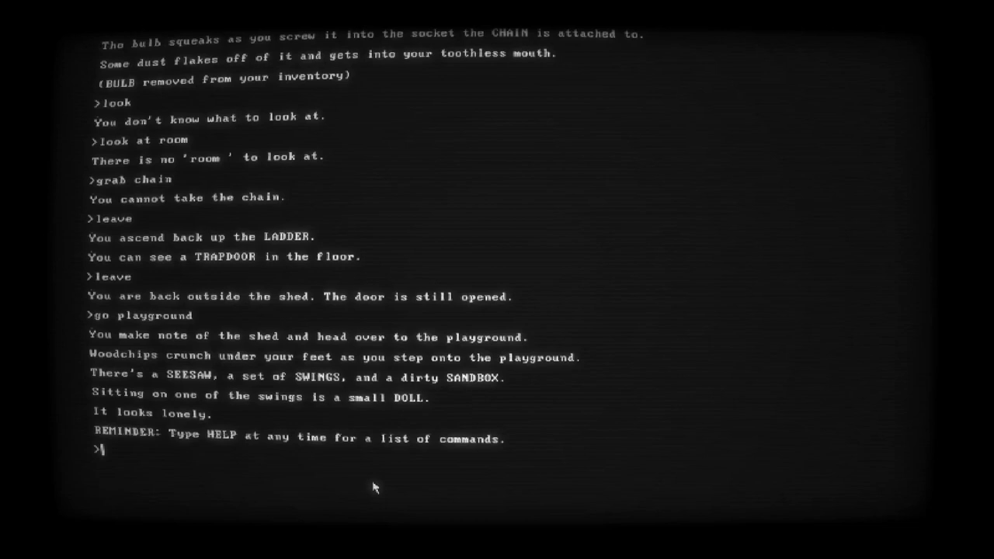
text(use doll)
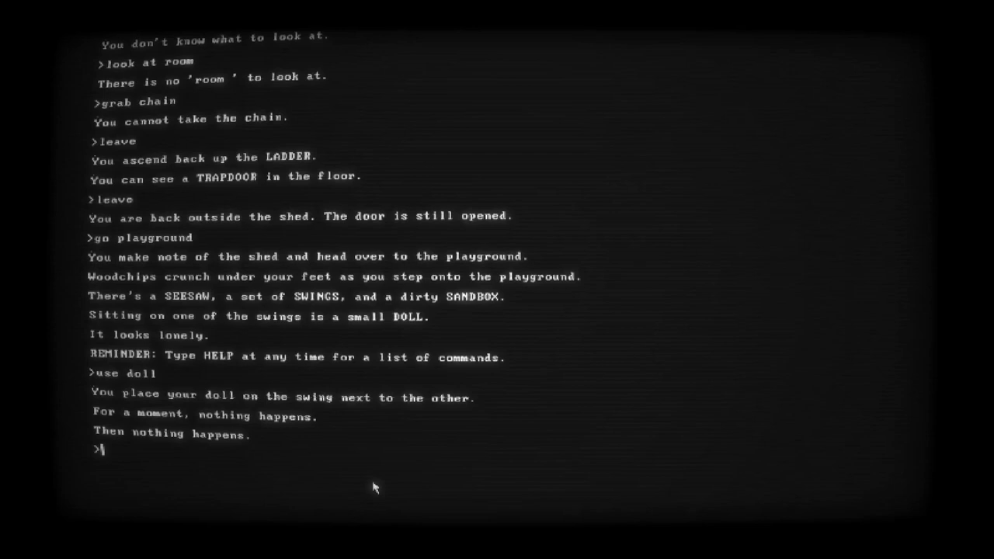
text(sit on swing)
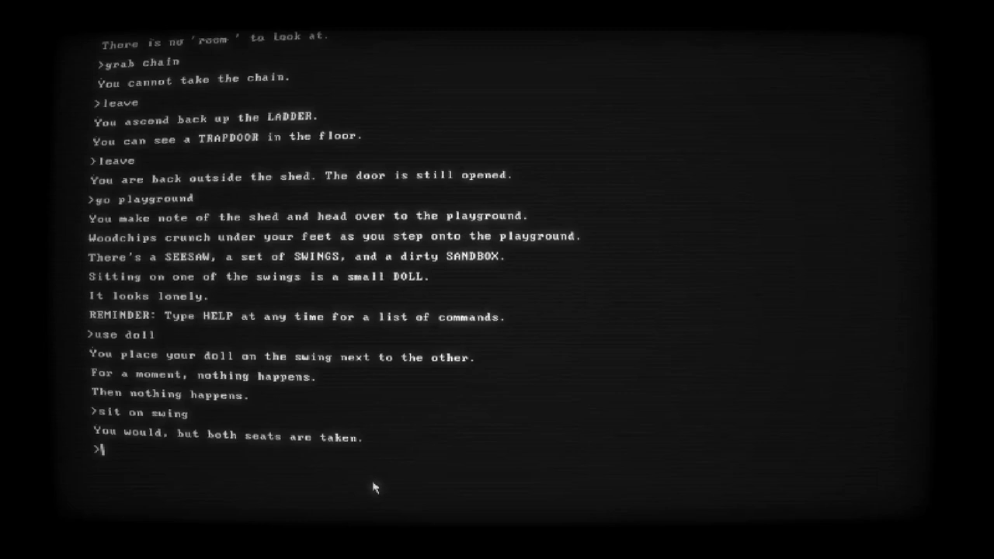
Use the swing, check the inventory, then leave the playground to receive a second KEY
text(use swing)
text(take doll)
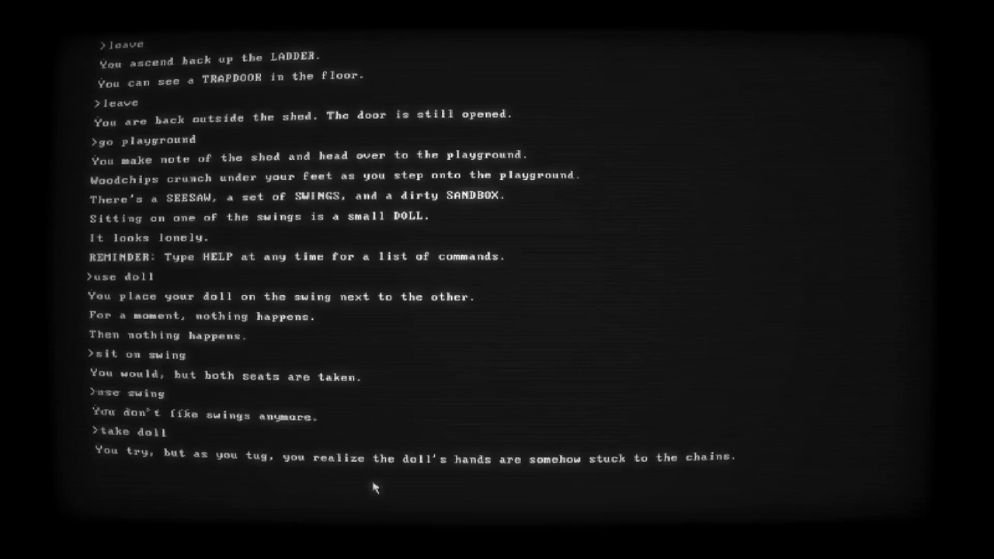
text(inventory)
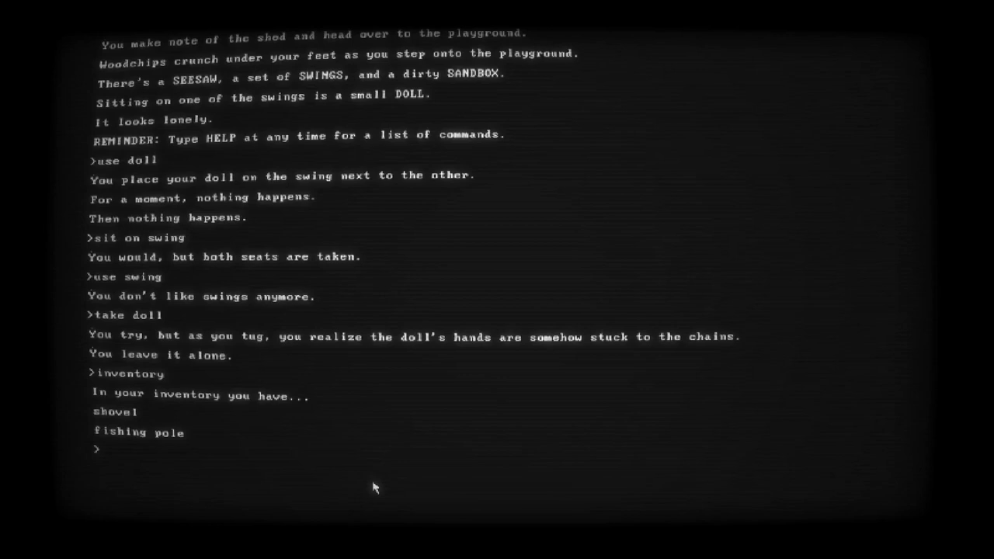
text(leave)
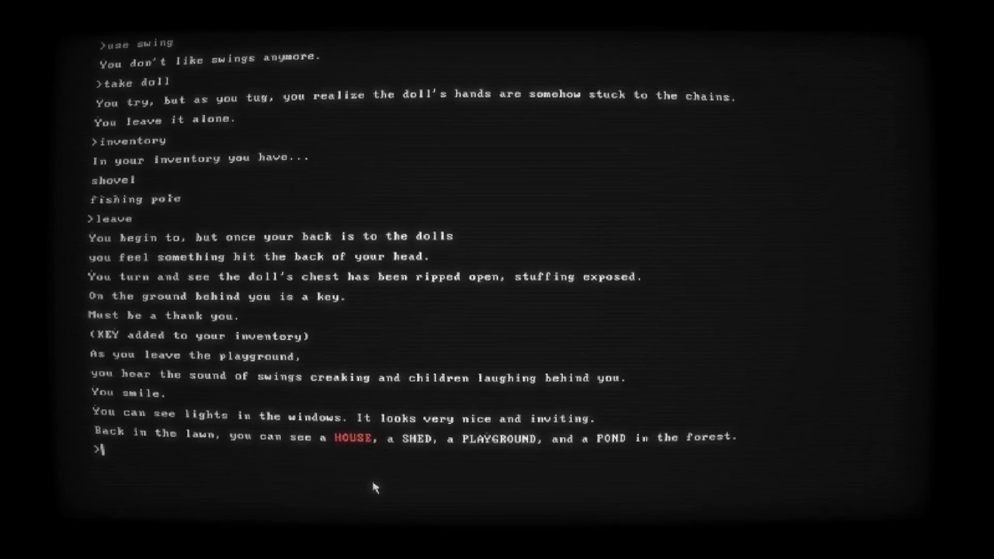
Go to the house and use the key, revealing another chained lock on the door
text(go house)
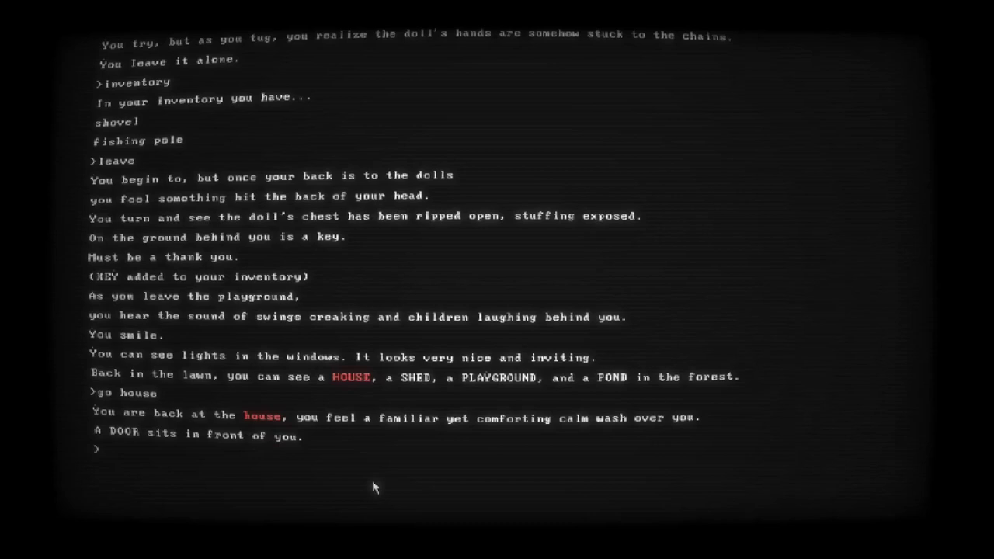
text(use key)
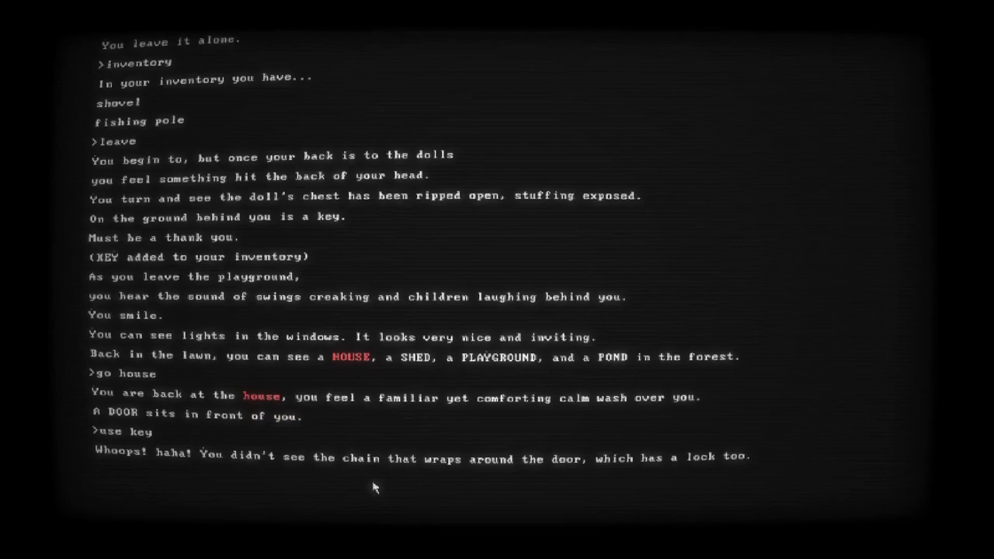
key(enter)
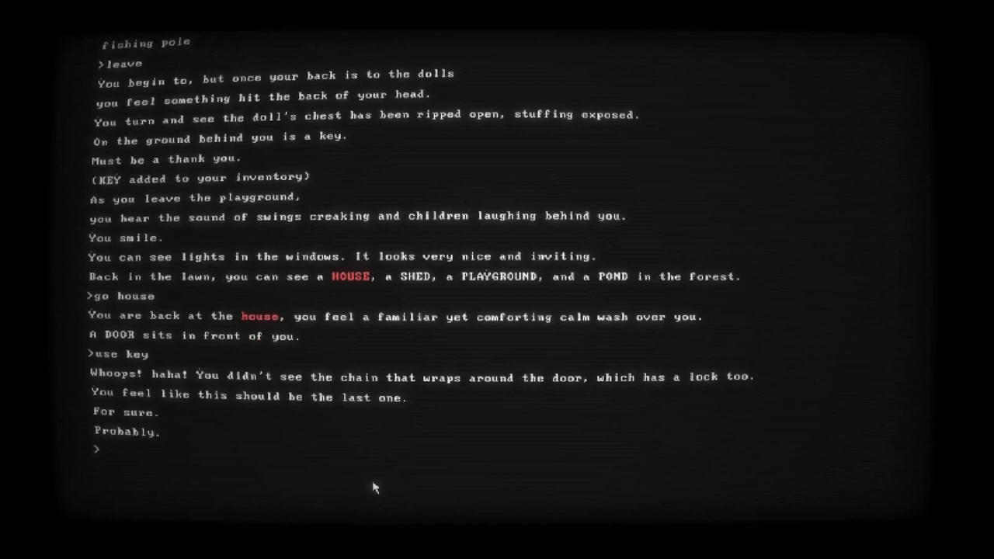
Try grabbing the chain, leave the porch and head to the pond
text(grab chain)
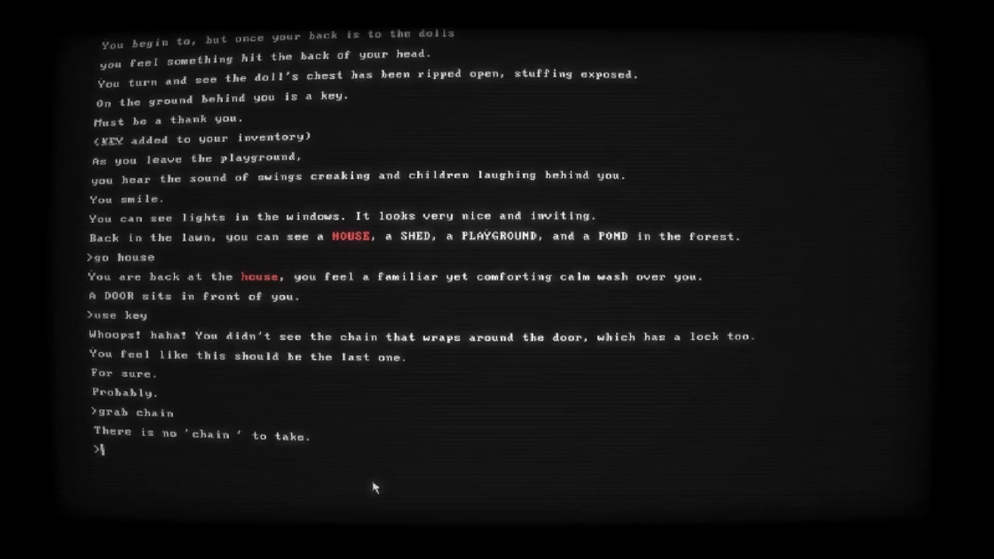
mouse_move(458, 356)
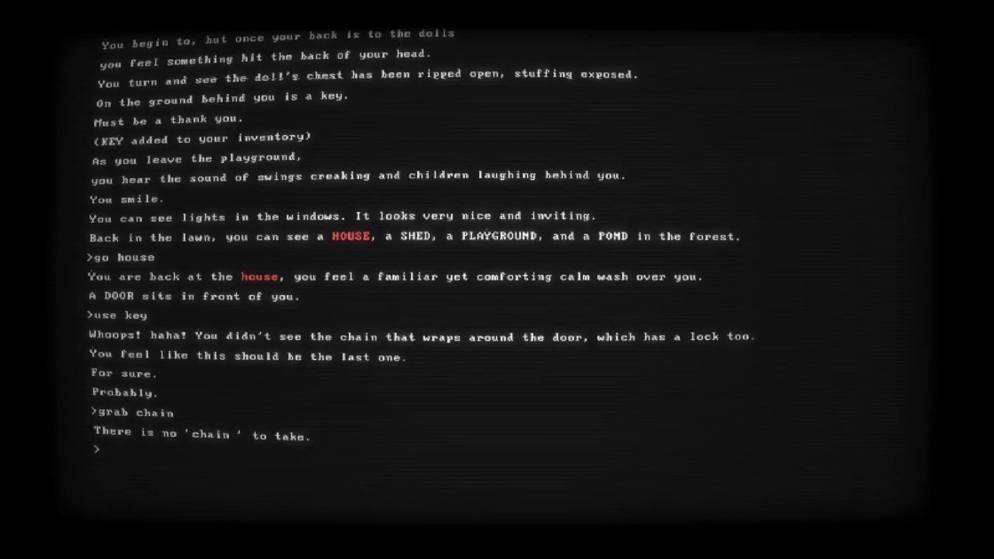
text(leave)
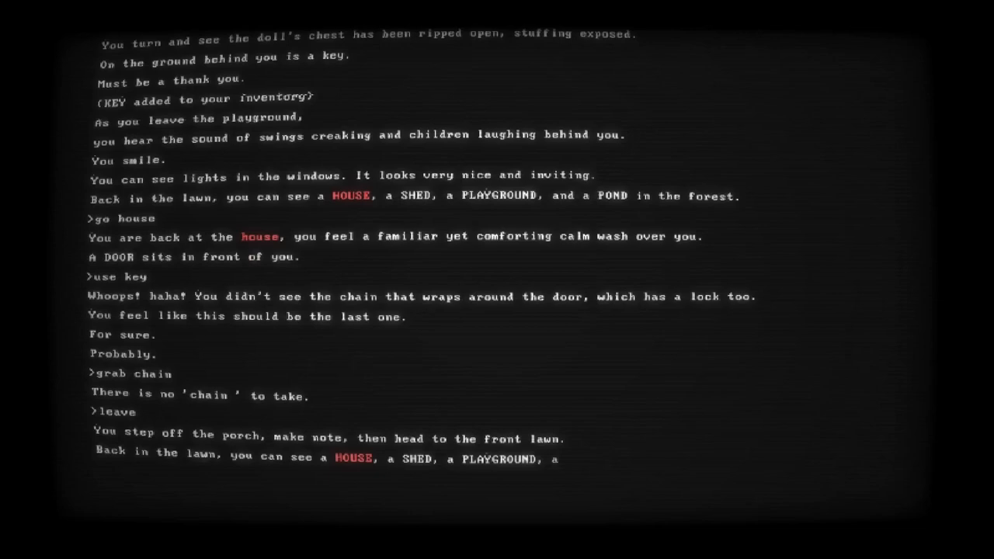
text(go pond)
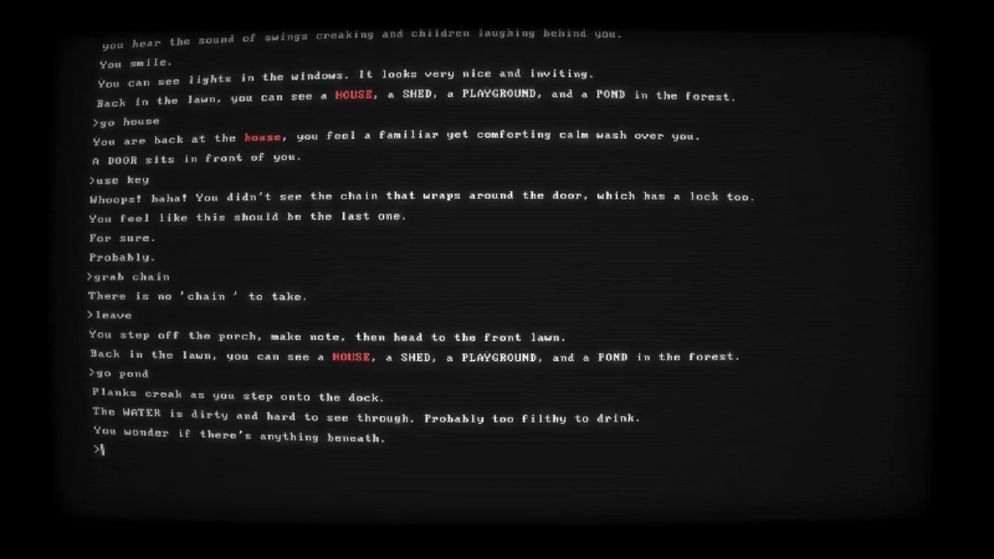
Use the fishing pole to pull up a severed HAND, then use the hand so it scurries away
text(use fishing pole)
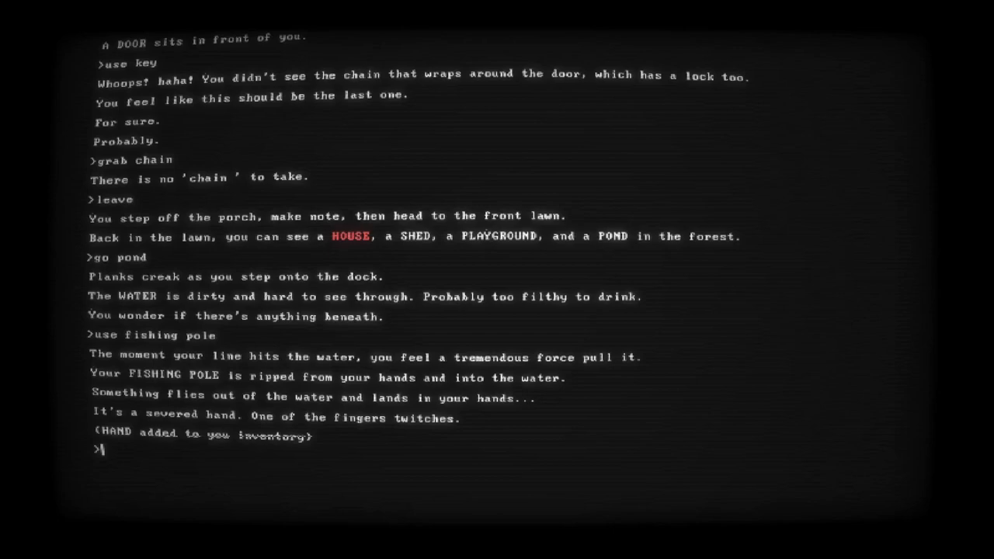
text(use hand)
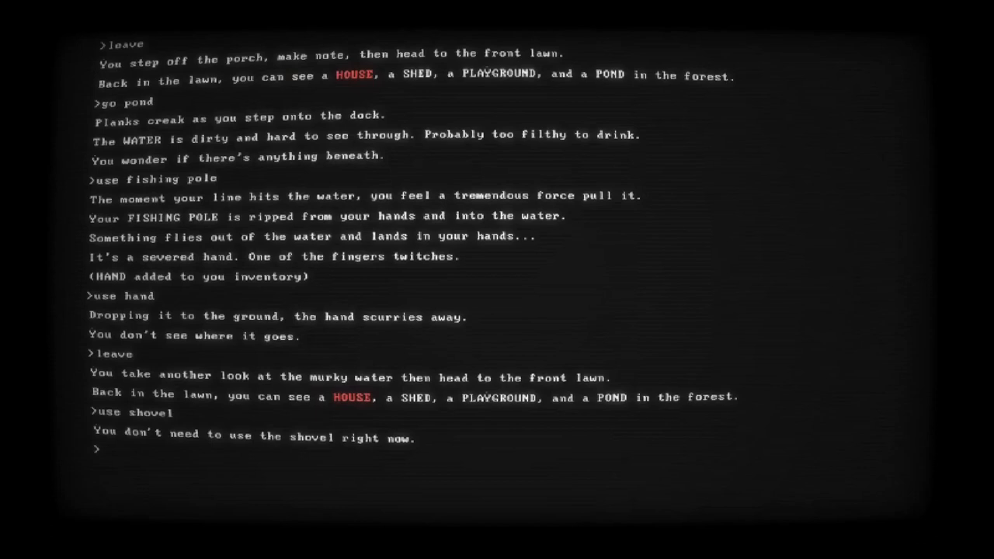
Go to the shed and down through the trapdoor into the dim underground room
text(go)
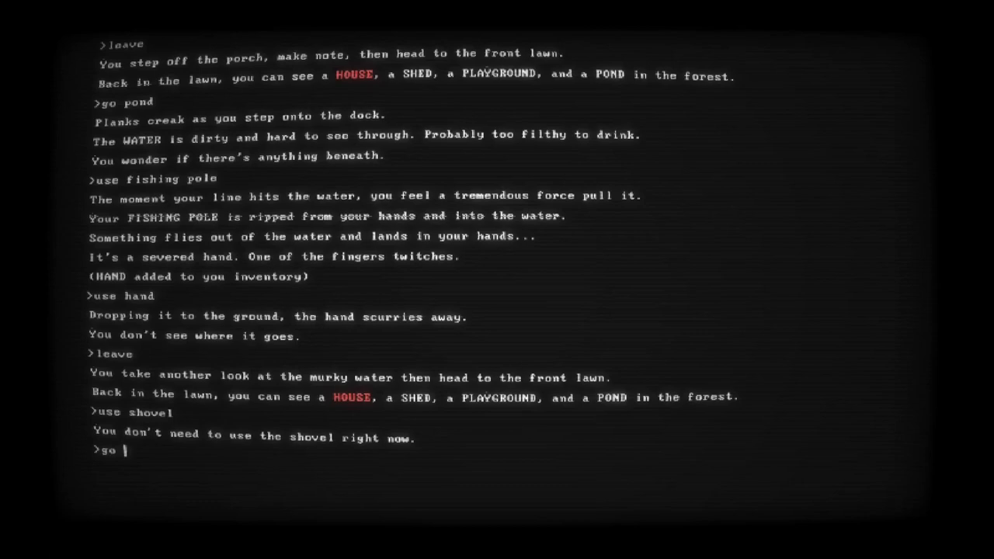
text(shed)
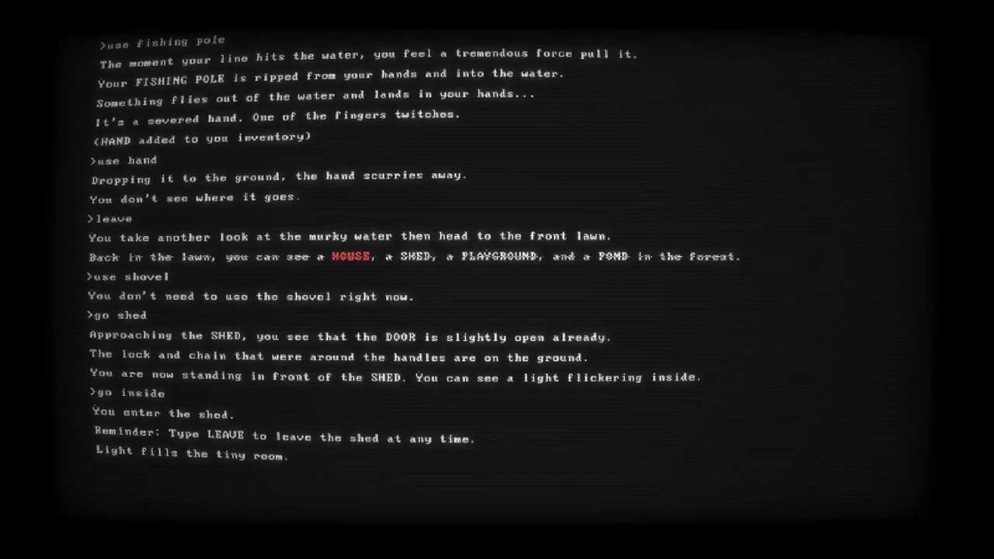
text(go in trapdoor)
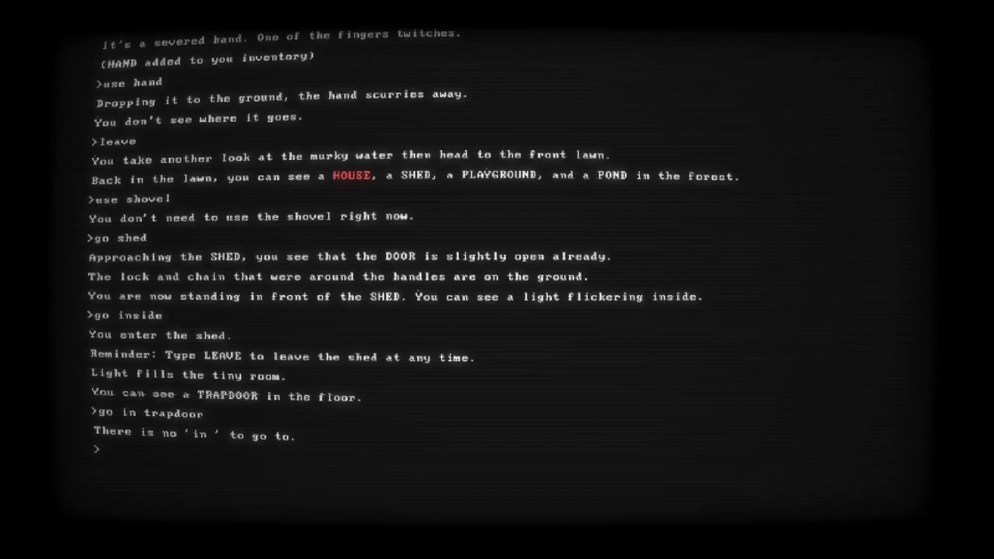
text(go trapdoor)
text(open trapdoor)
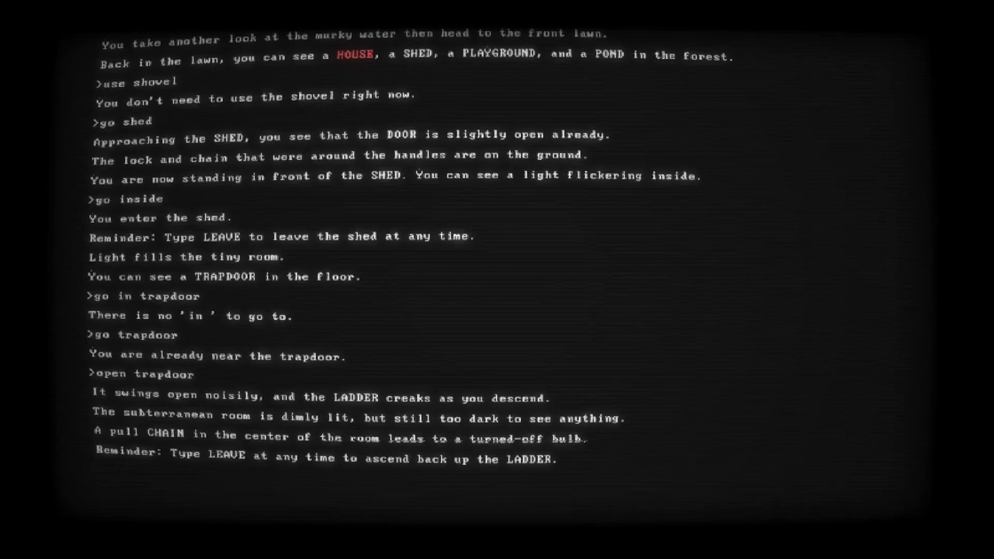
Try turning the bulb on, using the shovel and using the bulb, all without success
text(turn bulb on)
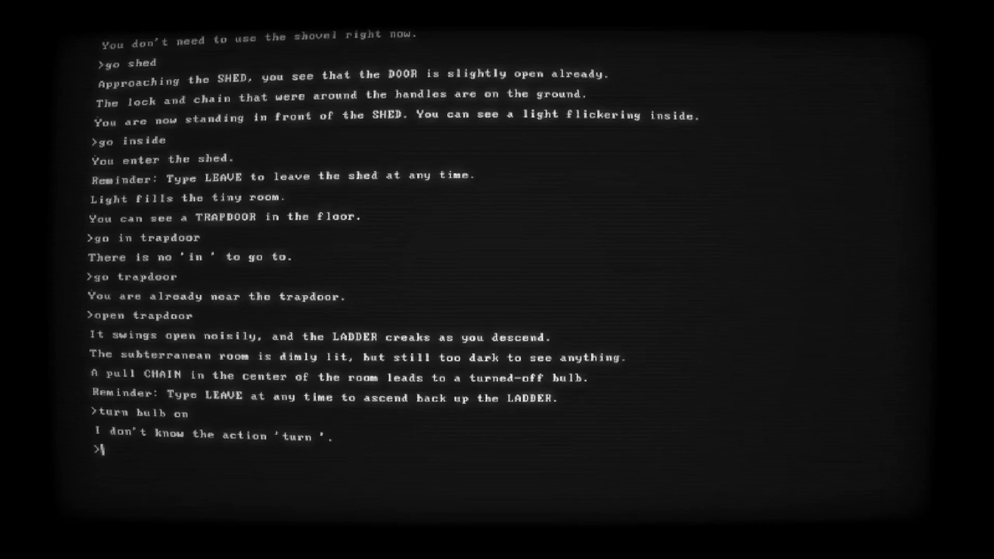
text(use shovel)
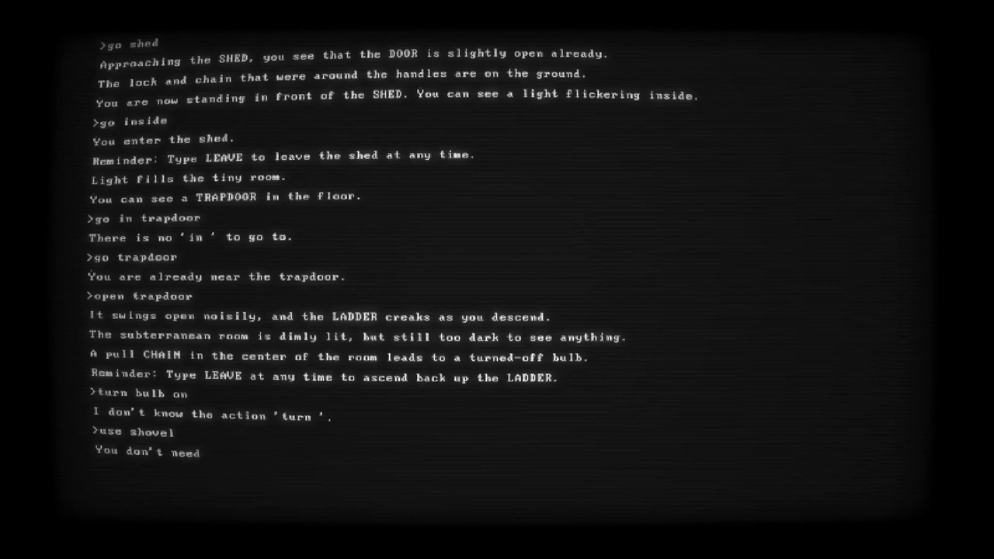
text(use bulb)
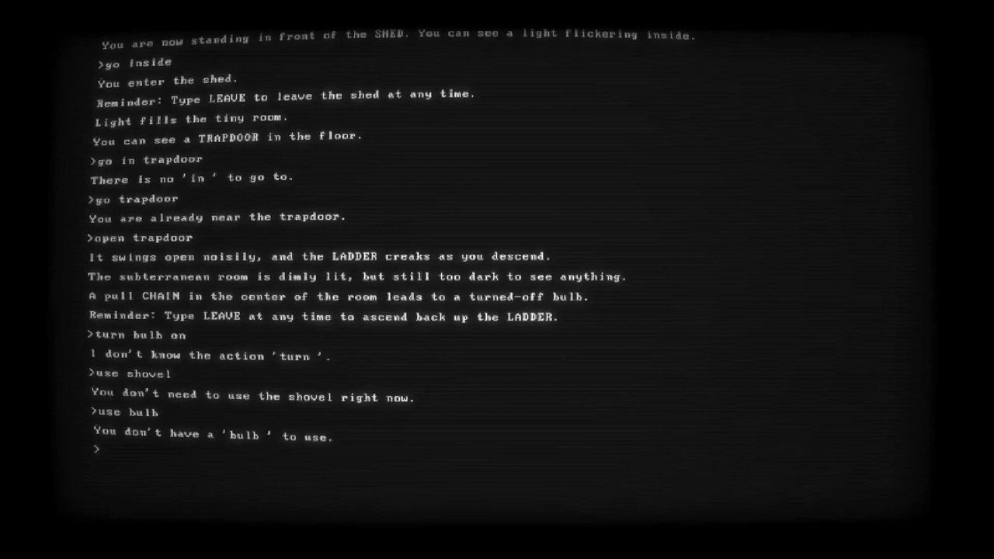
Bring up the help command list, then try the light switch and looking around
text(help)
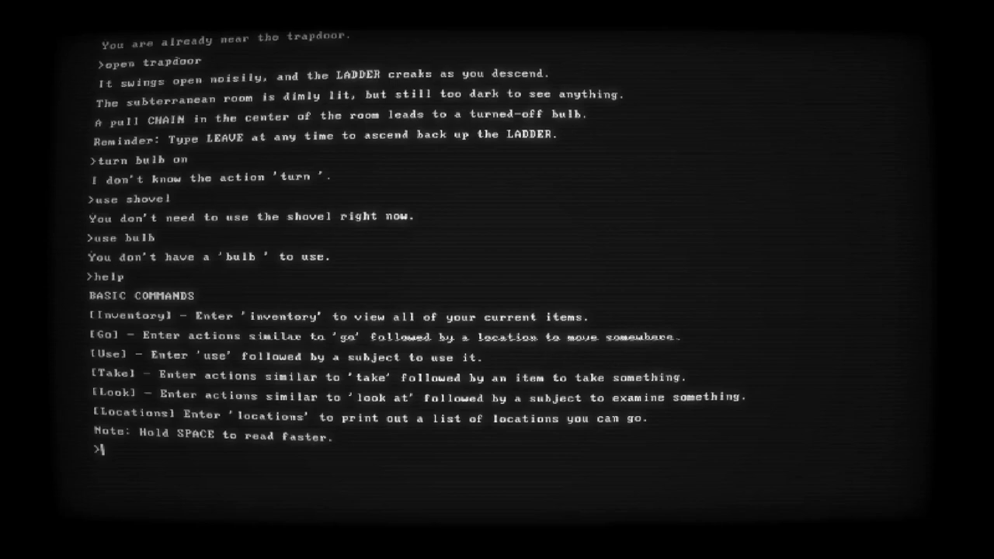
text(use light switch)
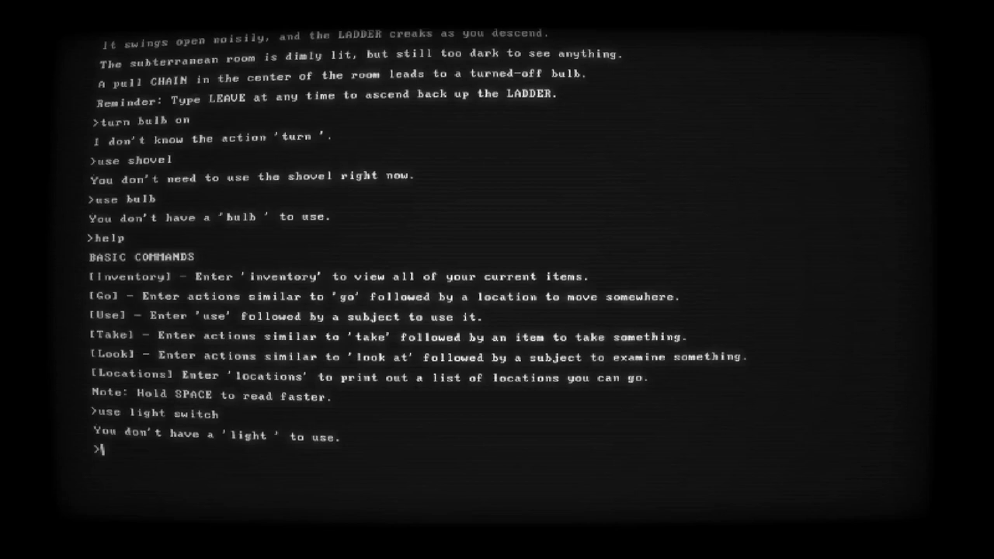
text(look around)
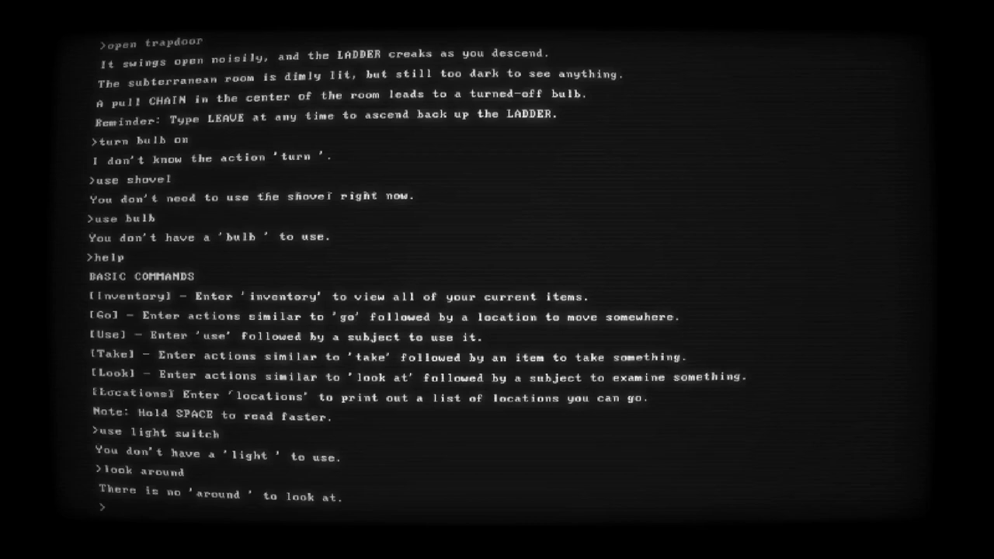
Pull the chain to light the room, opening a secret room as the HAND returns with a map
text(pull chain)
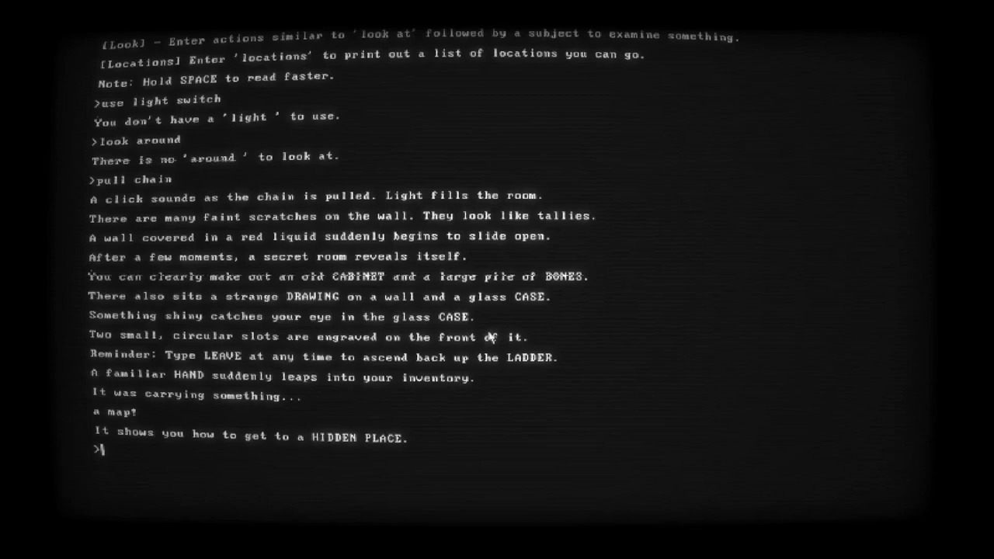
Look at the map, try grabbing the glass case, then grab the skeleton's bones to get a RING
text(look at map)
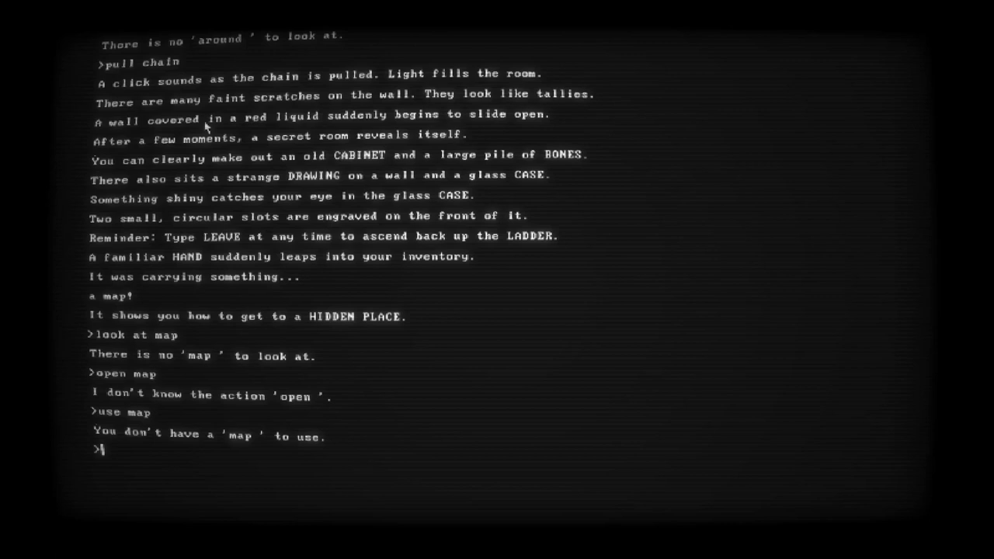
text(grav)
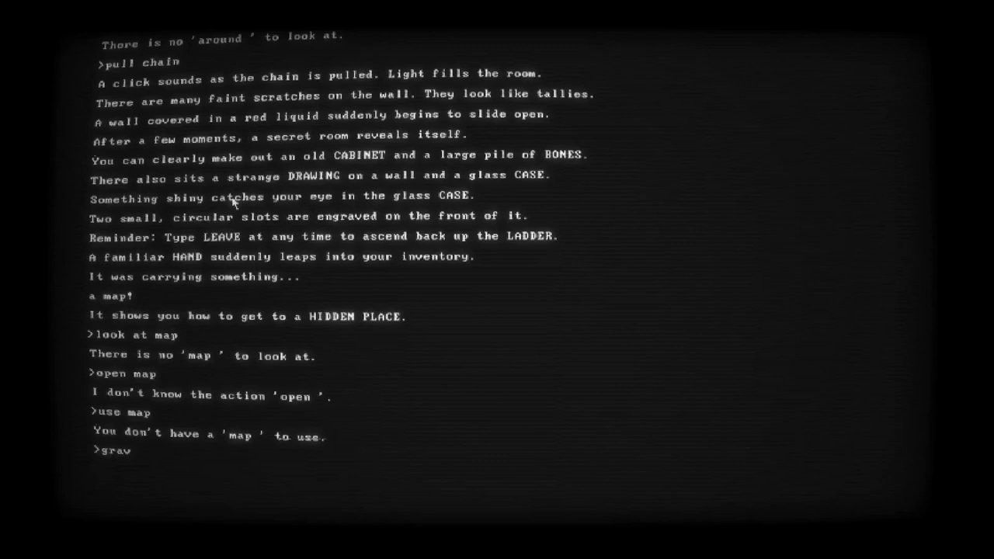
text(grab case)
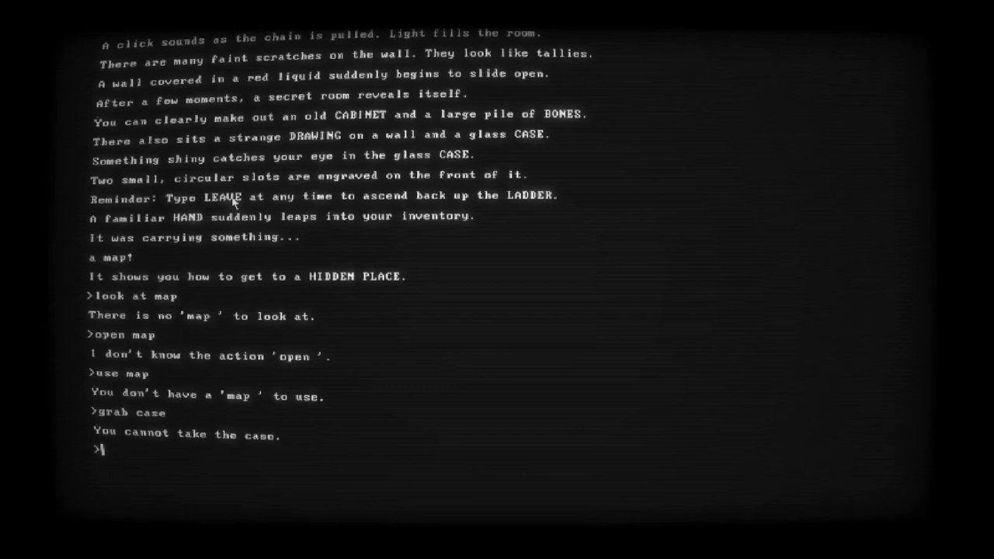
text(grab bones)
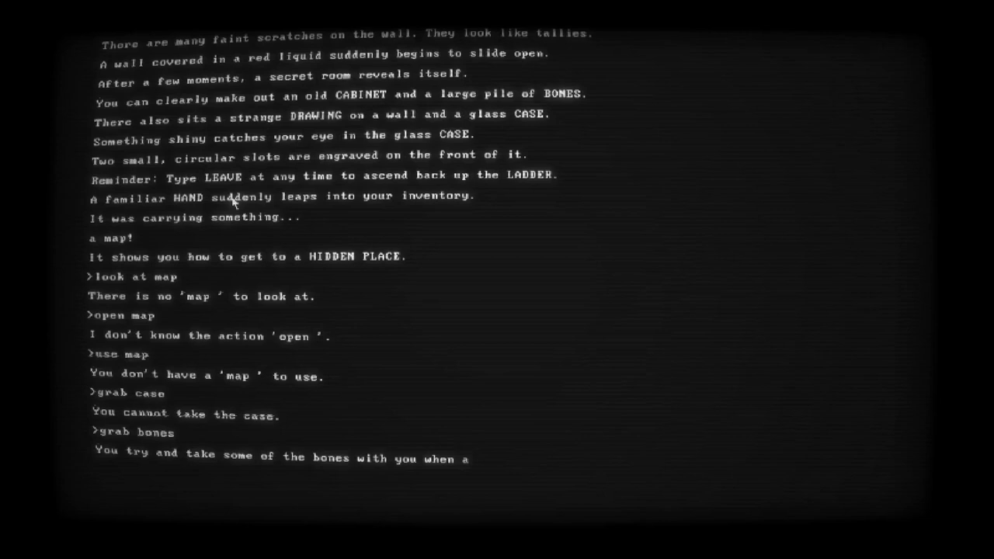
key(enter)
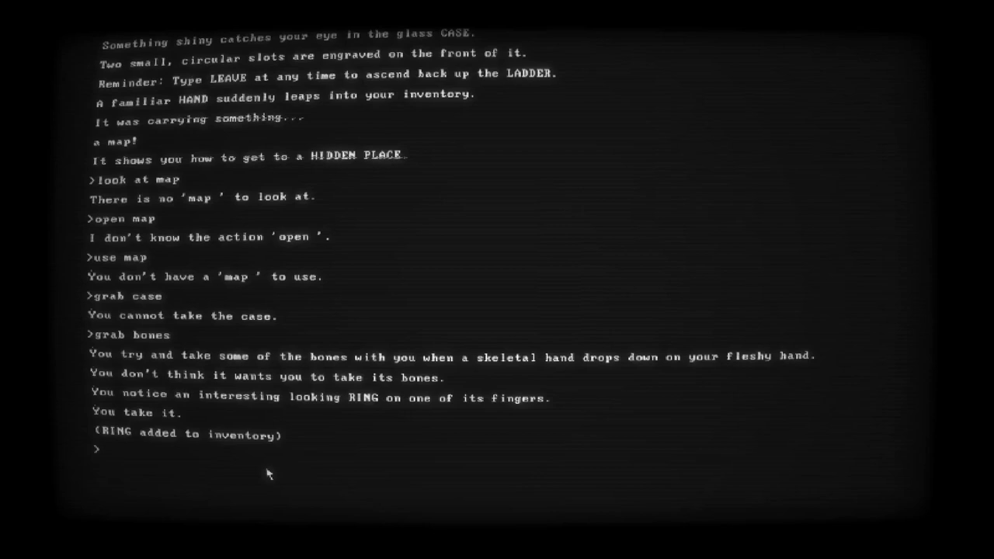
Place the RING into the glass case's first slot and try using the cabinet
text(use ring)
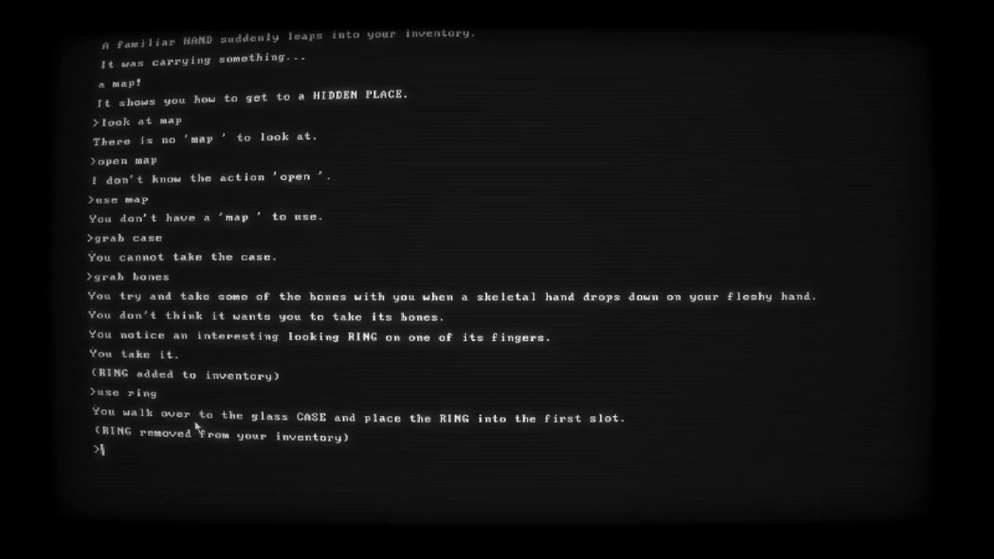
text(use cabinet)
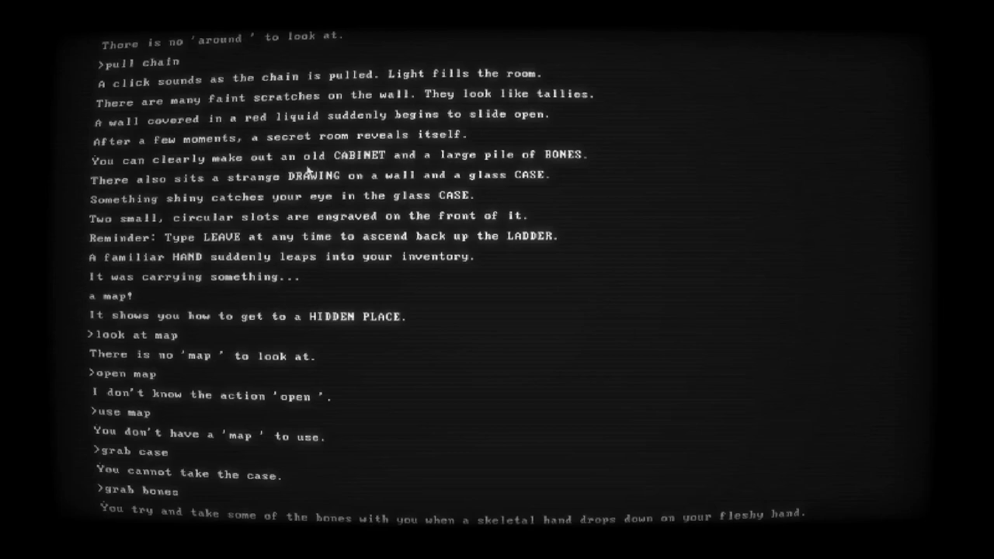
key(Return)
text(take drawing)
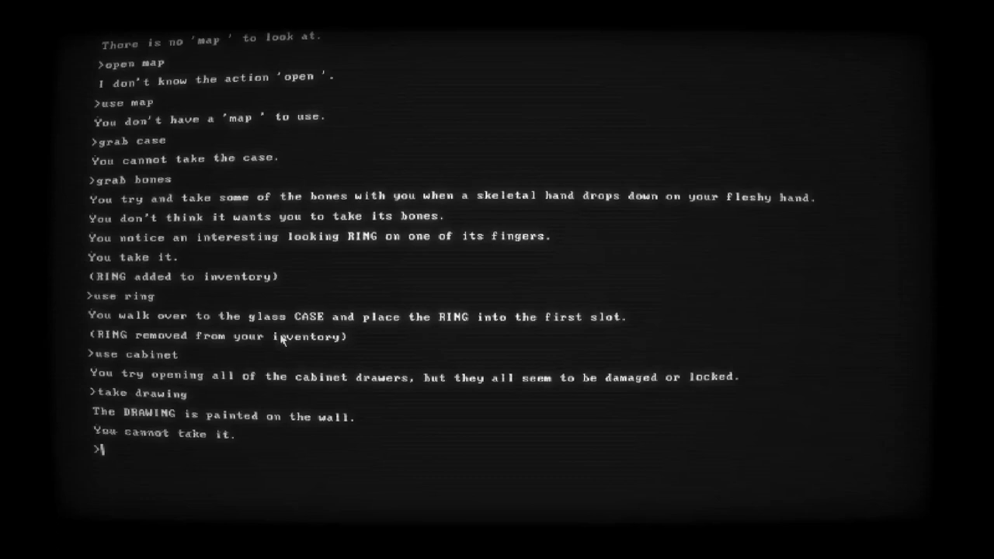
Look at the wall drawing so it comes alive and poses its riddle, "What am I?"
text(look at drawing)
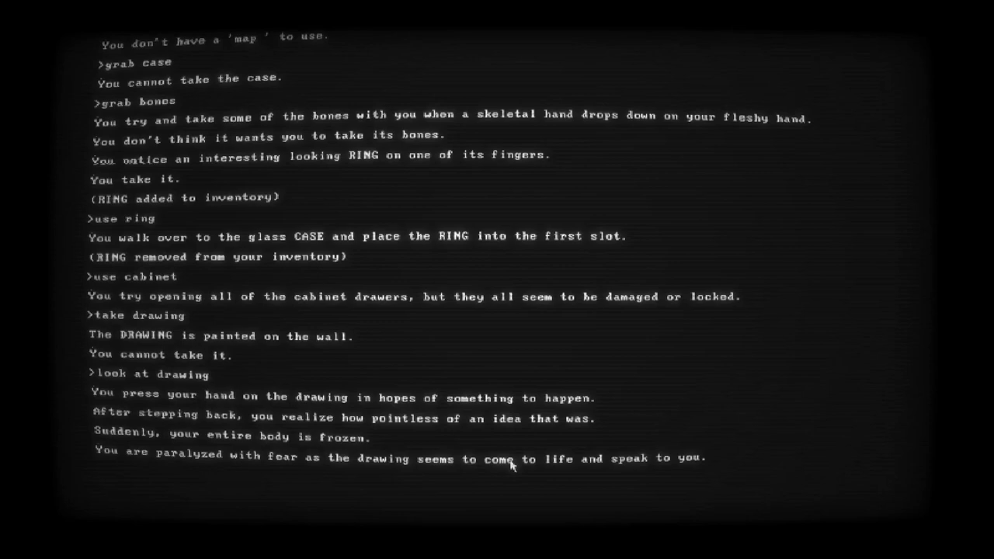
scroll(down, 3)
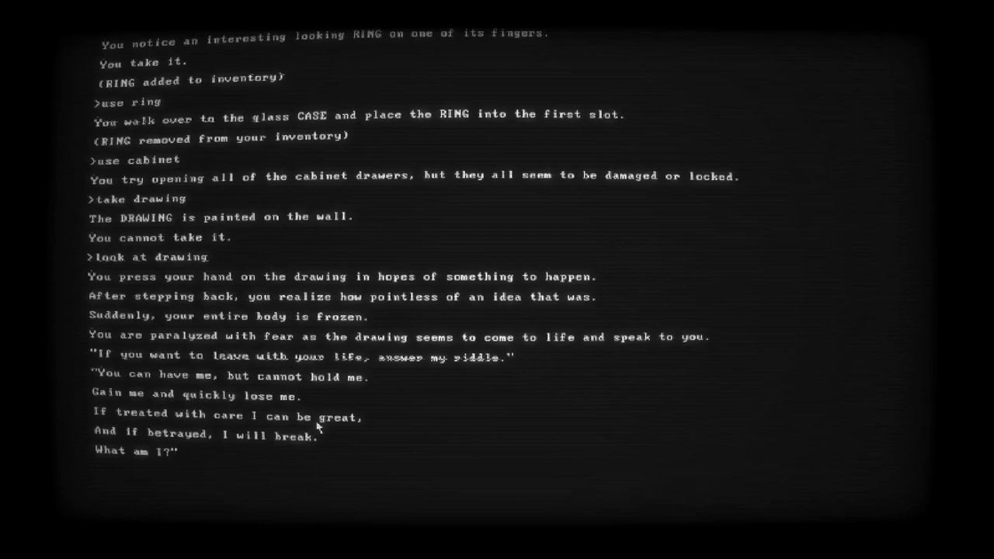
key(enter)
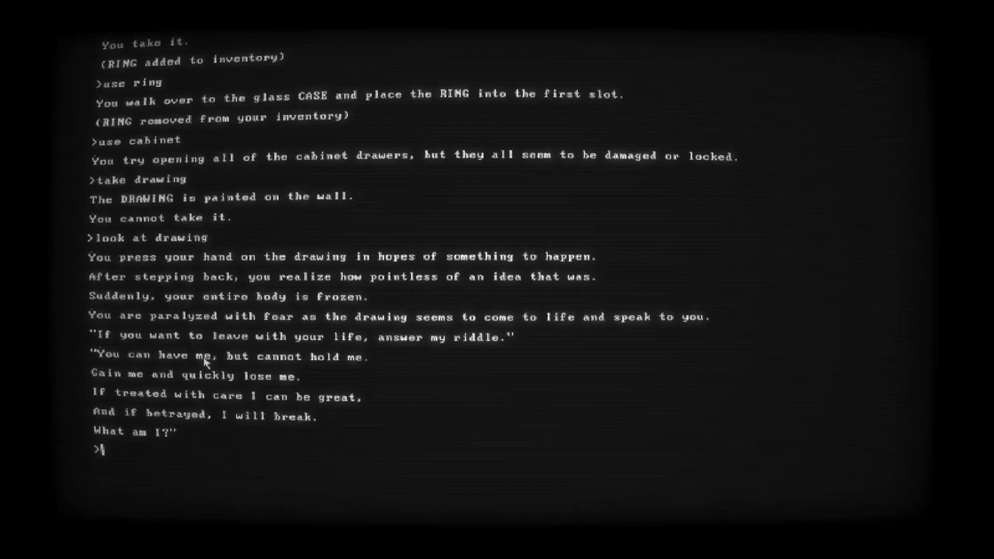
mouse_move(373, 447)
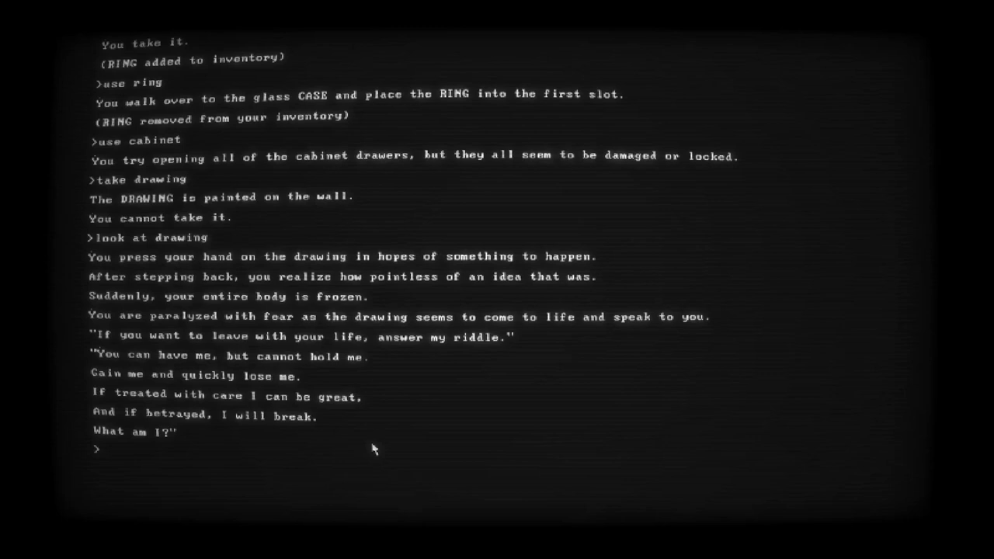
Answer the drawing's riddle with 'trust', then search the cabinet for the second RING
text(gerald)
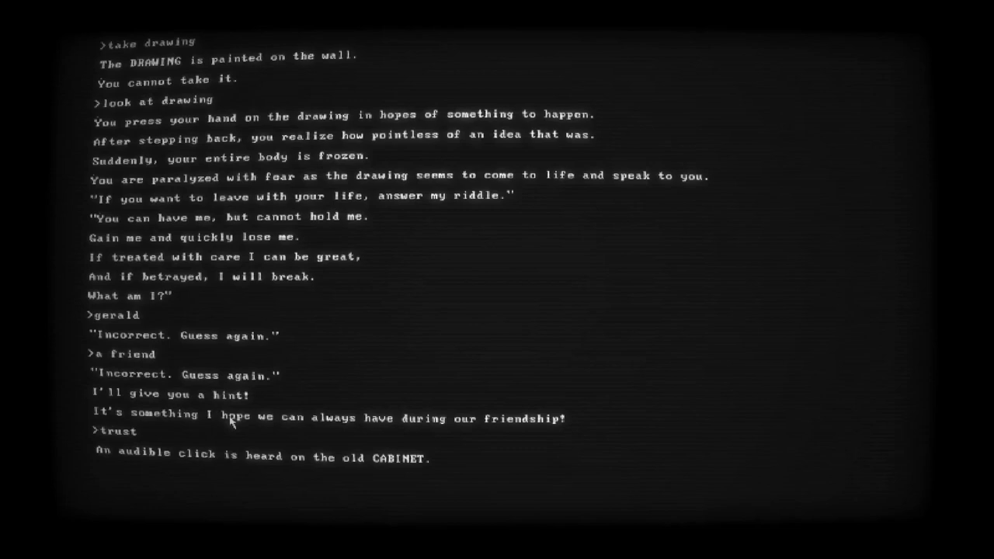
key(enter)
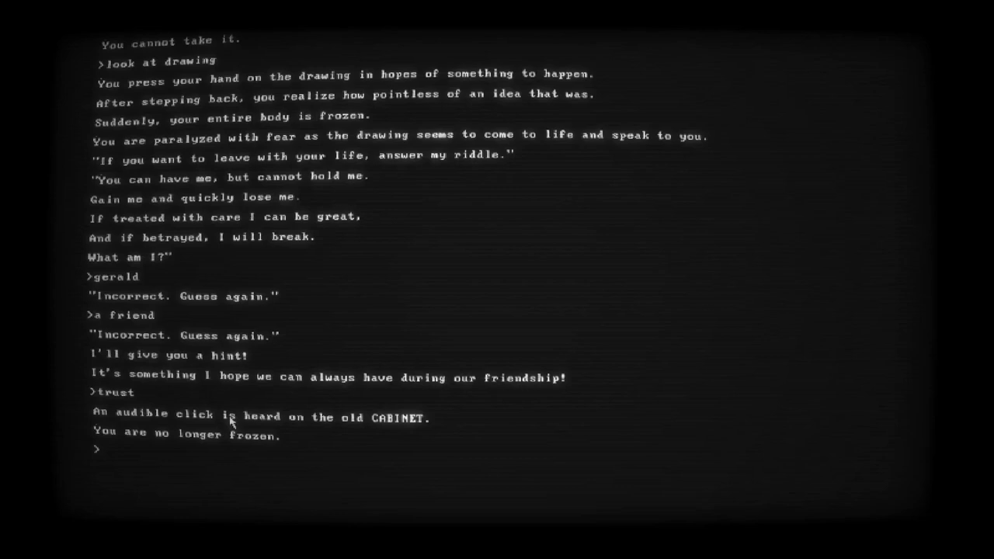
text(use cabinet)
text(use ring)
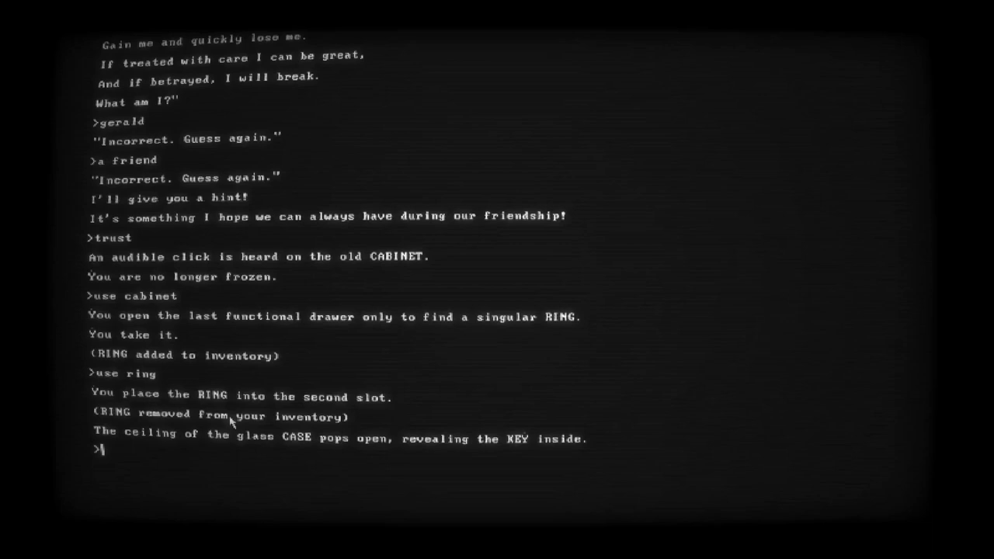
Take the KEY from the glass case, leave the shed, and go back to the house
text(take key)
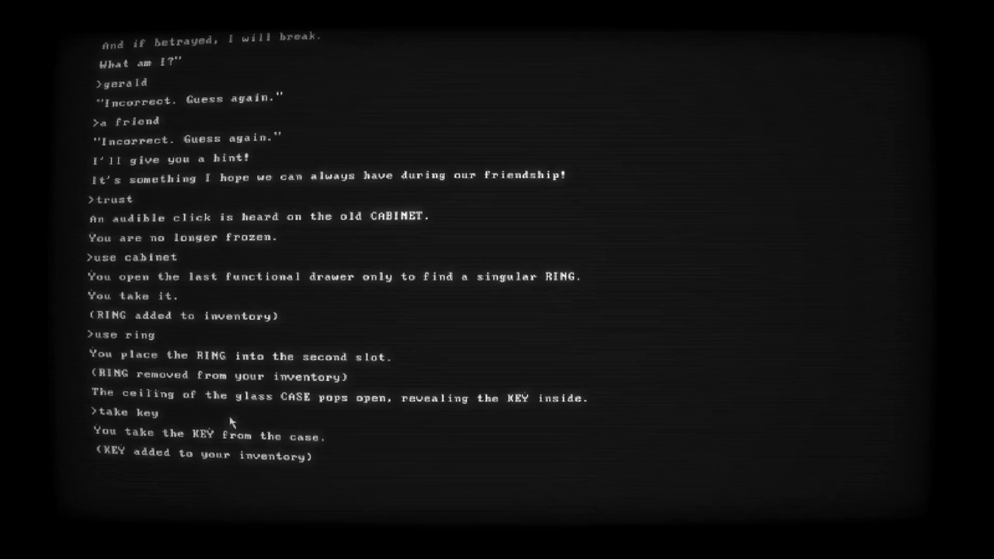
text(leave)
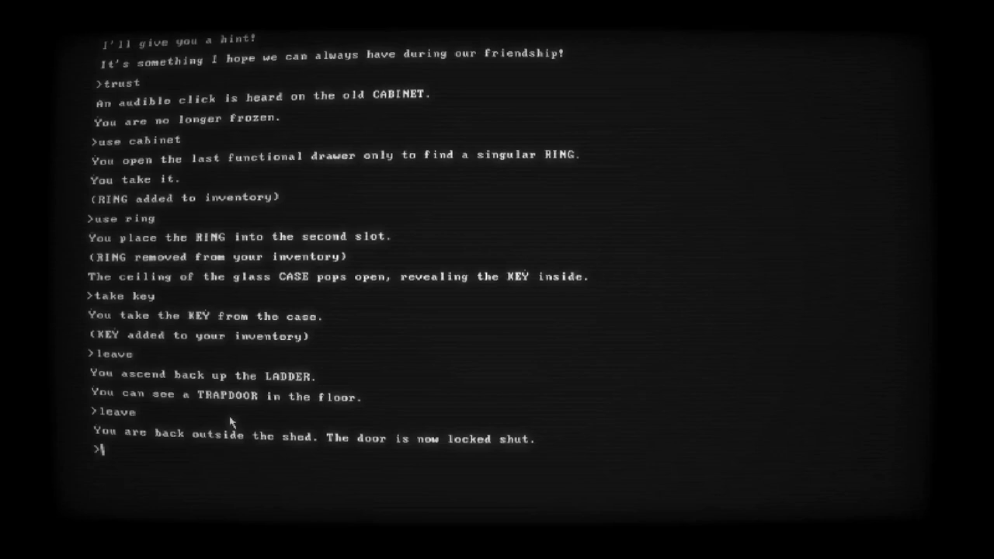
text(go)
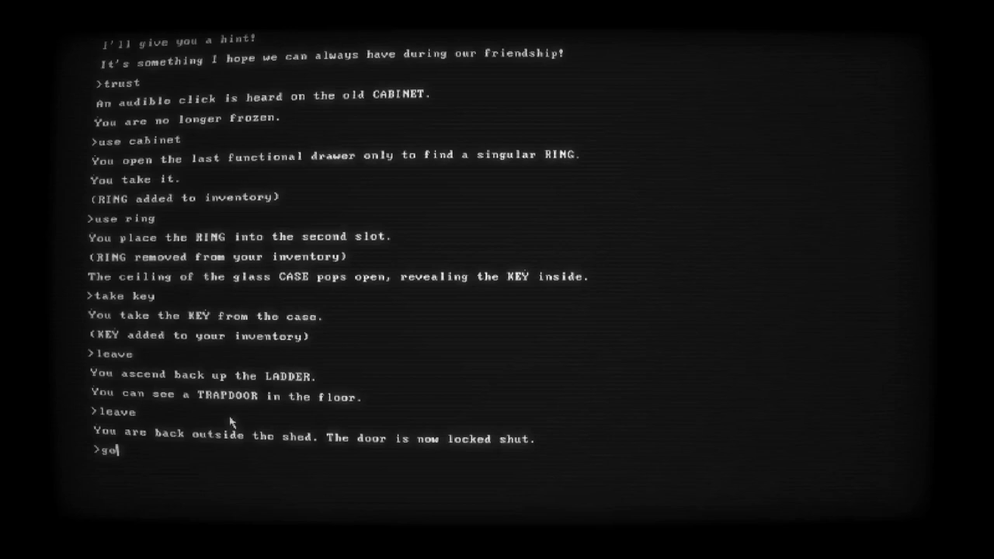
text(house)
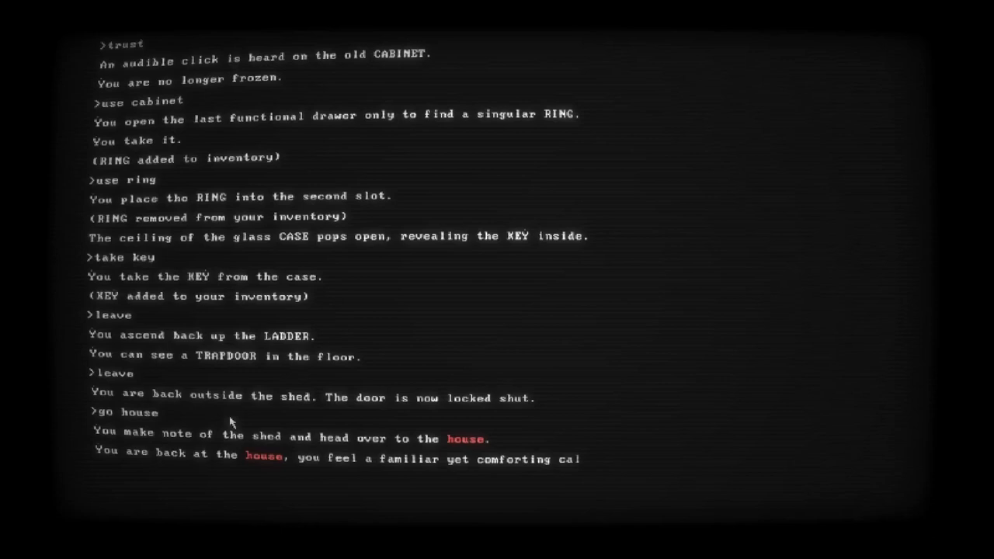
text(use key)
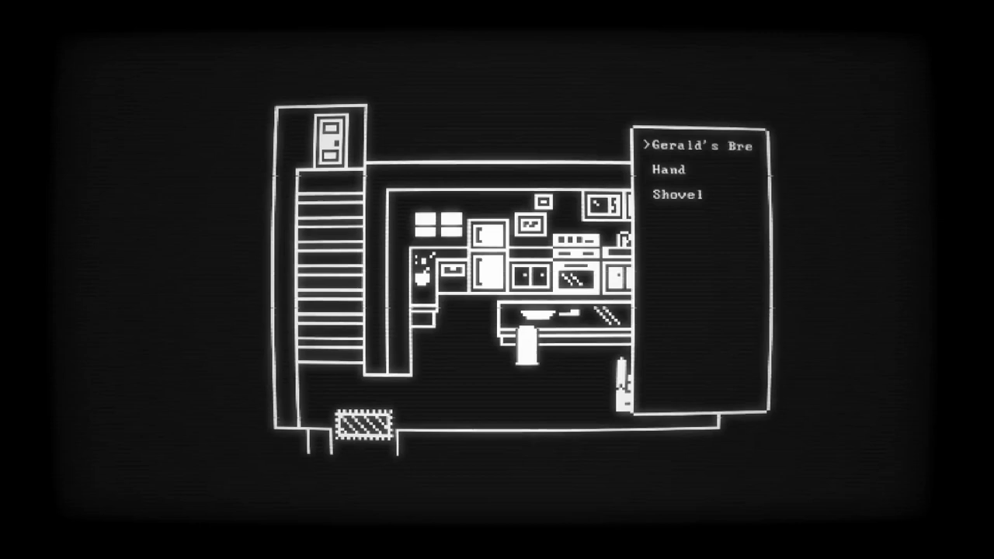
Use Gerald's Breakfast from the inventory and scarf it down
click(702, 145)
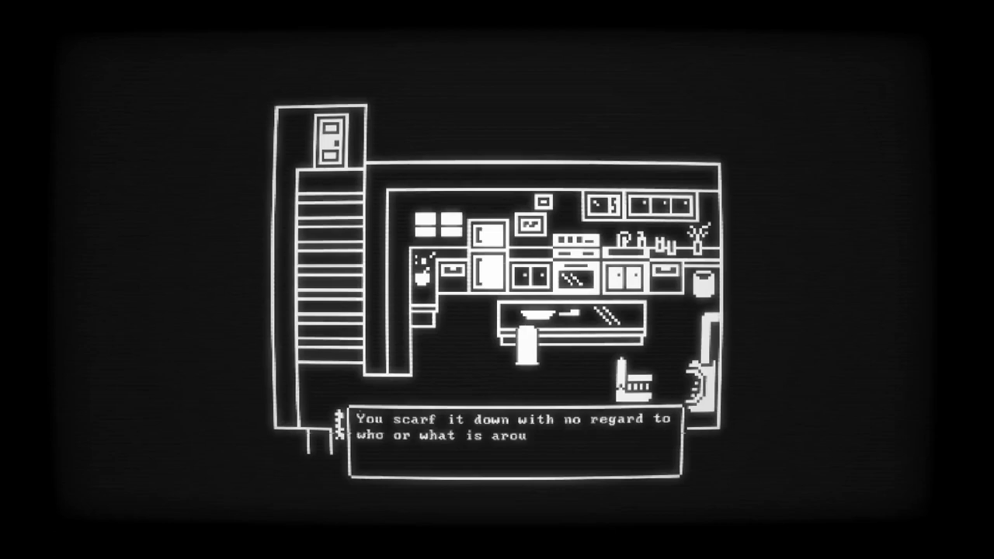